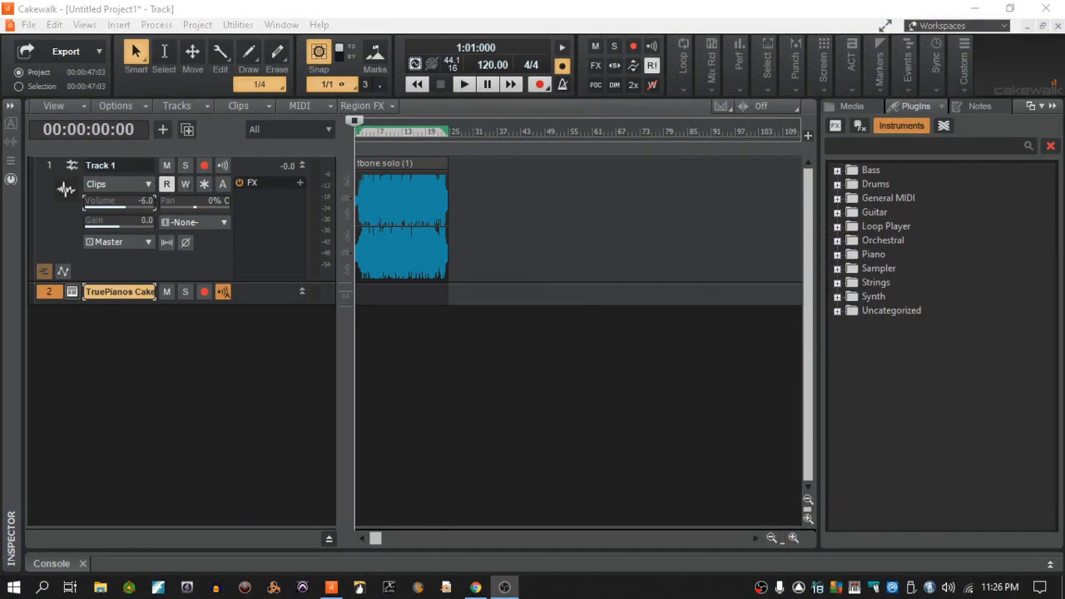
{"action": "mouse_move", "coordinate": [347, 386]}
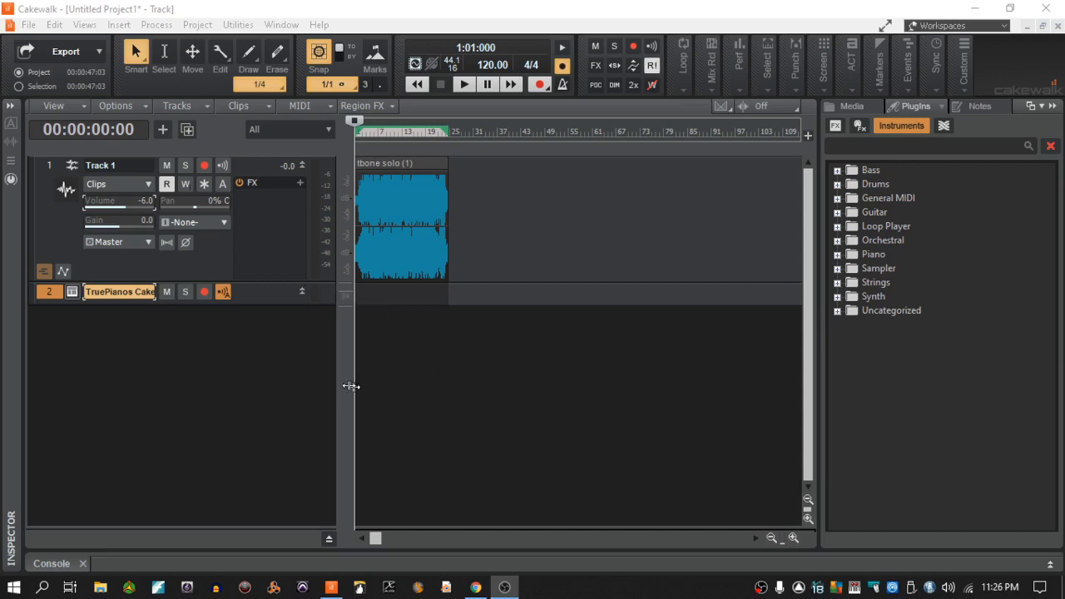
{"action": "mouse_move", "coordinate": [886, 12]}
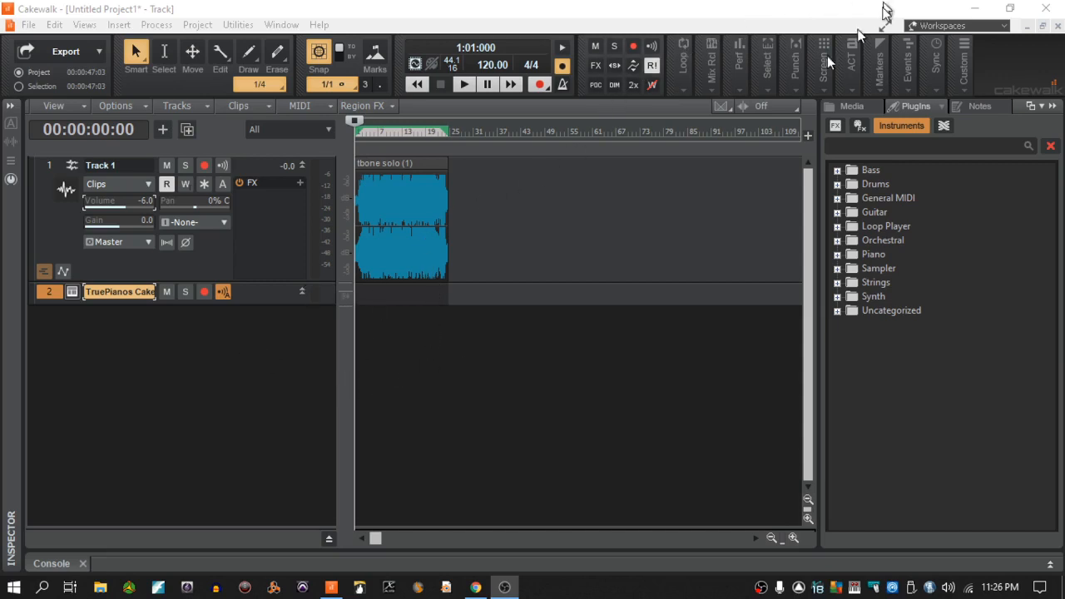
{"action": "mouse_move", "coordinate": [391, 206]}
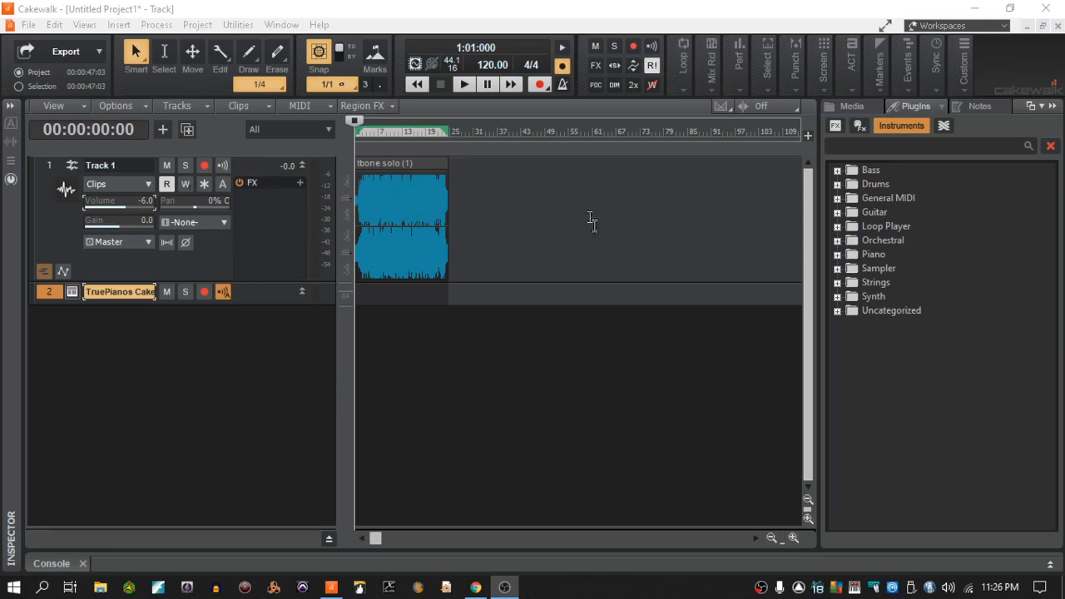
{"action": "mouse_move", "coordinate": [638, 269]}
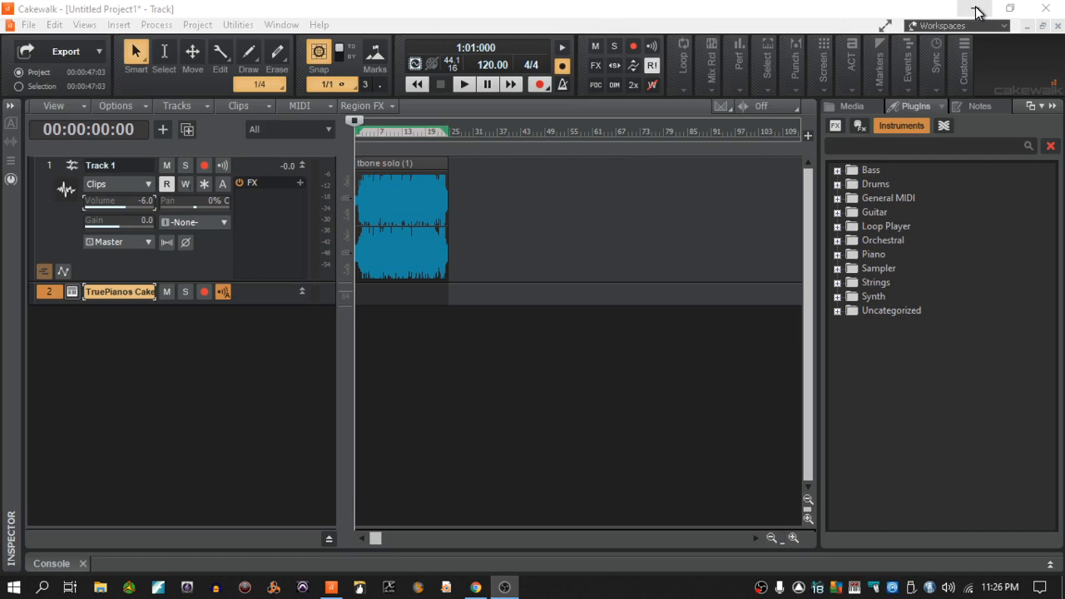
{"action": "mouse_move", "coordinate": [675, 446]}
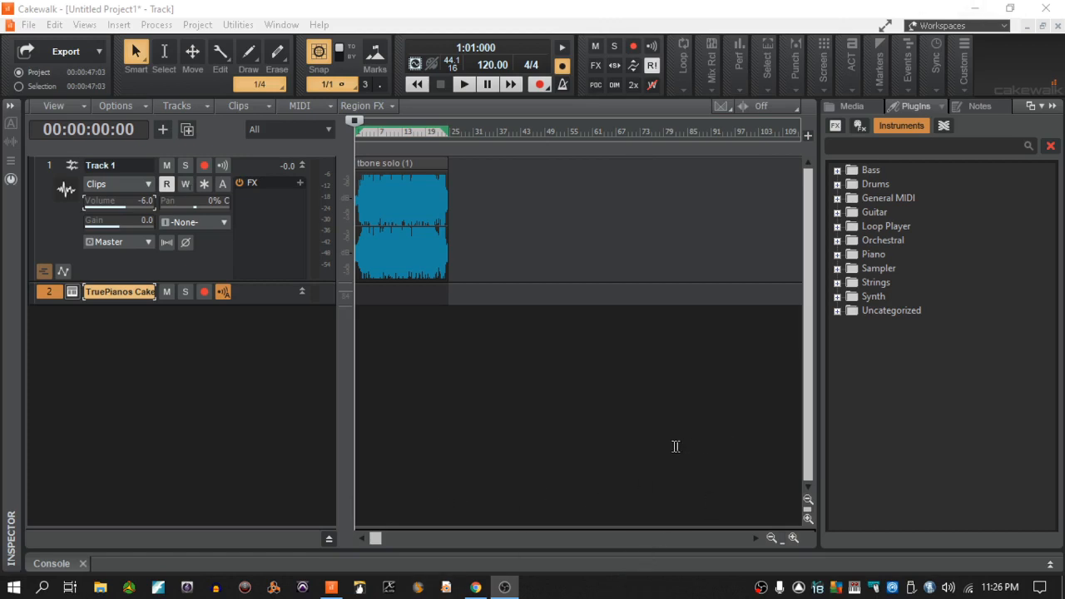
{"action": "mouse_move", "coordinate": [946, 573]}
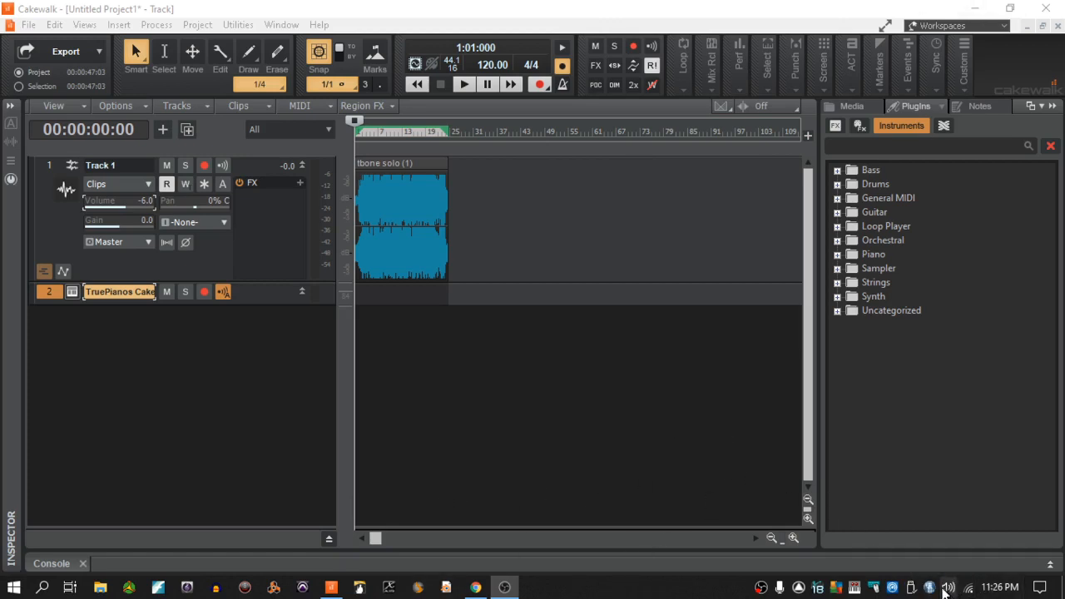
{"action": "mouse_move", "coordinate": [948, 586]}
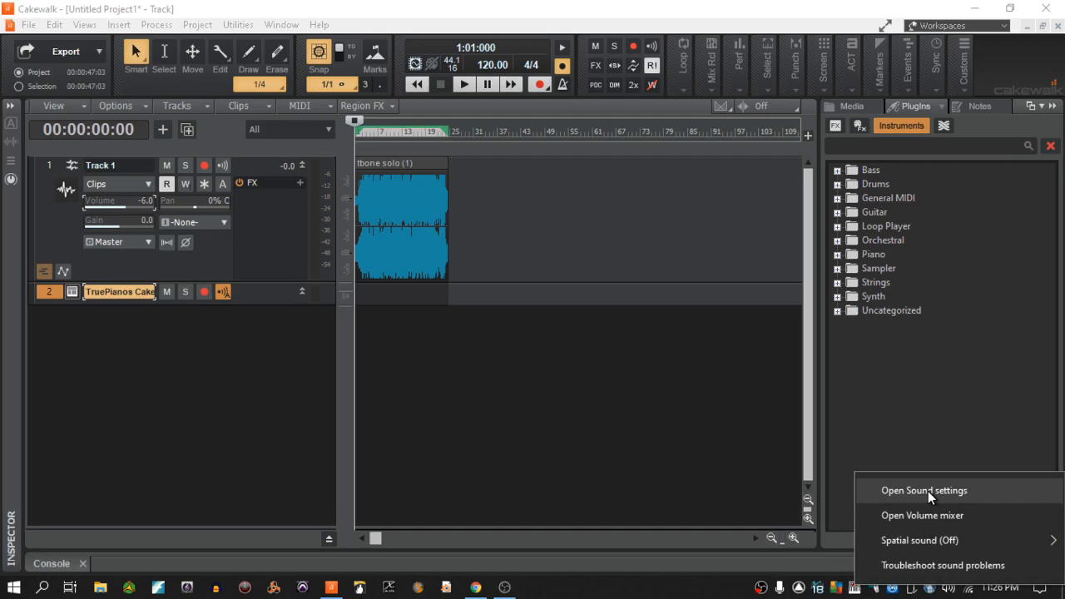
{"action": "mouse_move", "coordinate": [931, 495]}
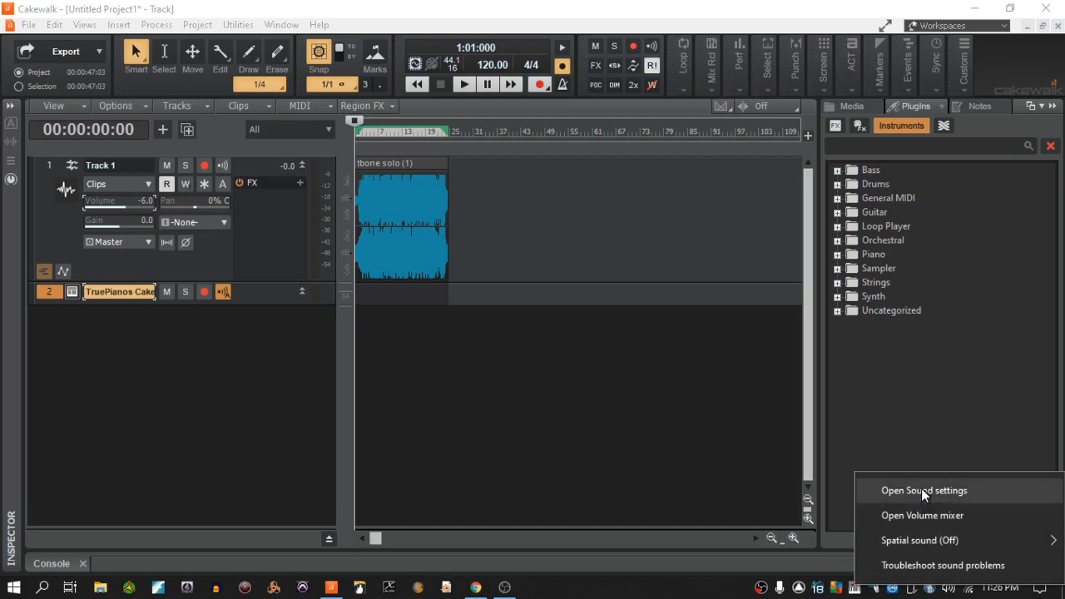
- Open Windows Sound settings from the taskbar speaker icon
{"action": "left_click", "coordinate": [923, 490]}
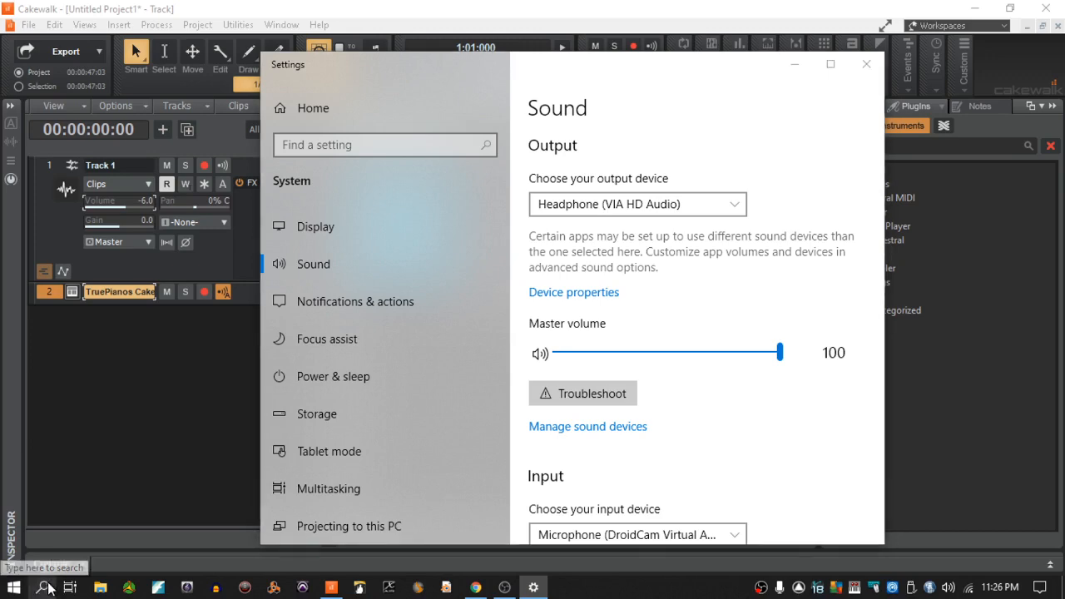
- Browse the output device list, then select Speakers (VIA HD Audio) as output
{"action": "left_click", "coordinate": [48, 588]}
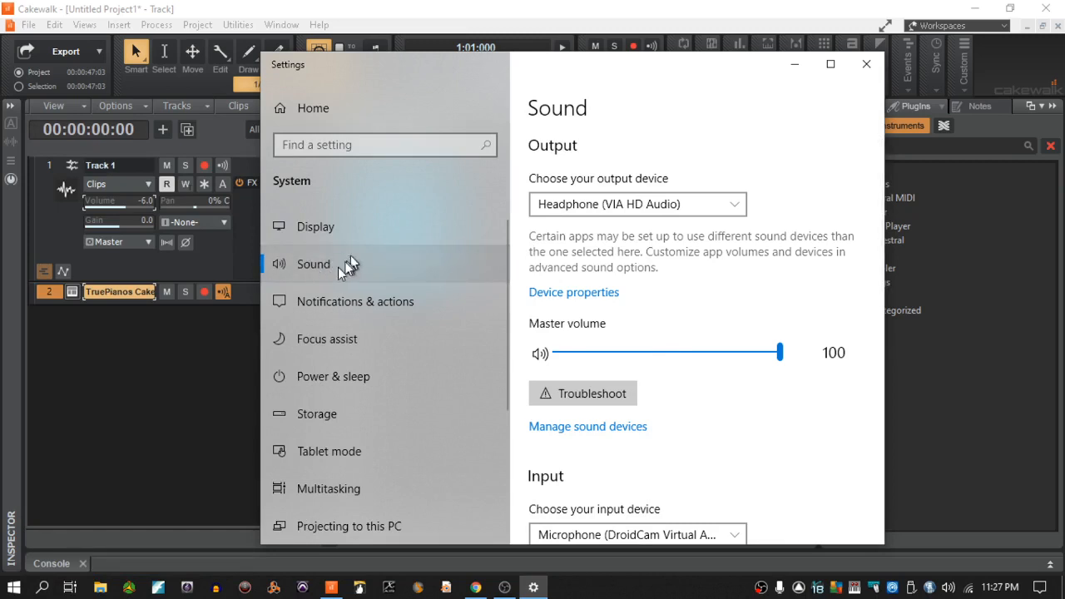
{"action": "mouse_move", "coordinate": [649, 206]}
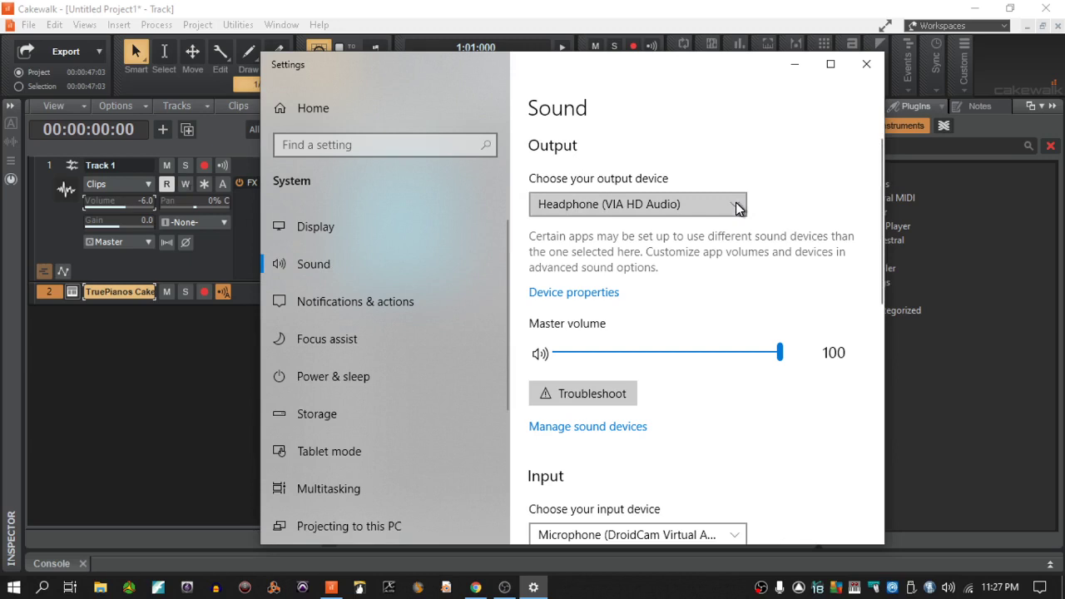
{"action": "left_click", "coordinate": [637, 203]}
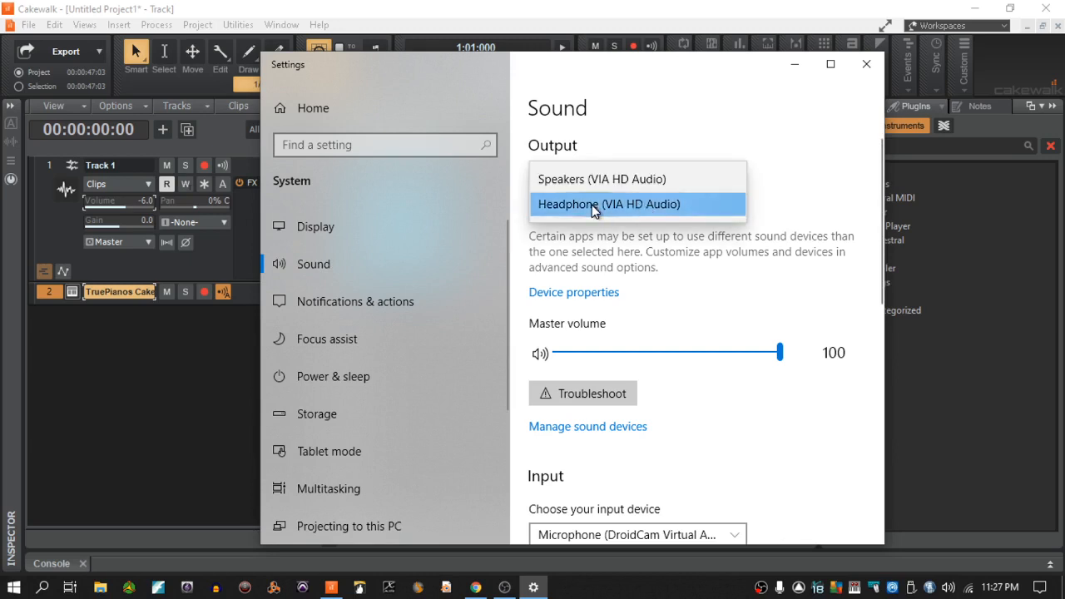
{"action": "mouse_move", "coordinate": [583, 194]}
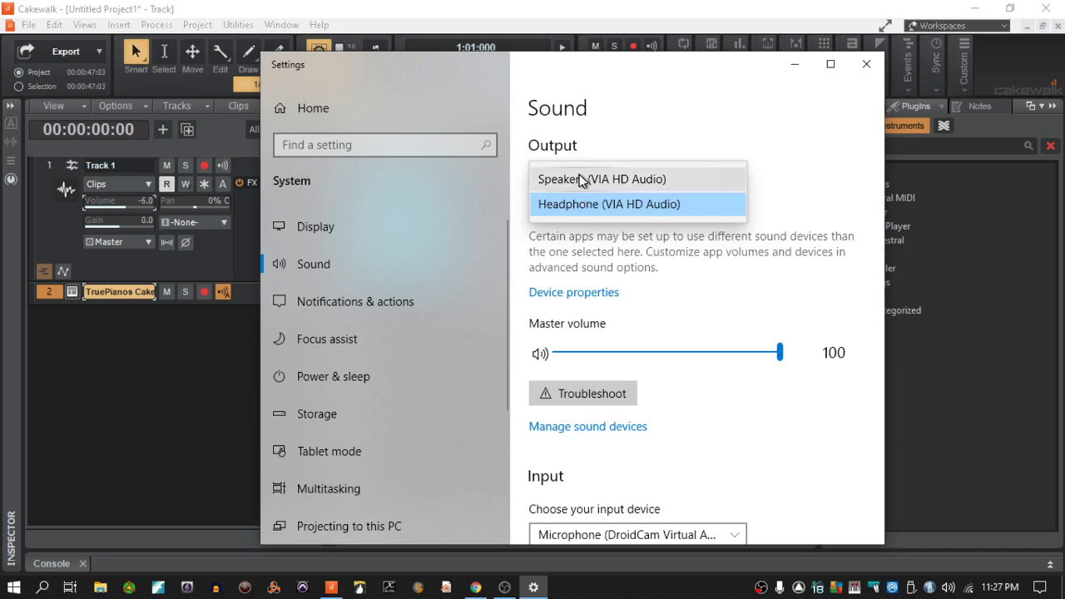
{"action": "mouse_move", "coordinate": [586, 185]}
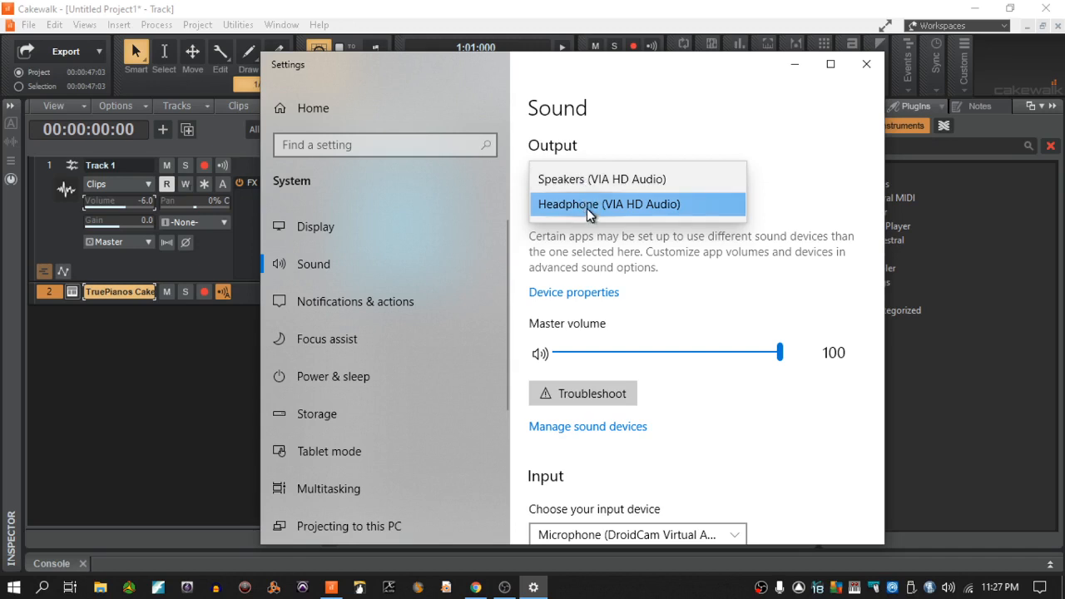
{"action": "mouse_move", "coordinate": [586, 208]}
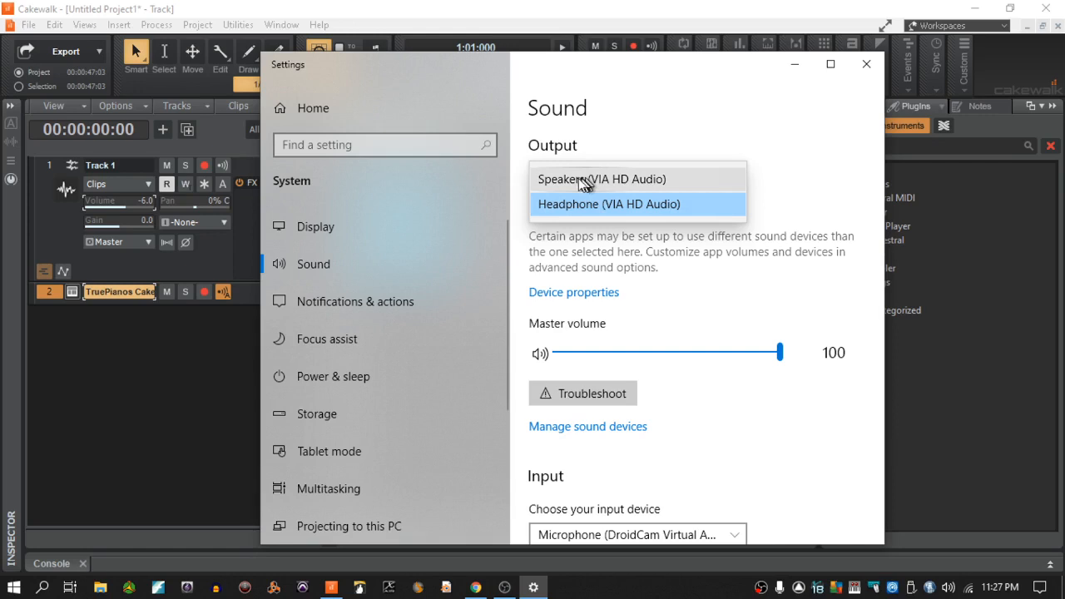
{"action": "mouse_move", "coordinate": [579, 184]}
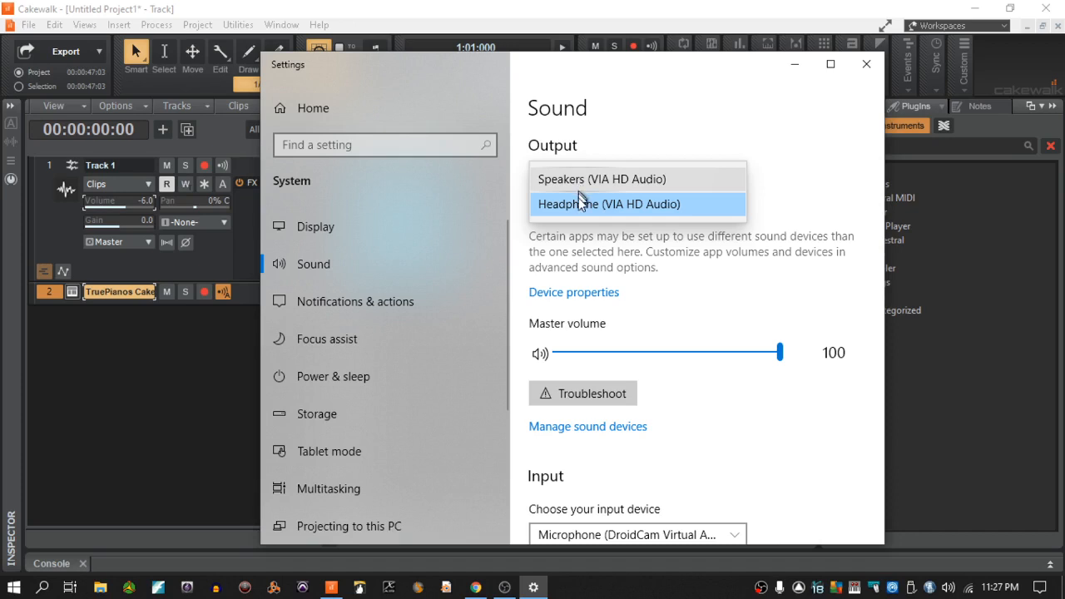
{"action": "left_click", "coordinate": [609, 204]}
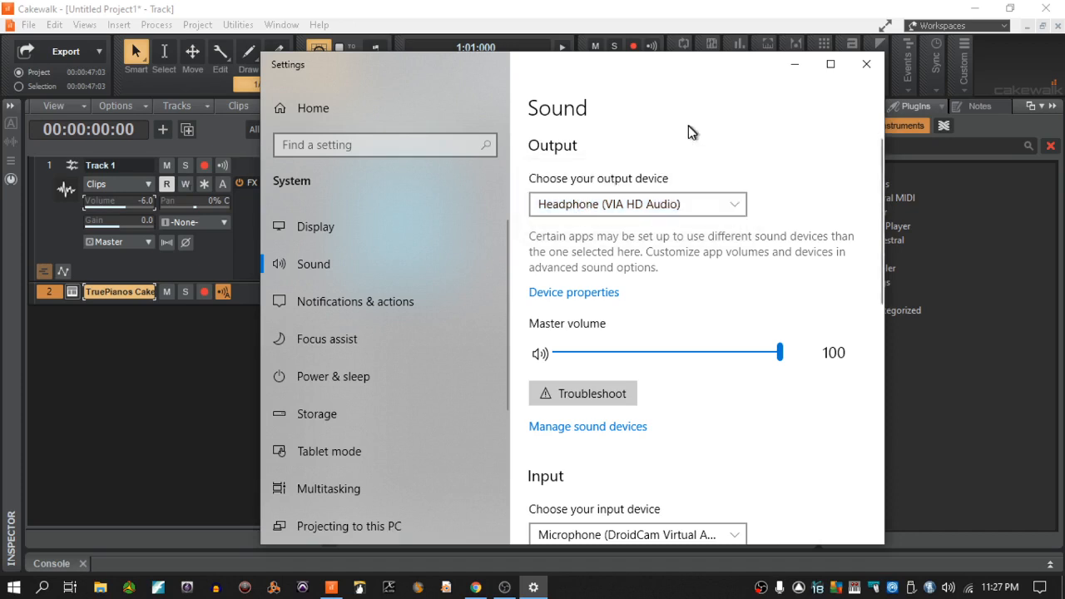
{"action": "left_click", "coordinate": [638, 204]}
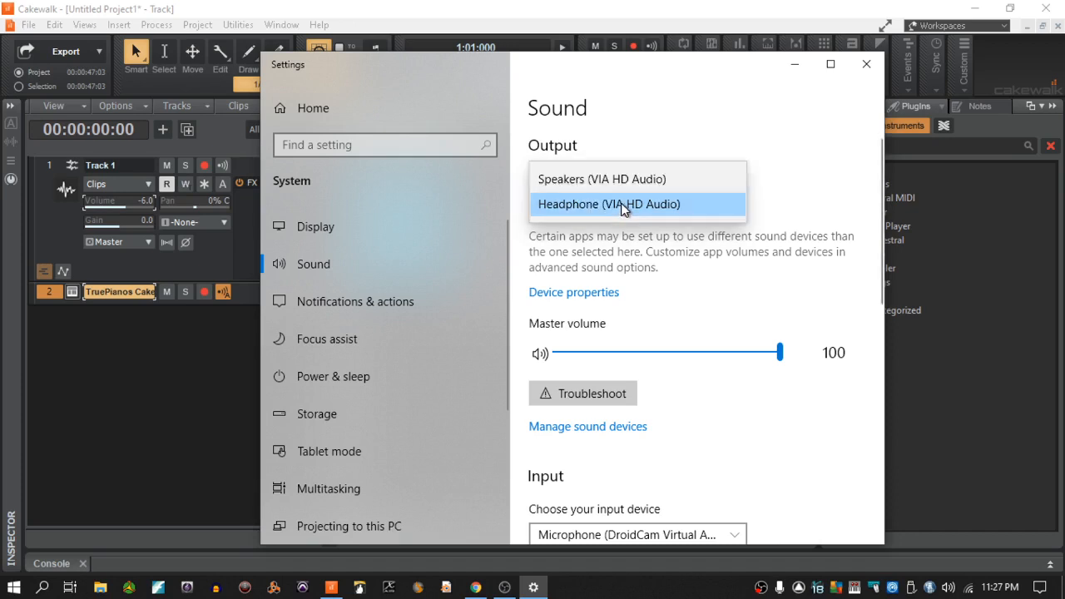
{"action": "mouse_move", "coordinate": [675, 139]}
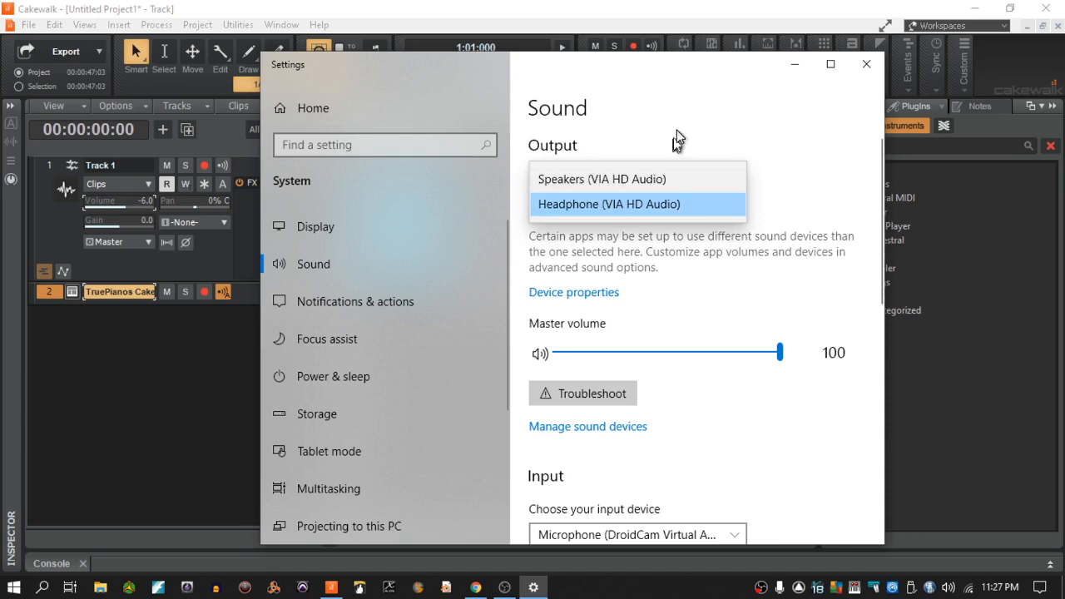
{"action": "left_click", "coordinate": [593, 203]}
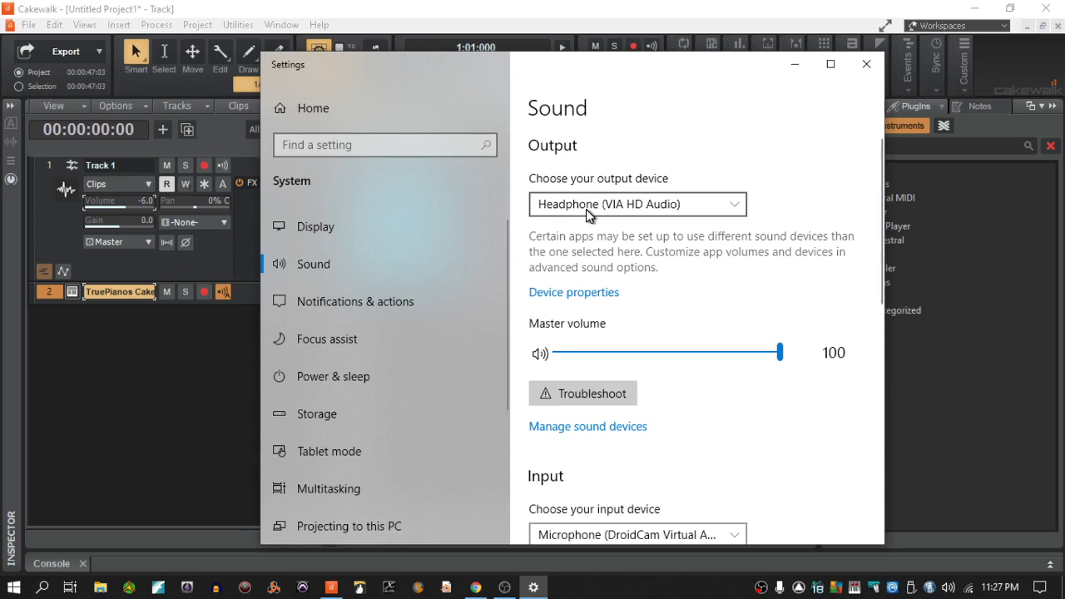
{"action": "mouse_move", "coordinate": [595, 208]}
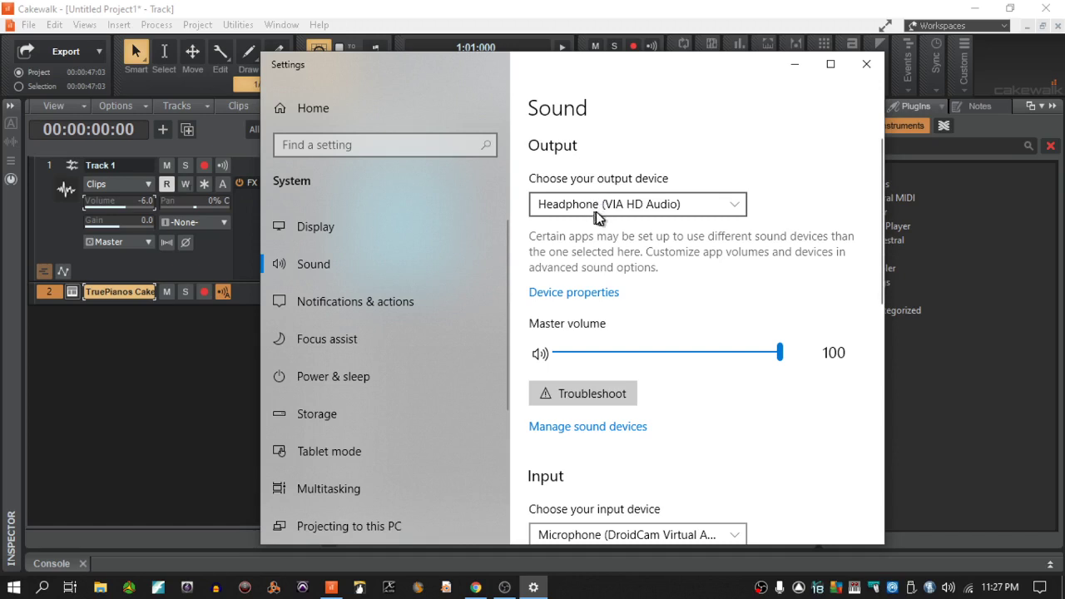
{"action": "left_click", "coordinate": [637, 204]}
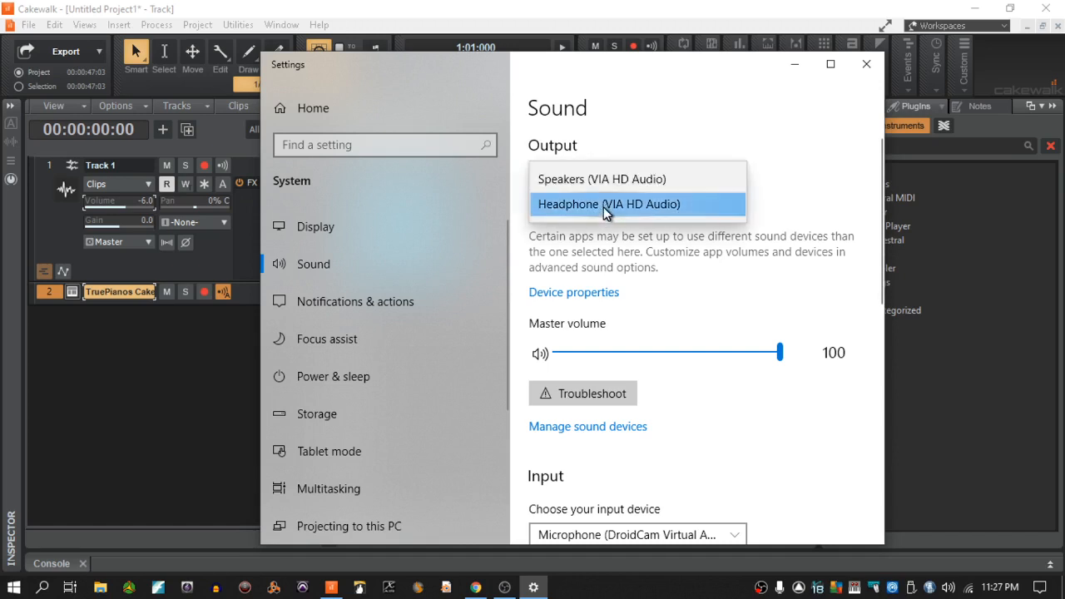
{"action": "mouse_move", "coordinate": [570, 187]}
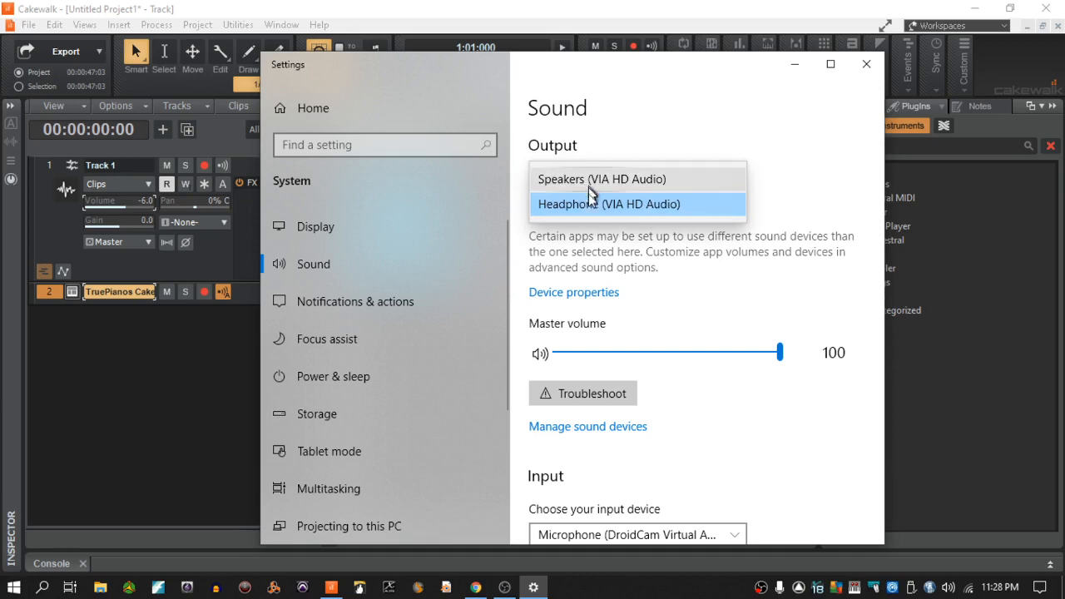
{"action": "mouse_move", "coordinate": [571, 179]}
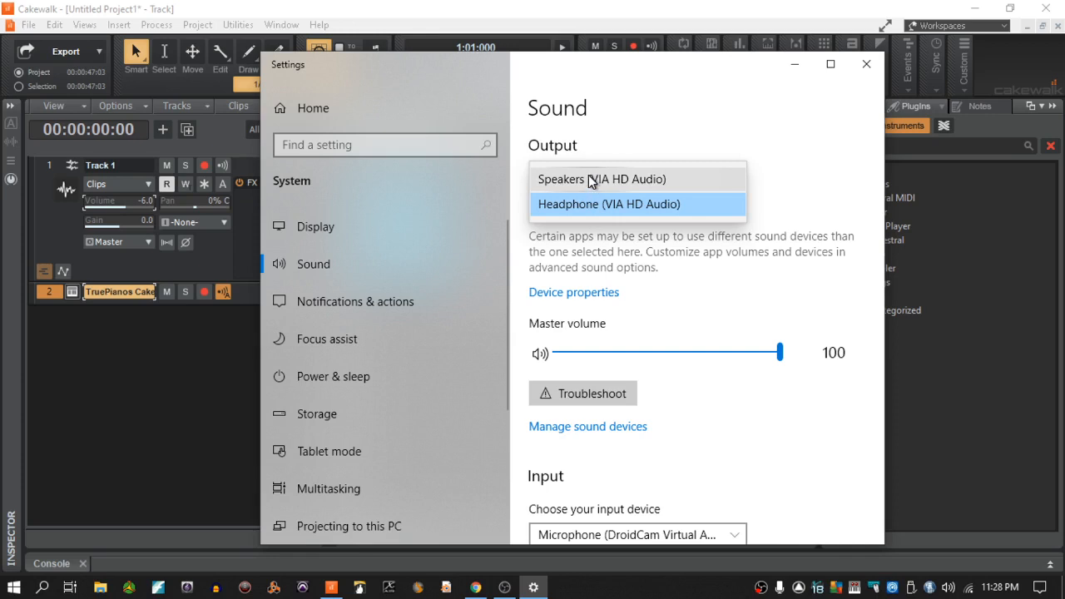
{"action": "left_click", "coordinate": [610, 179]}
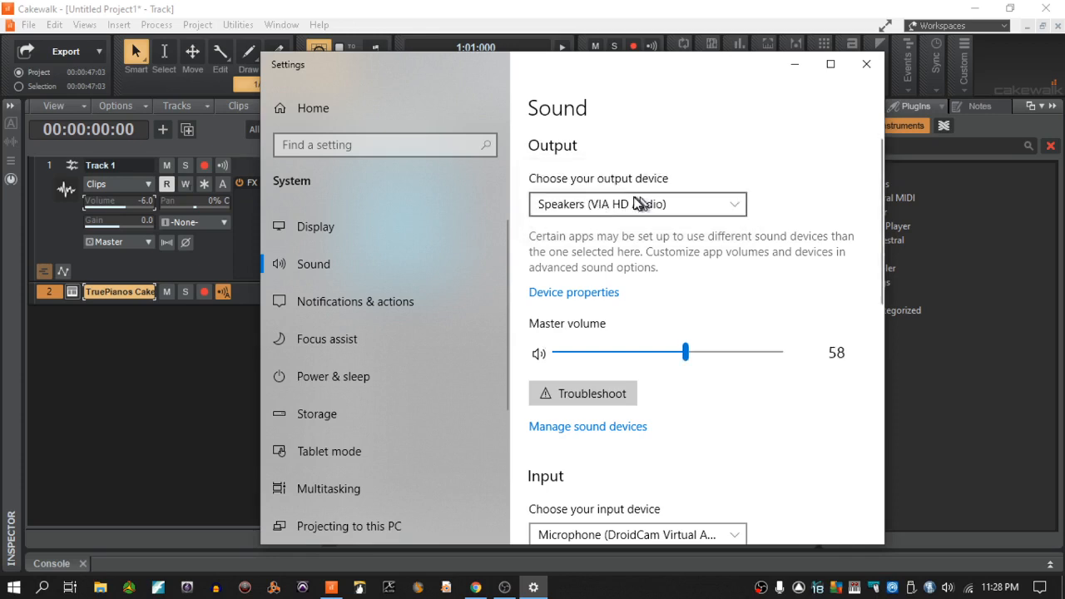
{"action": "mouse_move", "coordinate": [648, 204]}
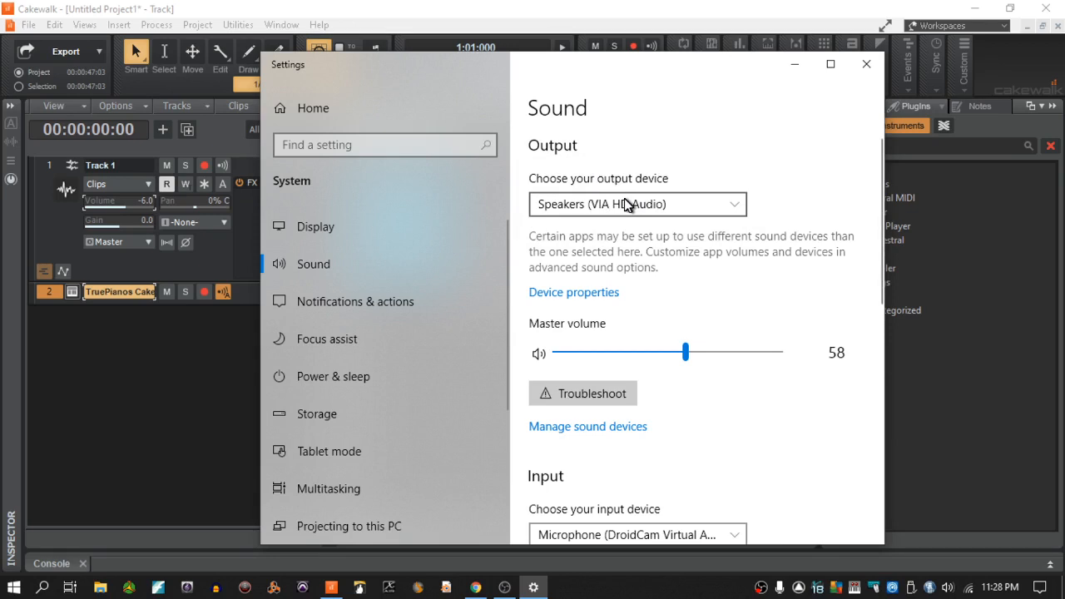
{"action": "mouse_move", "coordinate": [625, 264]}
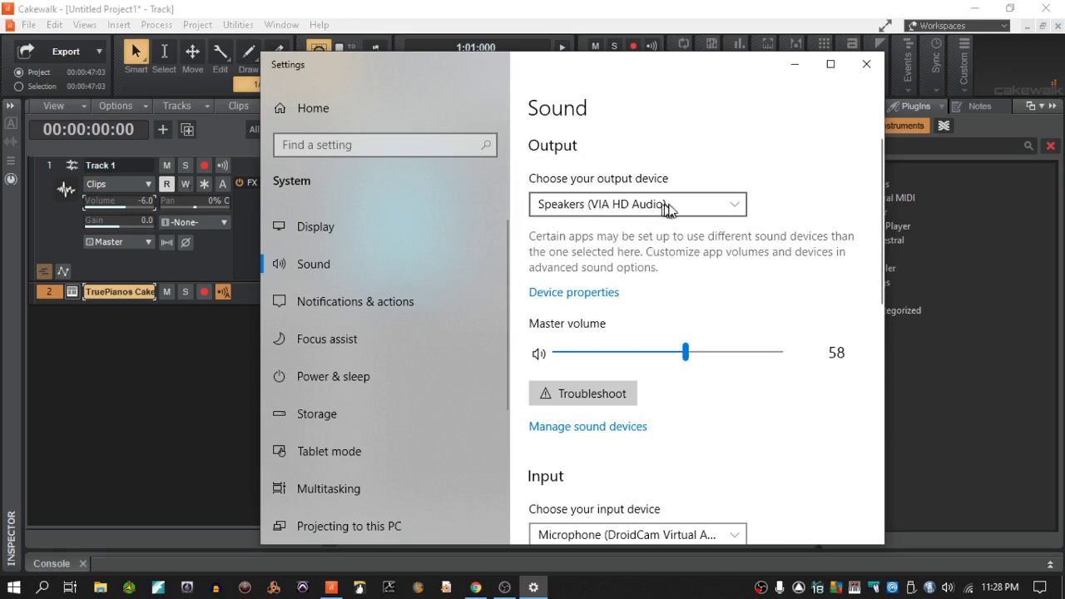
{"action": "mouse_move", "coordinate": [607, 206]}
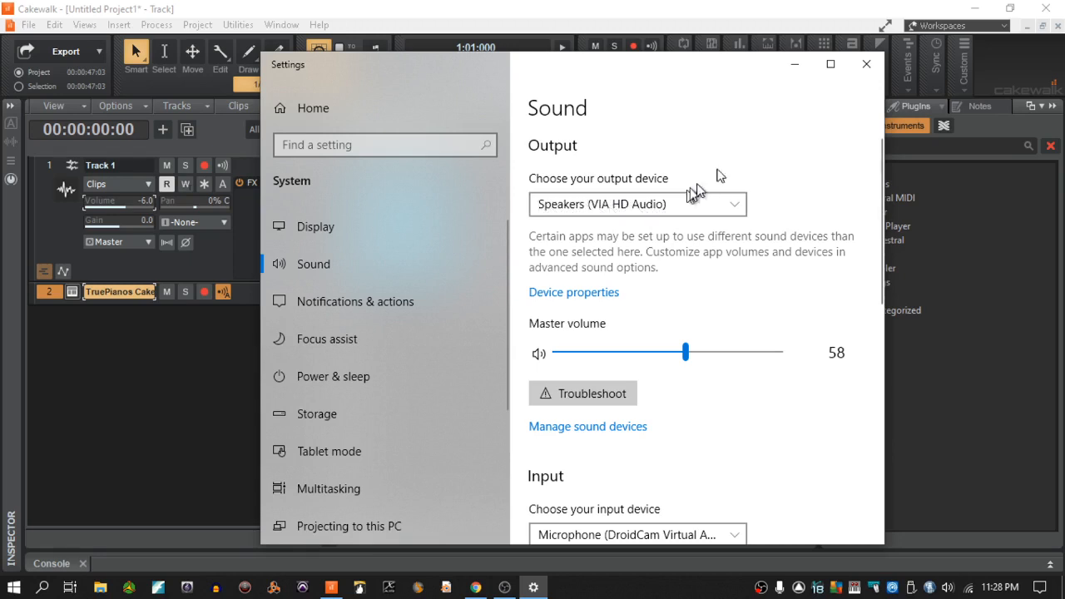
{"action": "mouse_move", "coordinate": [864, 65]}
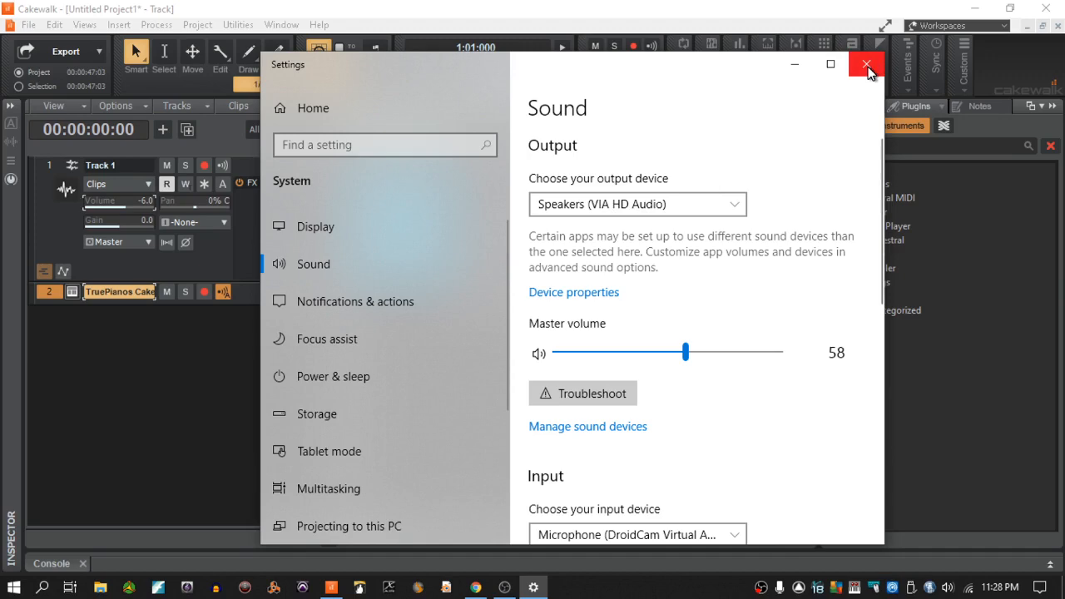
- Close Windows Settings and show Cakewalk's Edit menu
{"action": "left_click", "coordinate": [861, 67]}
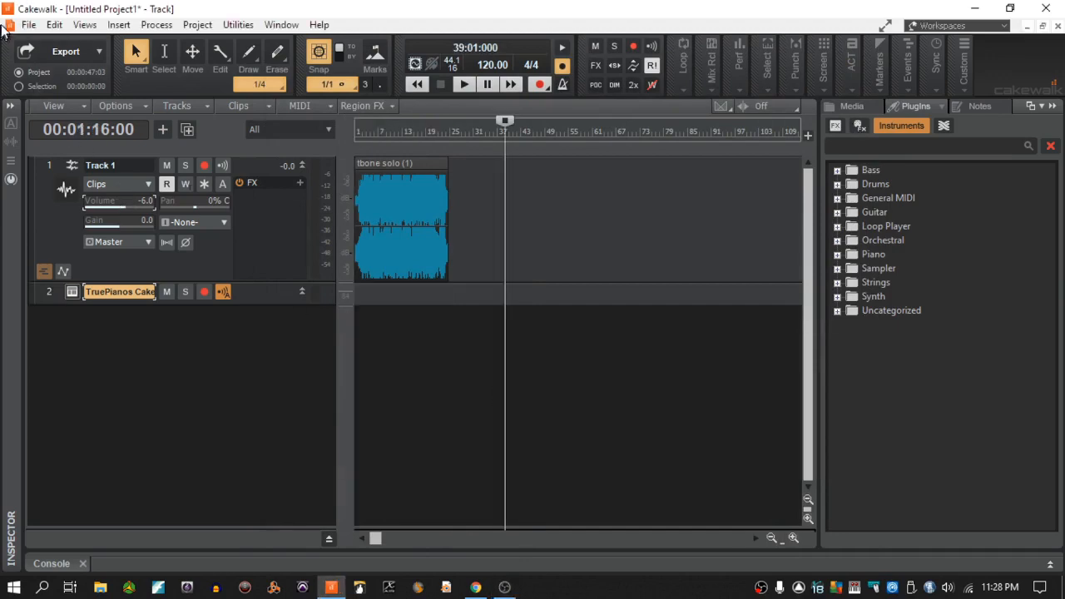
{"action": "left_click", "coordinate": [53, 23]}
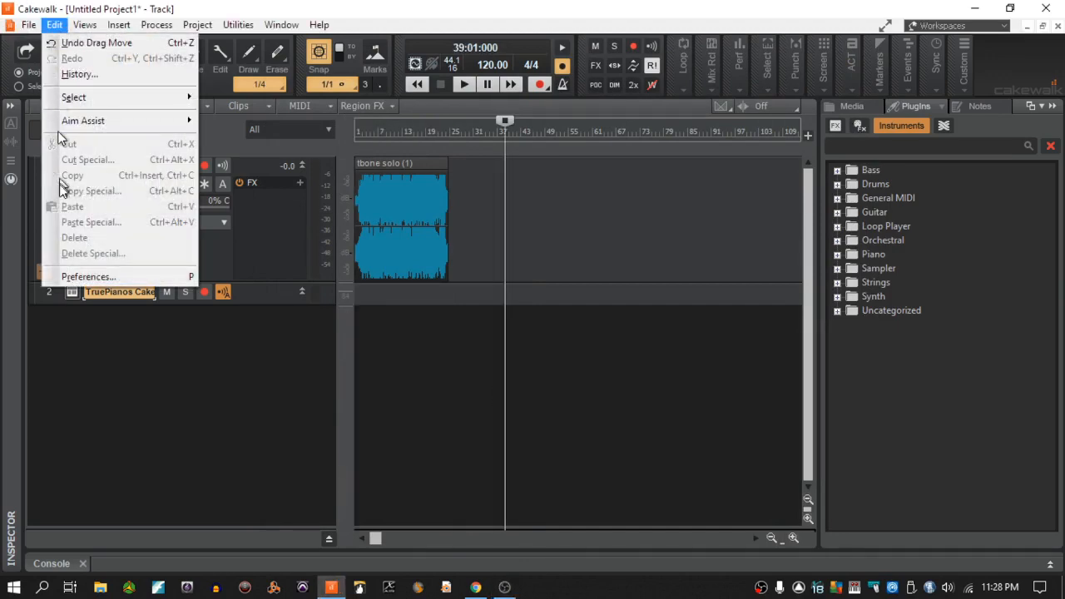
- Choose Preferences to view the Audio Devices page with microphone, Speakers and Headphone drivers
{"action": "left_click", "coordinate": [89, 276]}
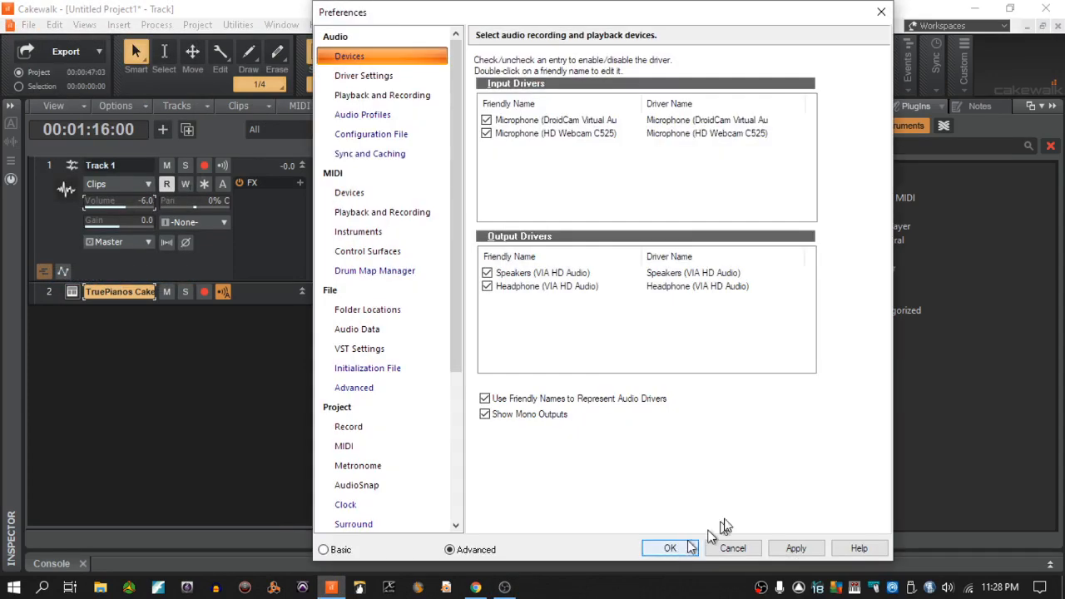
{"action": "mouse_move", "coordinate": [574, 125]}
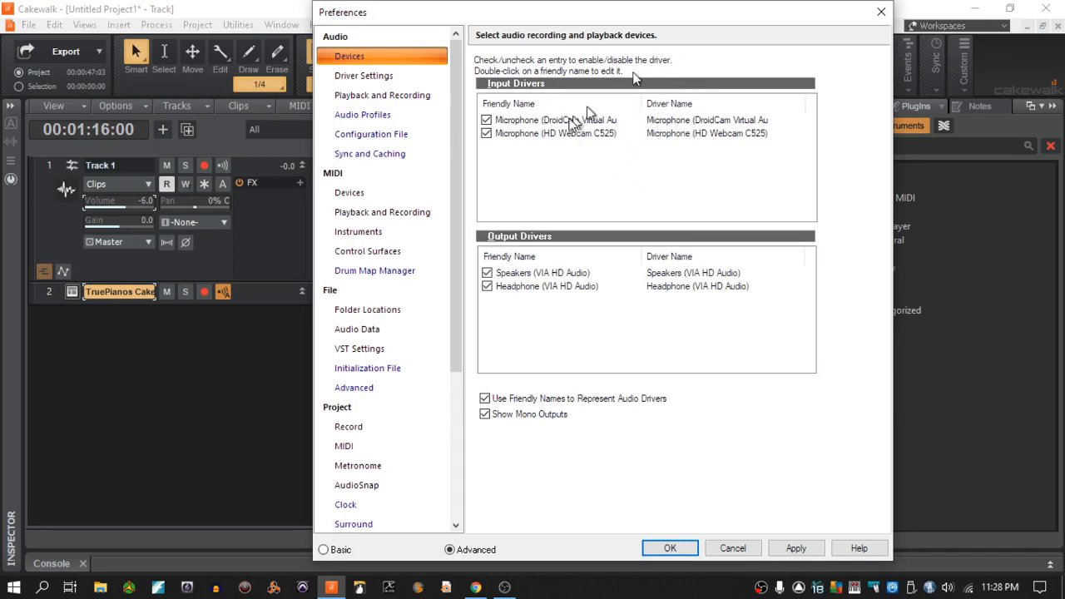
{"action": "mouse_move", "coordinate": [383, 76]}
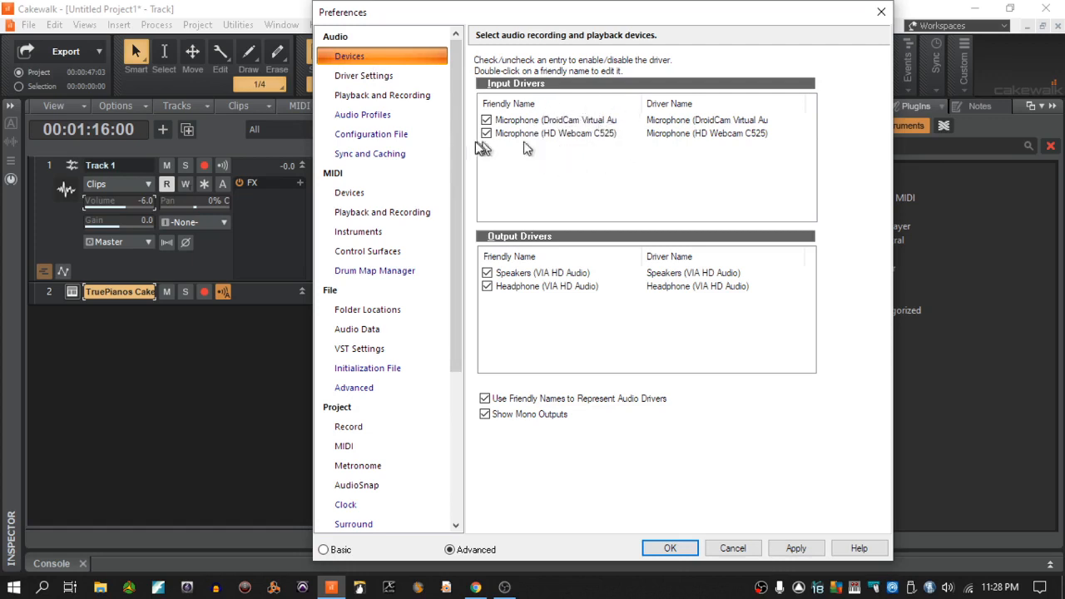
{"action": "mouse_move", "coordinate": [357, 87]}
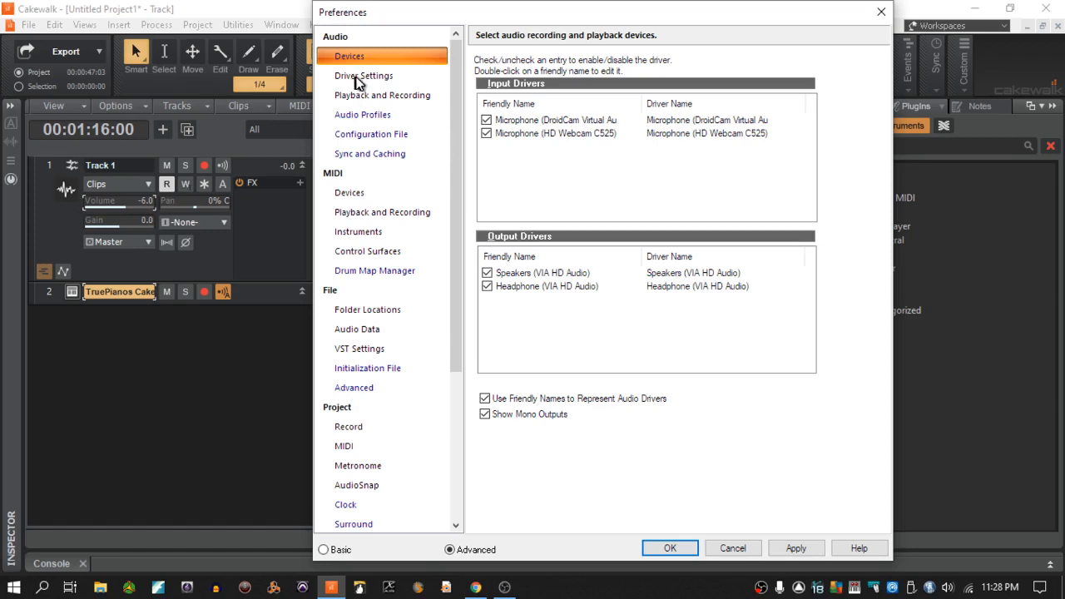
{"action": "mouse_move", "coordinate": [367, 89]}
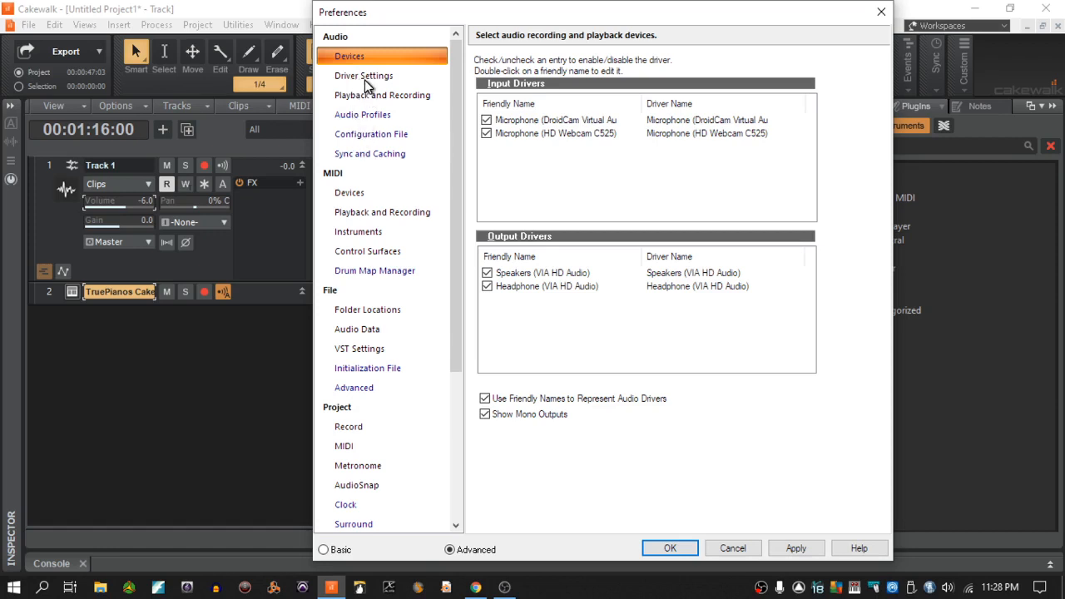
- View Driver Settings, keeping DroidCam as record timing master and 10.0 msec buffer
{"action": "left_click", "coordinate": [368, 76]}
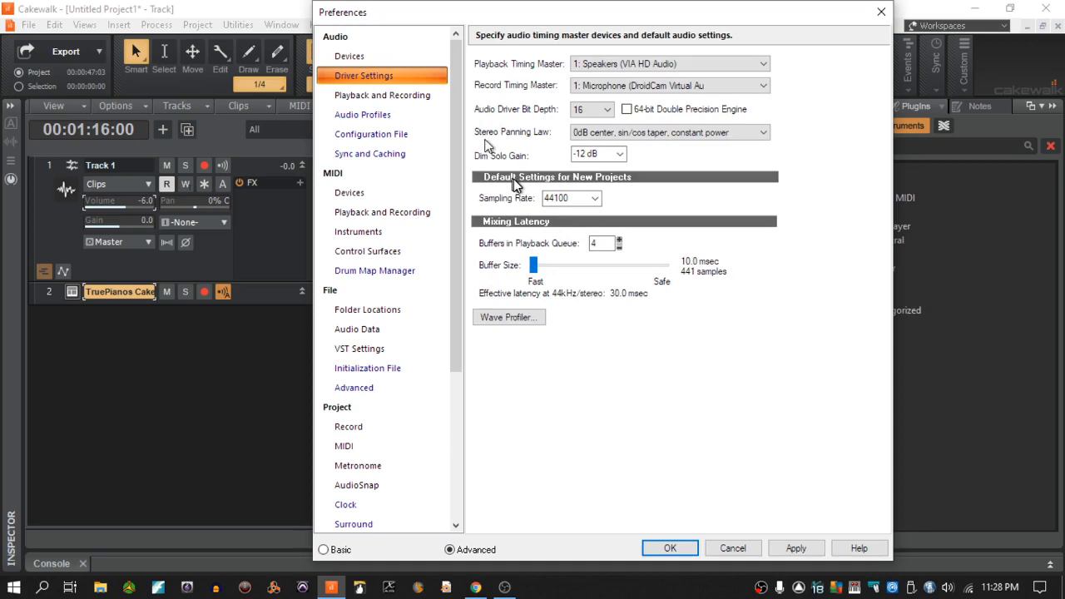
{"action": "mouse_move", "coordinate": [527, 80]}
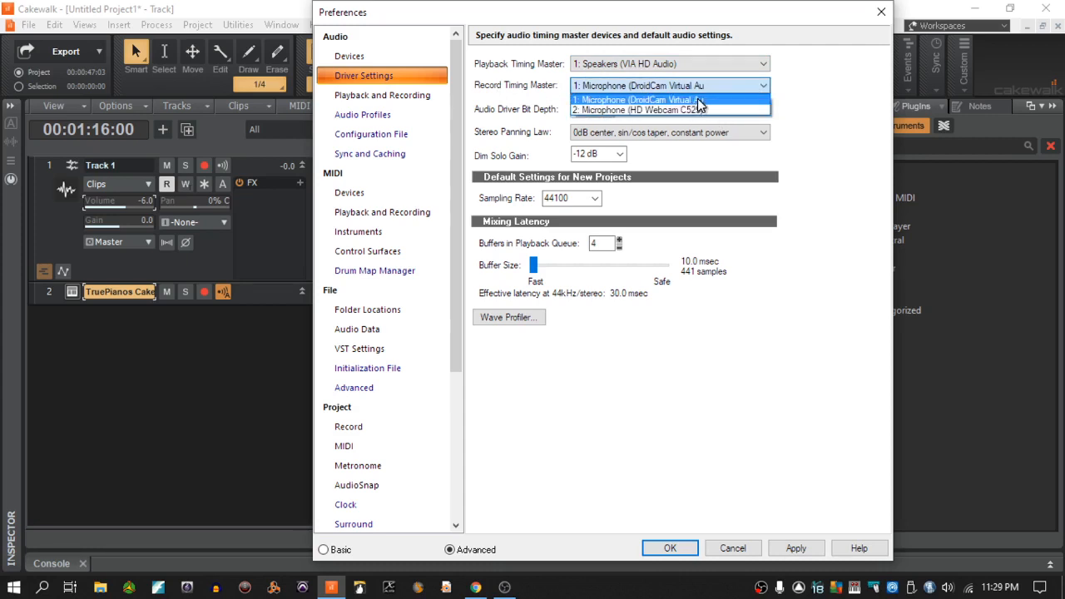
{"action": "mouse_move", "coordinate": [663, 109]}
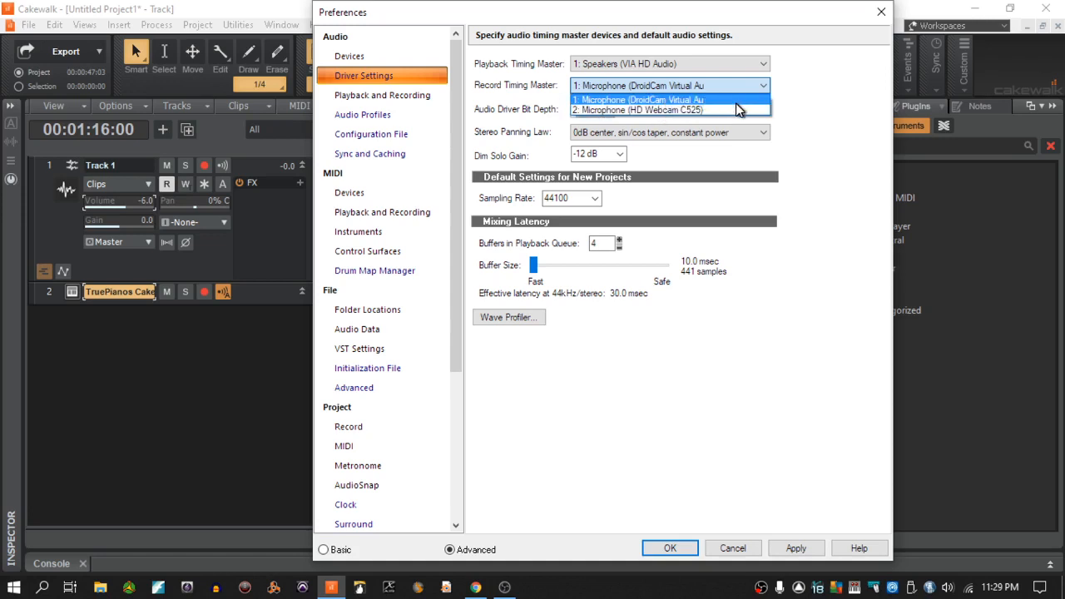
{"action": "mouse_move", "coordinate": [703, 110]}
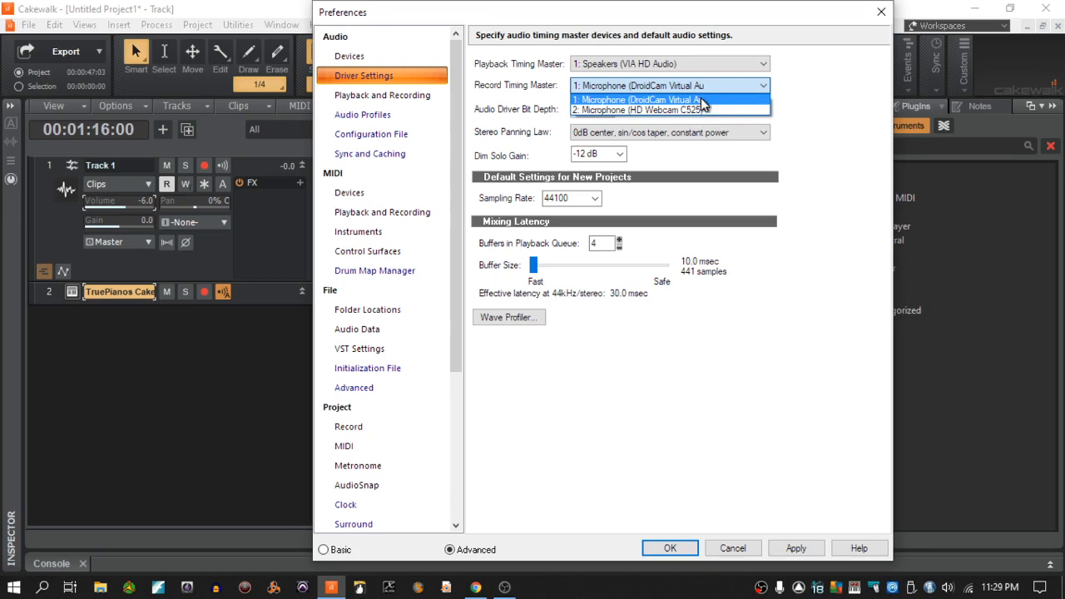
{"action": "mouse_move", "coordinate": [707, 110]}
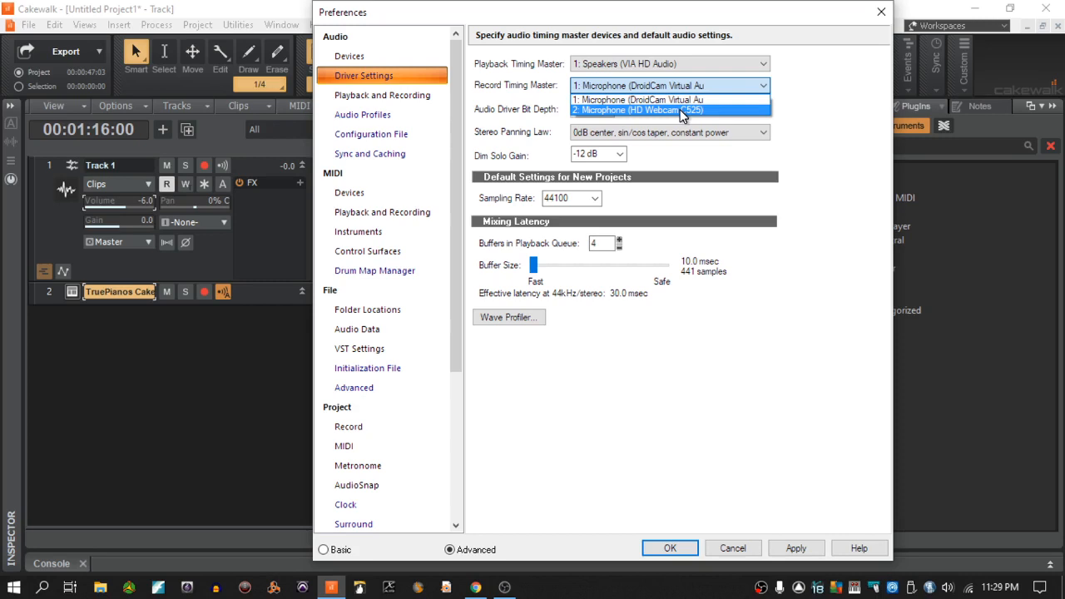
{"action": "mouse_move", "coordinate": [711, 113]}
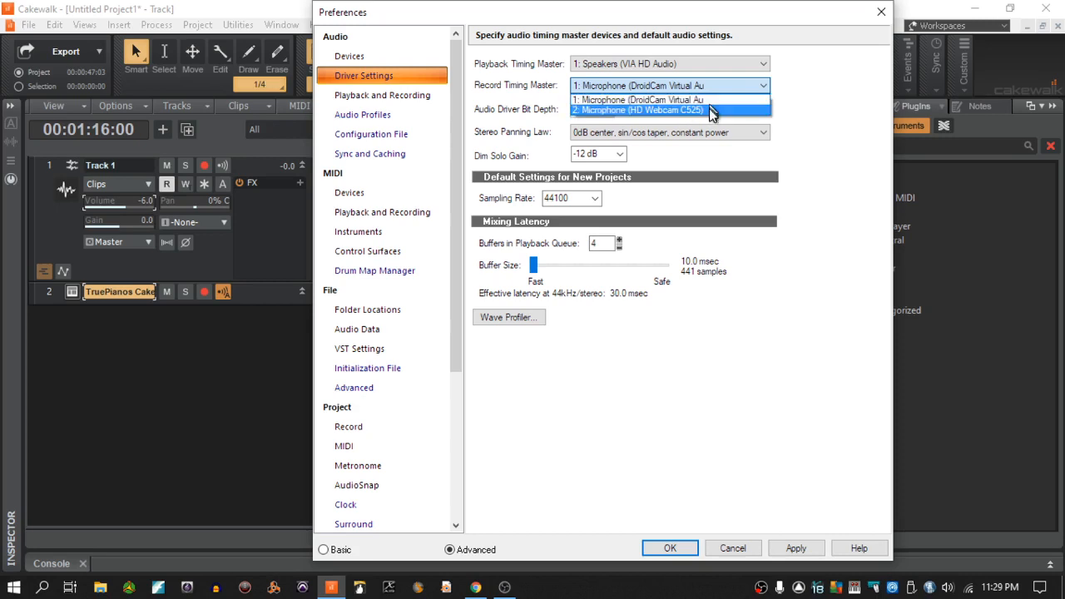
{"action": "mouse_move", "coordinate": [732, 116]}
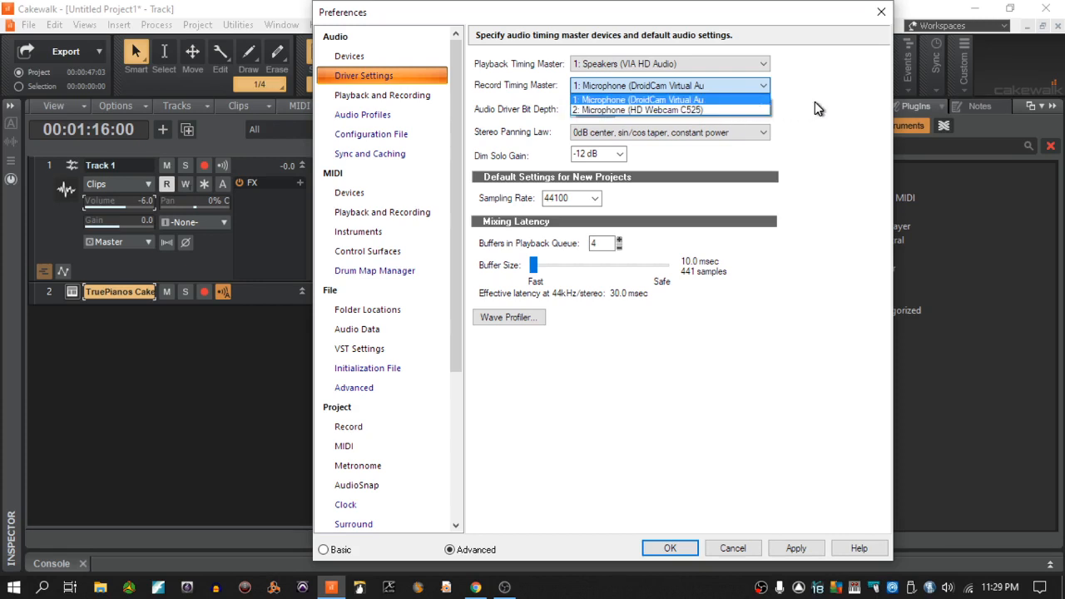
{"action": "left_click", "coordinate": [638, 98]}
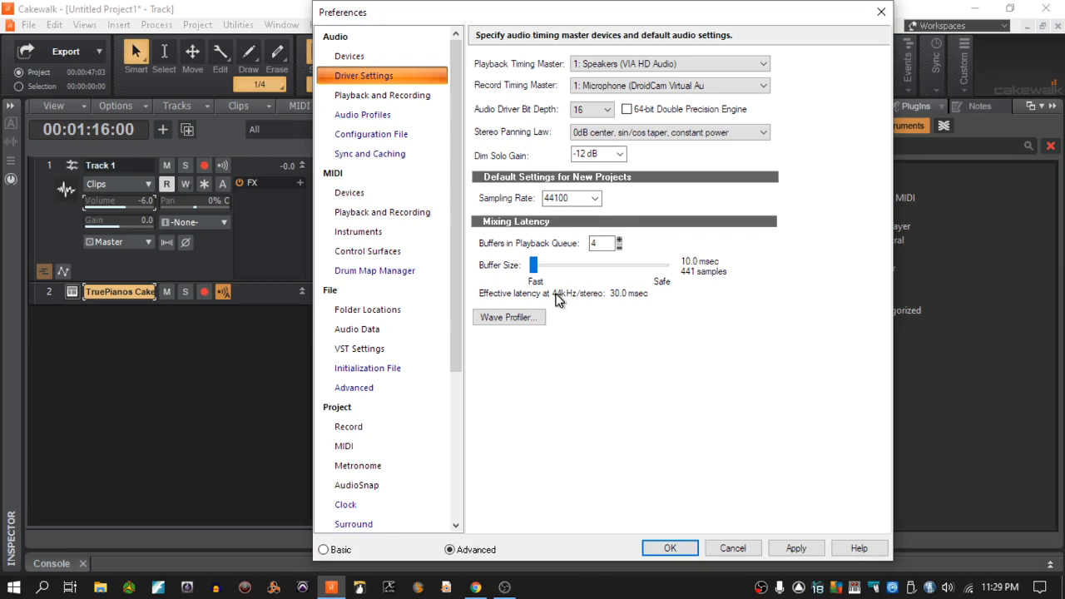
{"action": "mouse_move", "coordinate": [551, 274]}
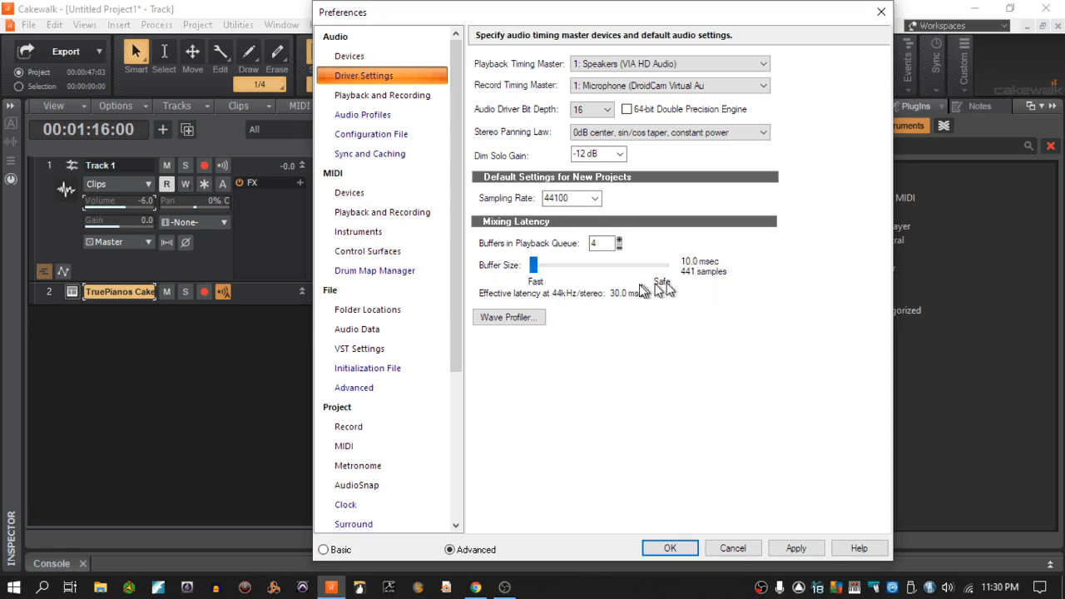
{"action": "mouse_move", "coordinate": [599, 286]}
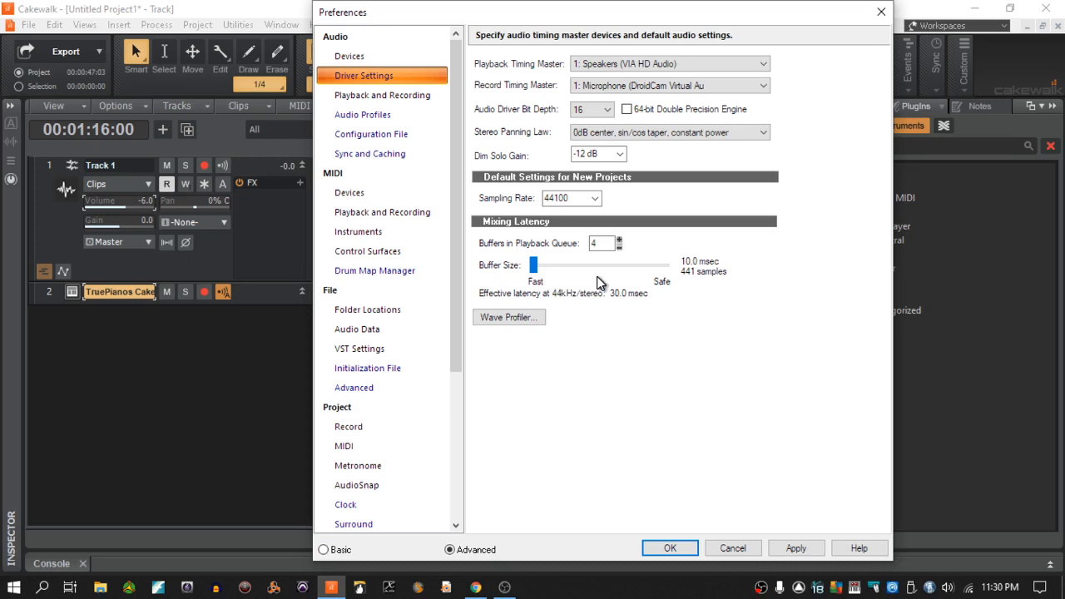
{"action": "mouse_move", "coordinate": [700, 358]}
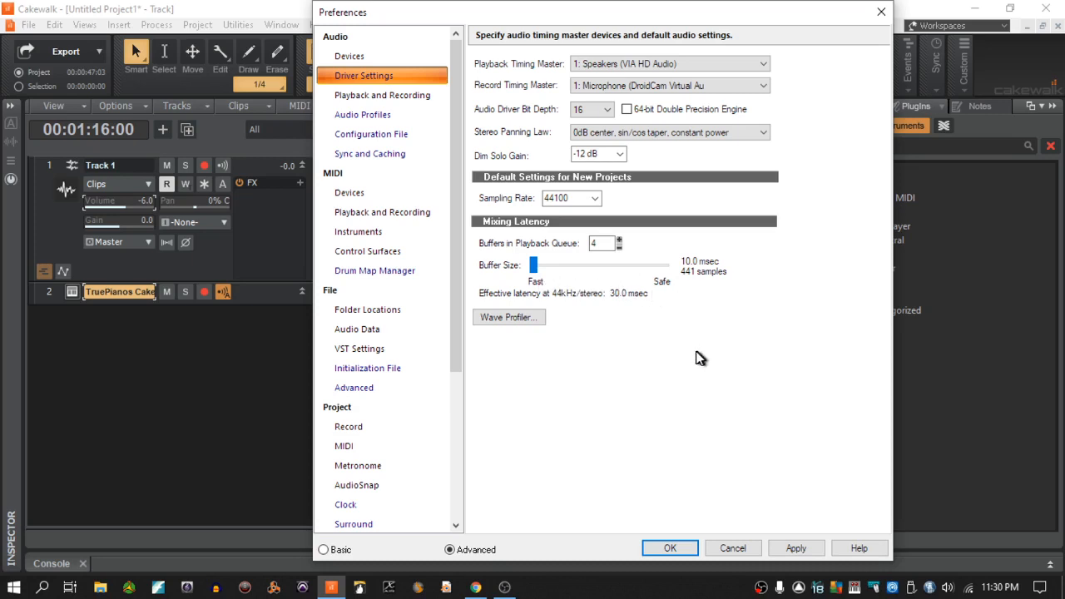
{"action": "mouse_move", "coordinate": [976, 464]}
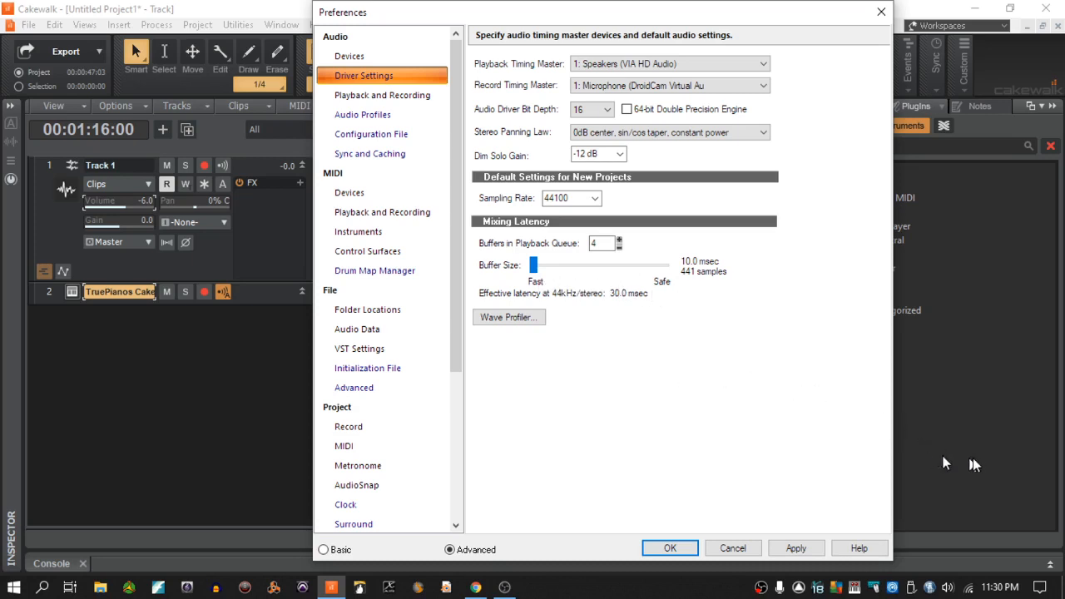
{"action": "mouse_move", "coordinate": [964, 483]}
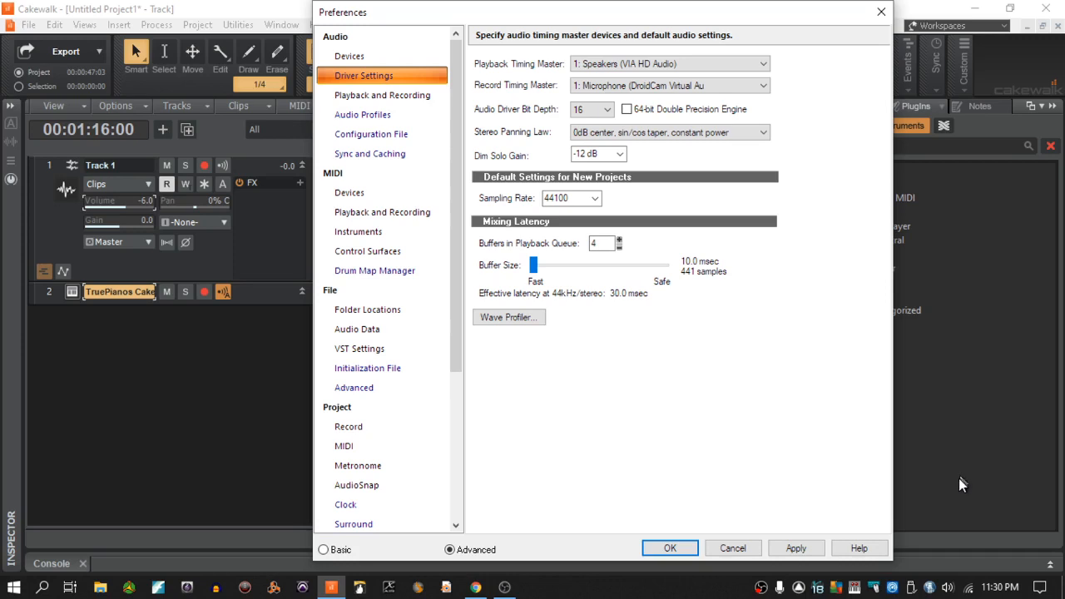
{"action": "mouse_move", "coordinate": [652, 427]}
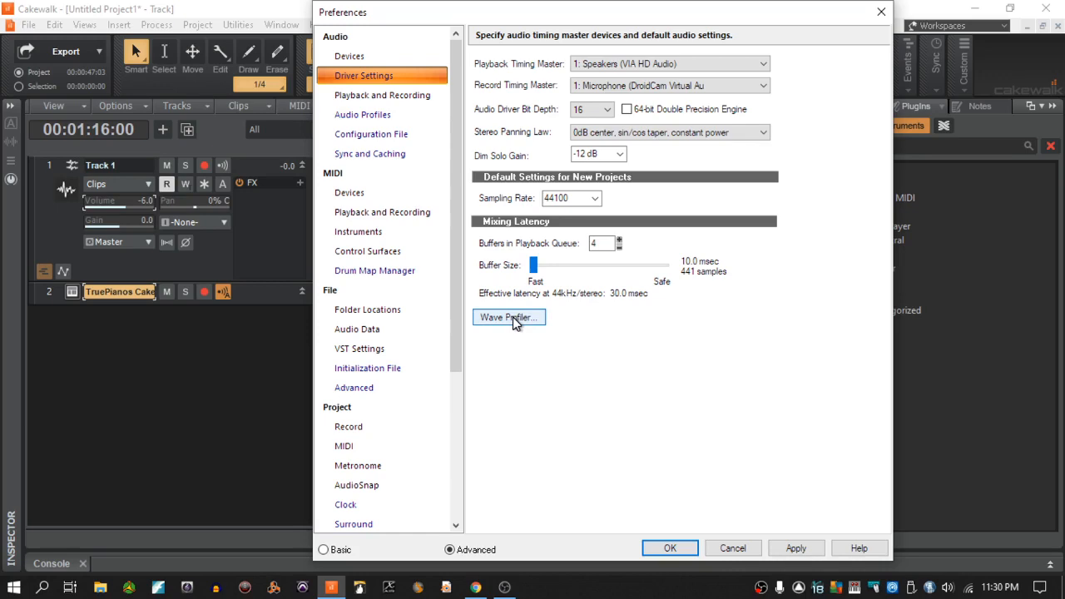
- Run Wave Profiler, confirming all sample rates 11025–384000 Hz report OK, and close results
{"action": "left_click", "coordinate": [670, 548]}
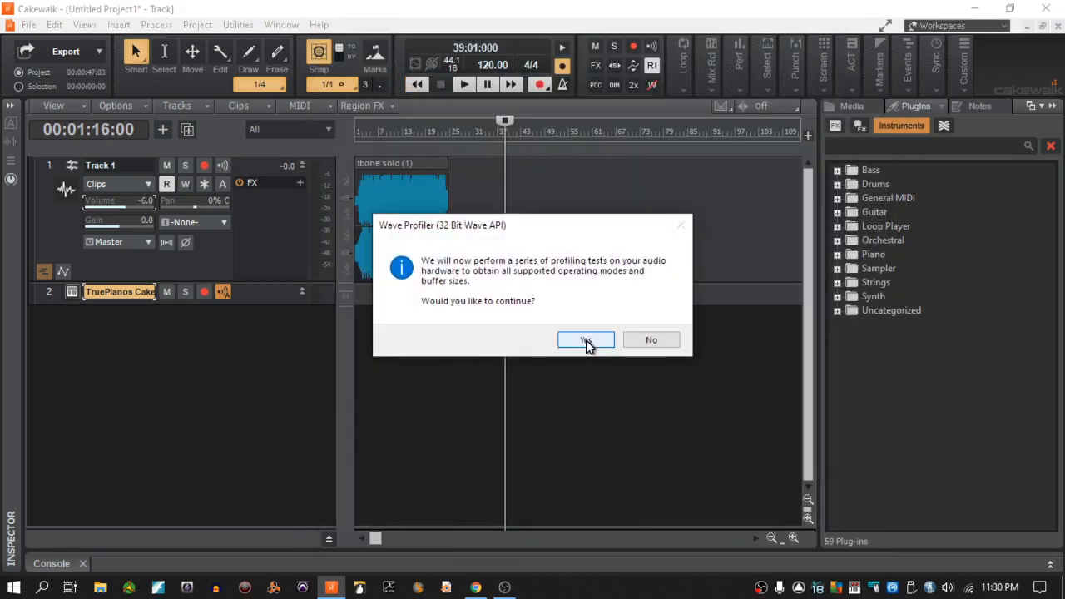
{"action": "left_click", "coordinate": [585, 339]}
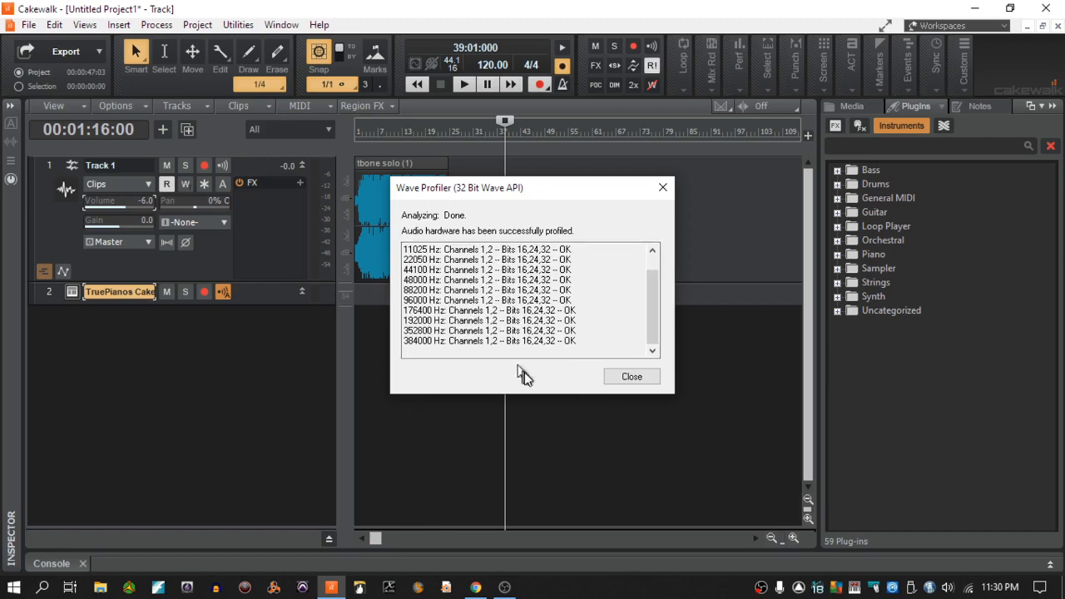
{"action": "mouse_move", "coordinate": [631, 376]}
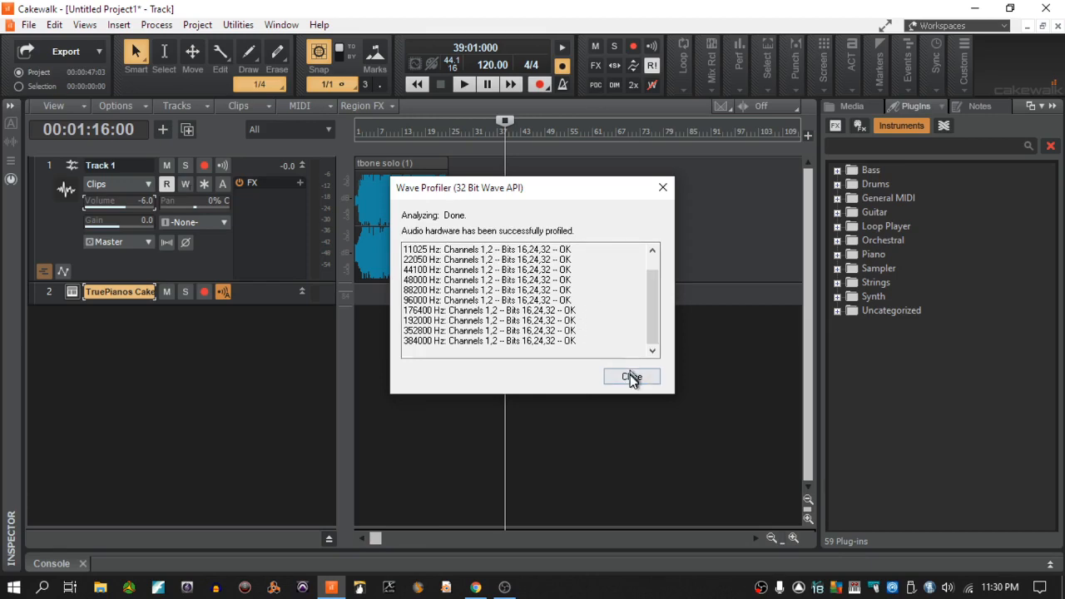
{"action": "left_click", "coordinate": [632, 376]}
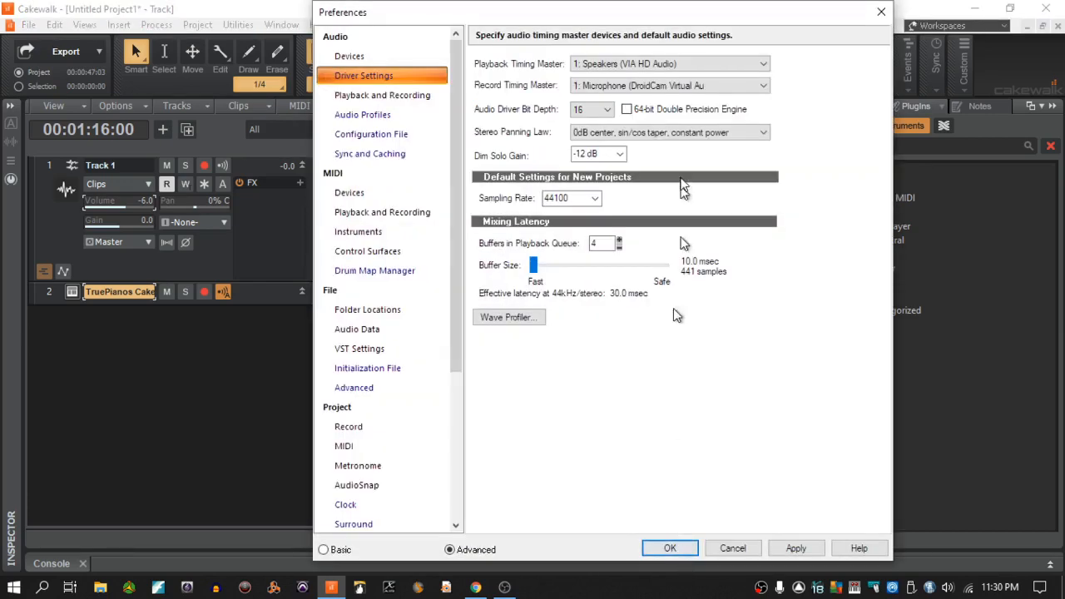
{"action": "mouse_move", "coordinate": [381, 95]}
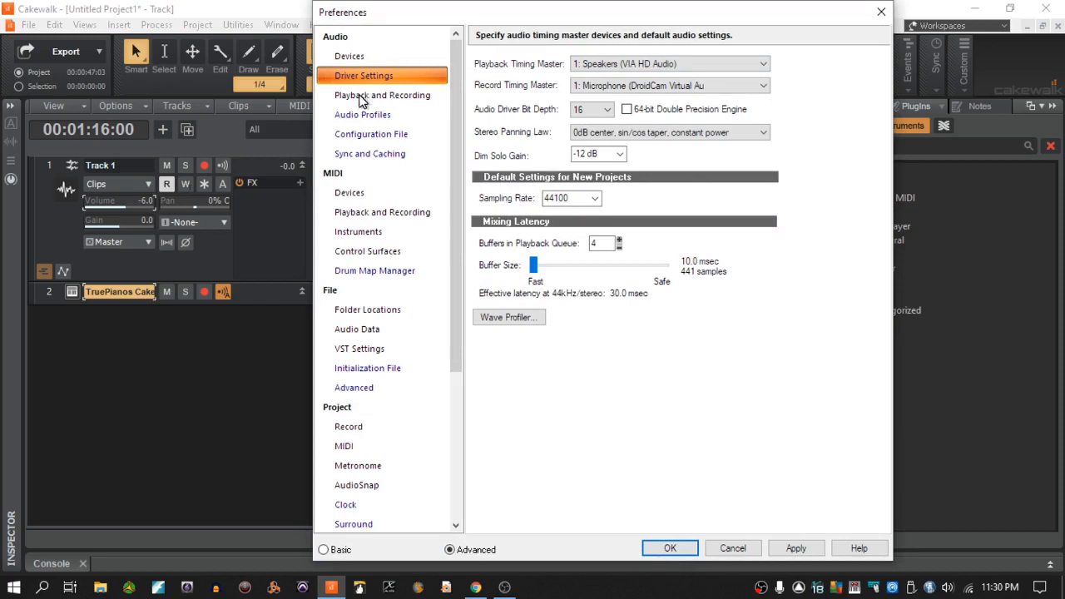
- On Playback and Recording, browse driver modes and keep MME (32-Bit)
{"action": "left_click", "coordinate": [383, 95]}
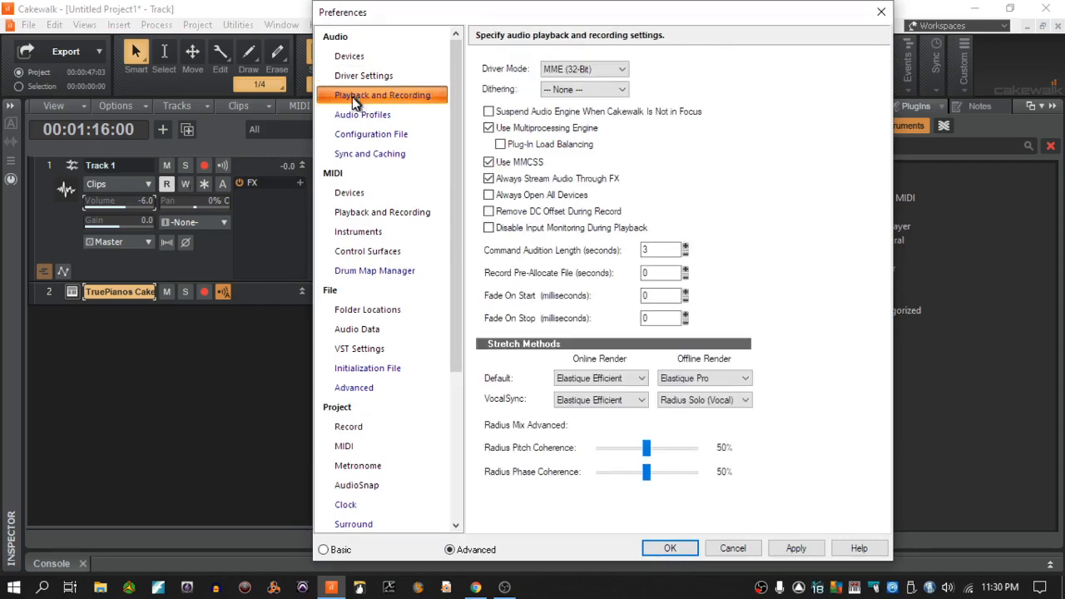
{"action": "left_click", "coordinate": [630, 69]}
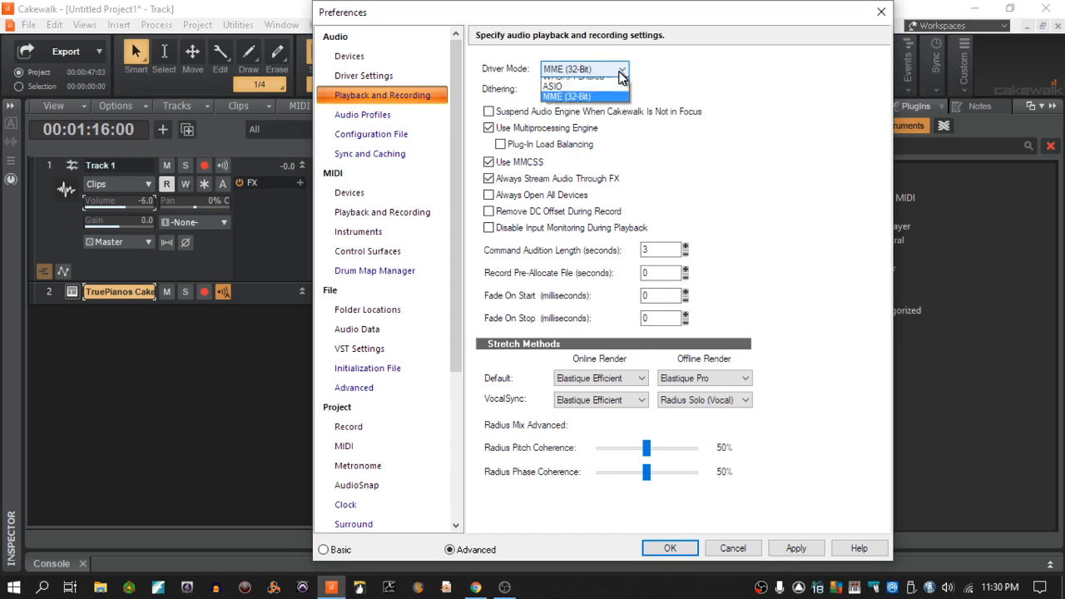
{"action": "mouse_move", "coordinate": [596, 114]}
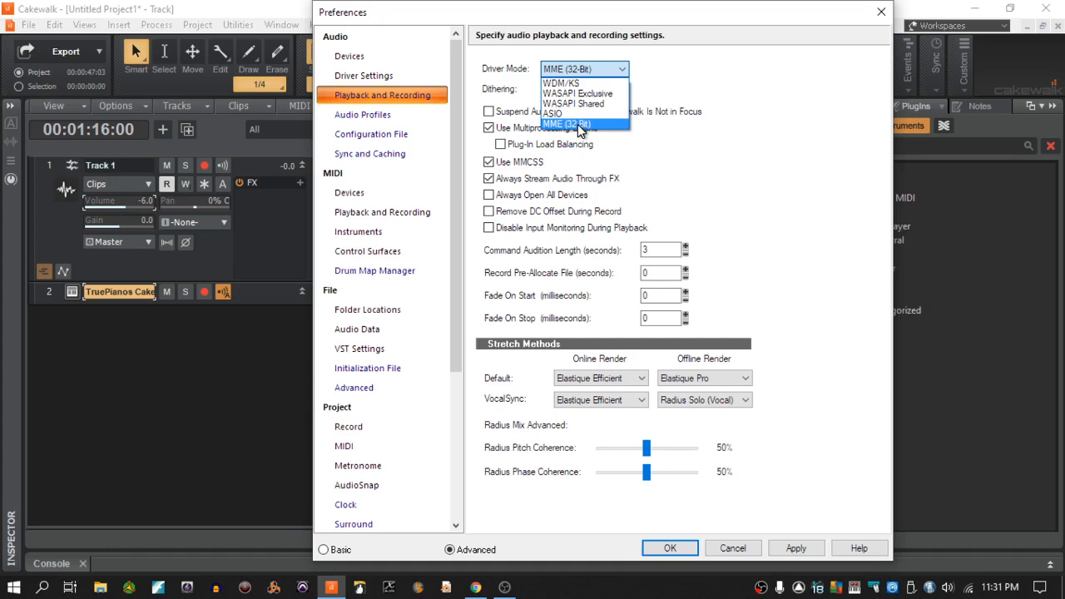
{"action": "mouse_move", "coordinate": [570, 113]}
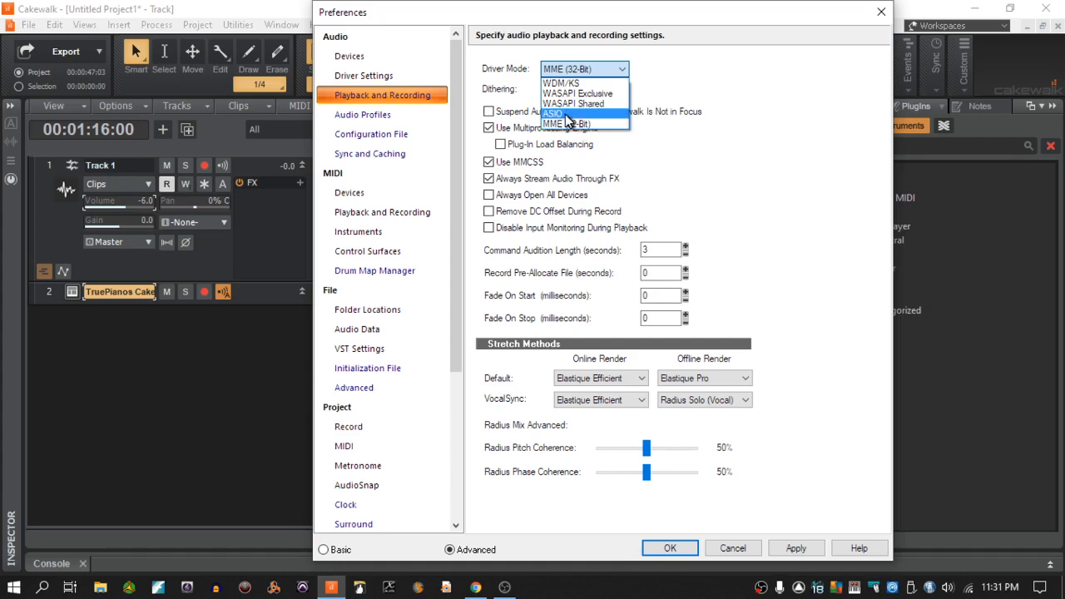
{"action": "mouse_move", "coordinate": [568, 120]}
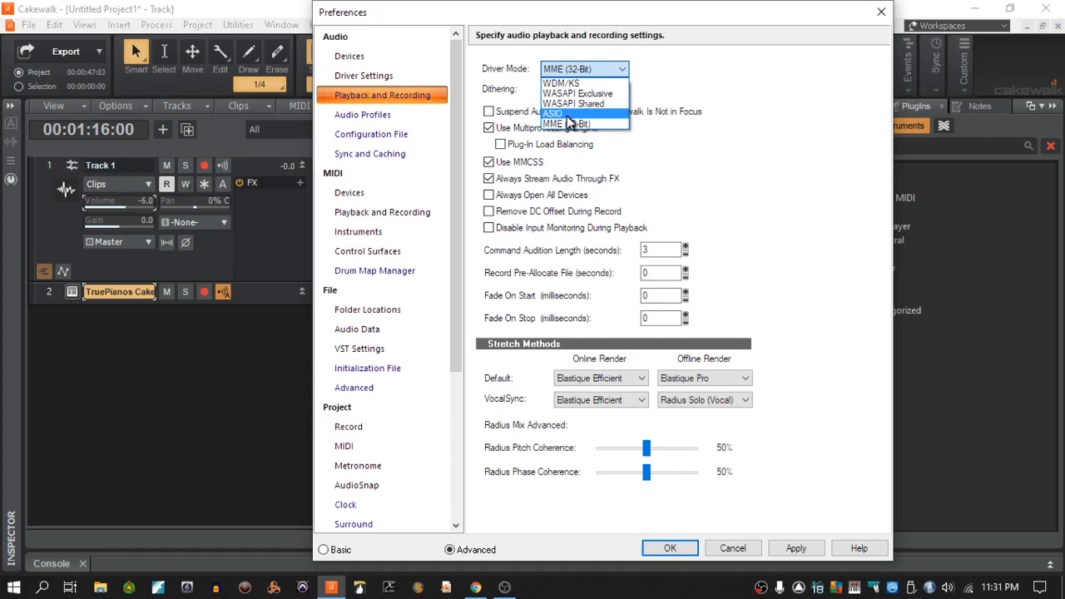
{"action": "mouse_move", "coordinate": [564, 105]}
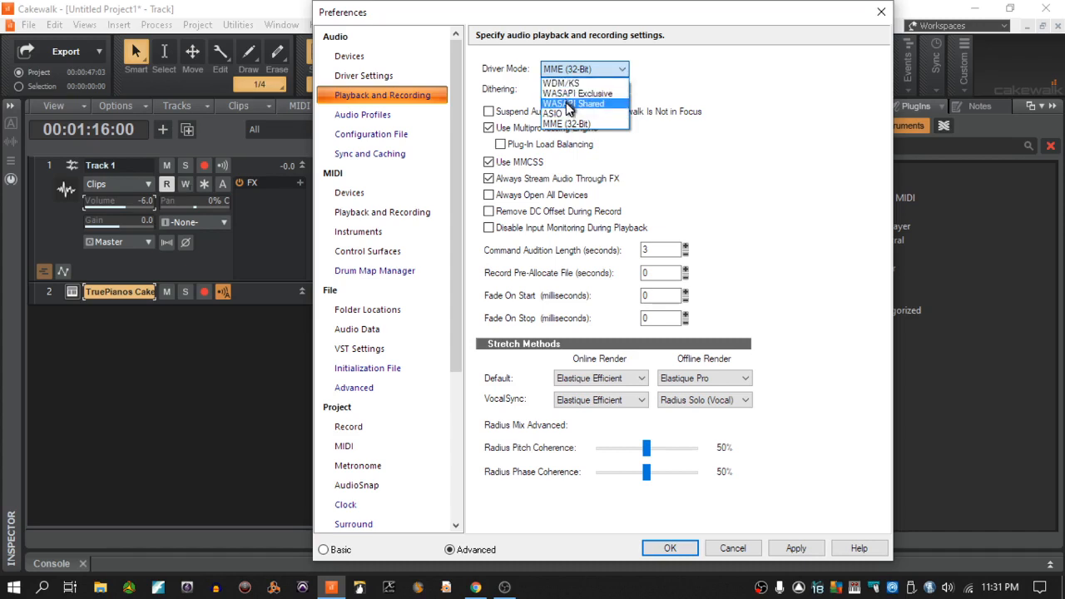
{"action": "mouse_move", "coordinate": [565, 124]}
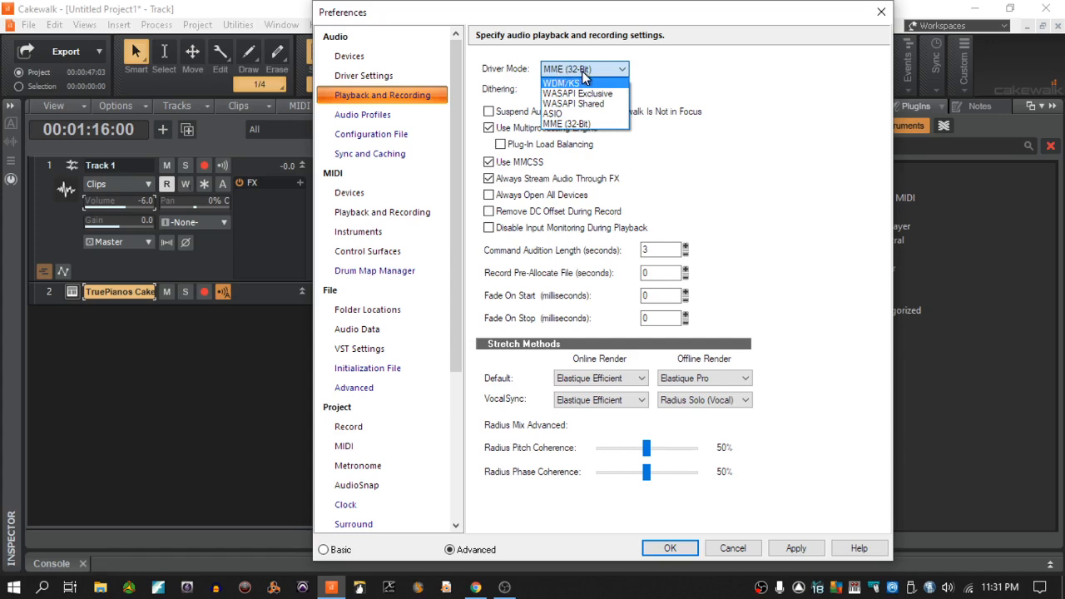
{"action": "left_click", "coordinate": [583, 125]}
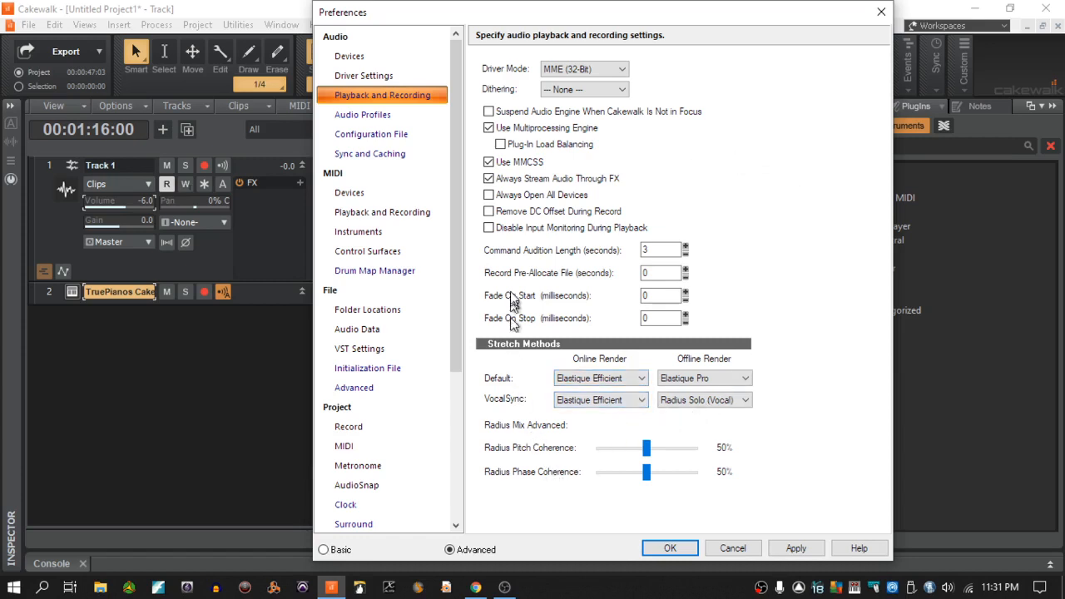
{"action": "mouse_move", "coordinate": [351, 166]}
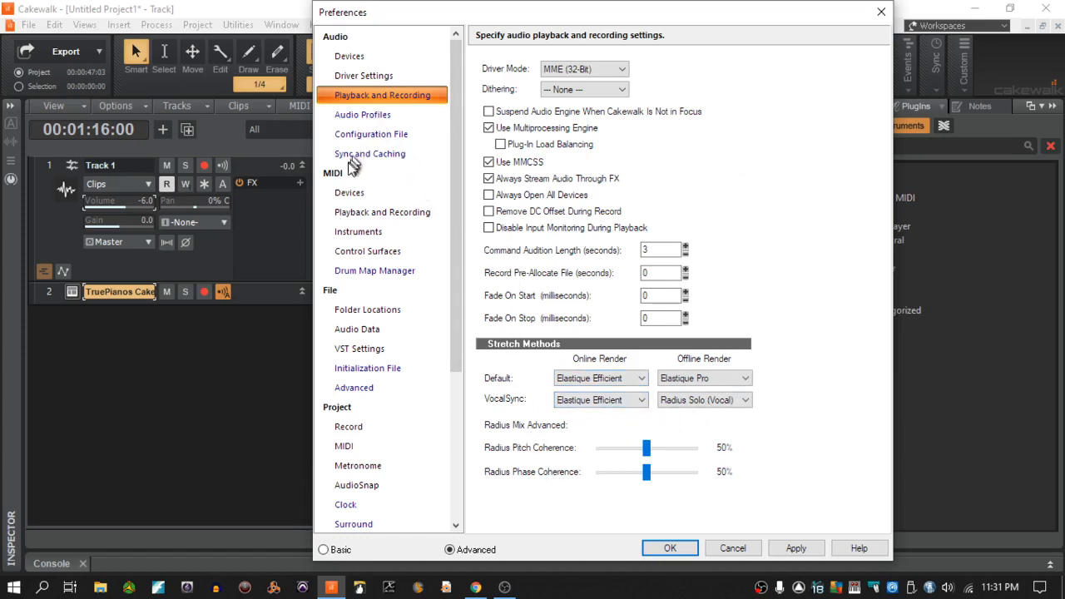
{"action": "mouse_move", "coordinate": [377, 274]}
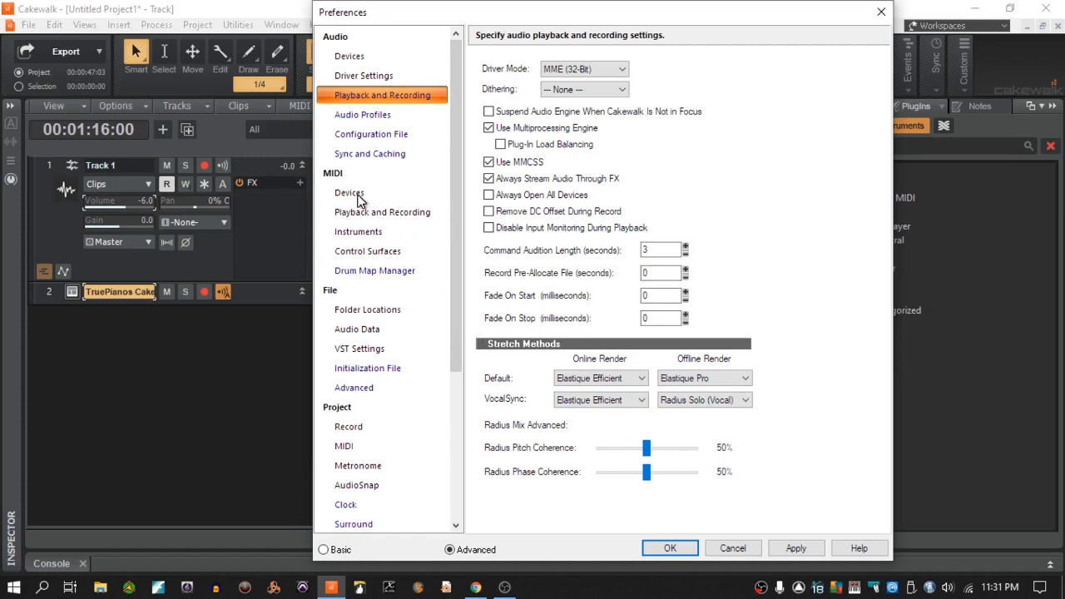
- Review the MIDI input and output devices, then close Preferences with OK
{"action": "left_click", "coordinate": [350, 193]}
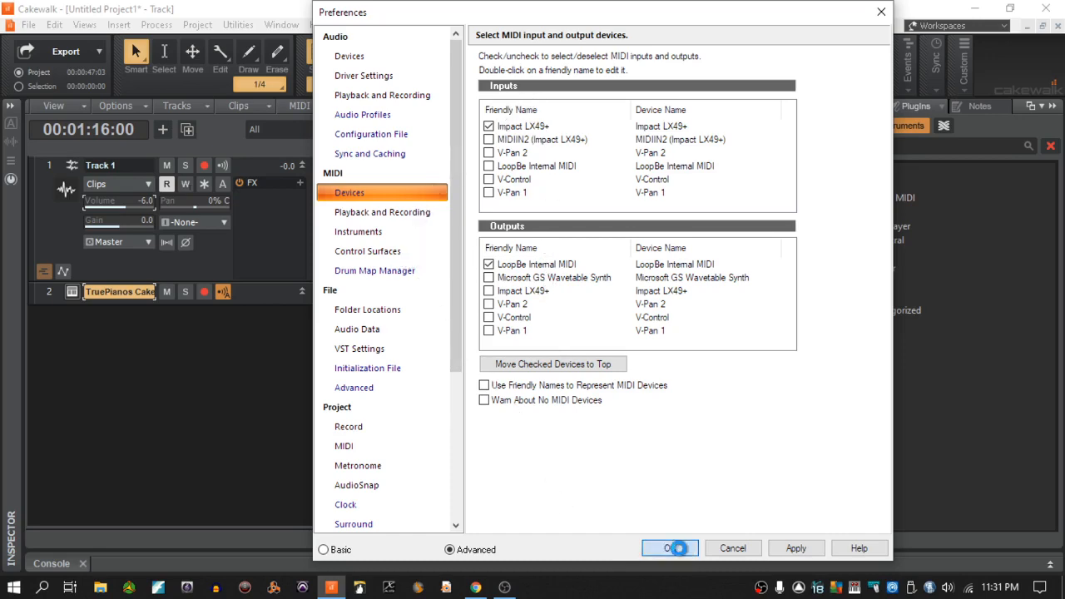
{"action": "left_click", "coordinate": [669, 547]}
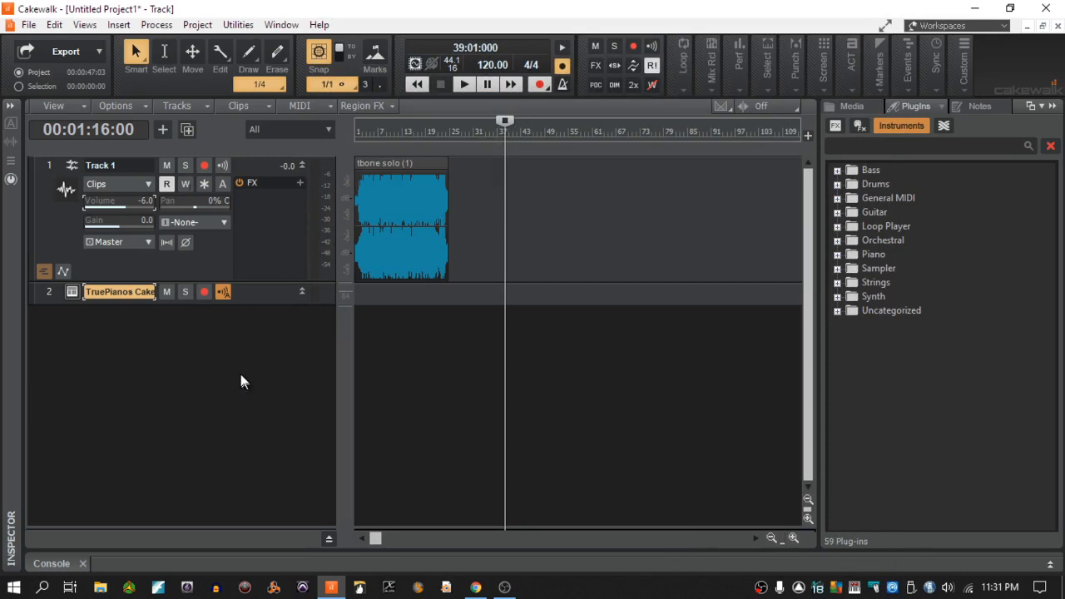
{"action": "mouse_move", "coordinate": [46, 153]}
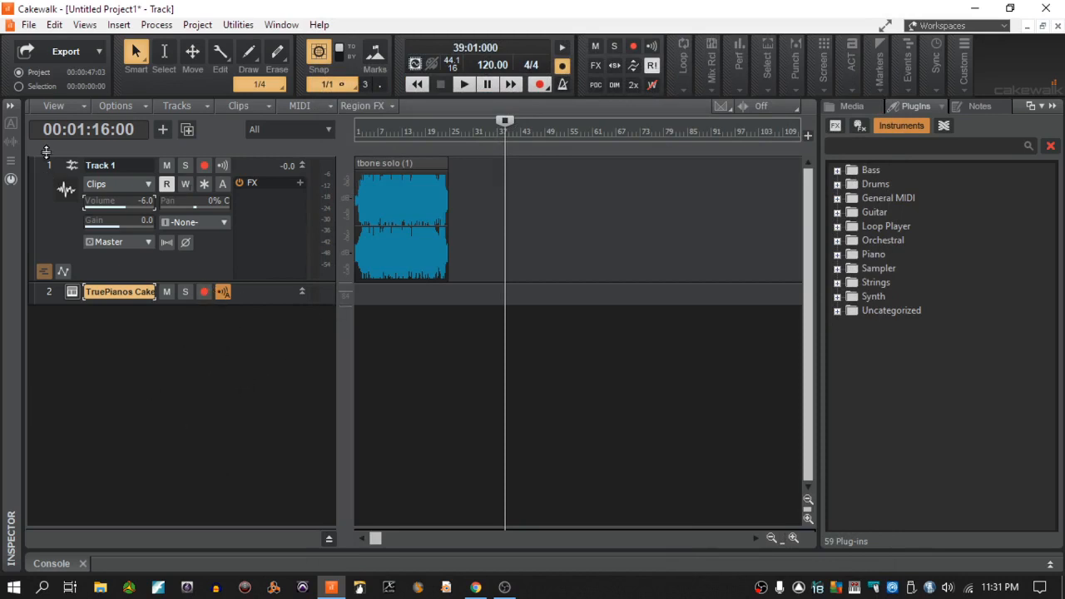
{"action": "mouse_move", "coordinate": [50, 316]}
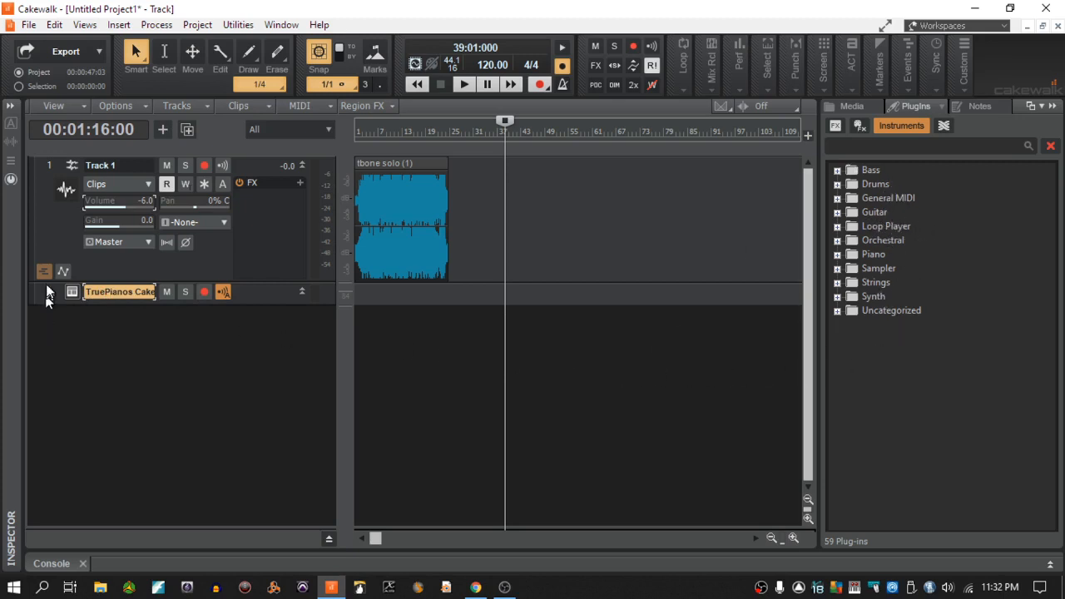
- Select the TruePianos track, then Track 1 containing the trombone solo
{"action": "left_click", "coordinate": [49, 292]}
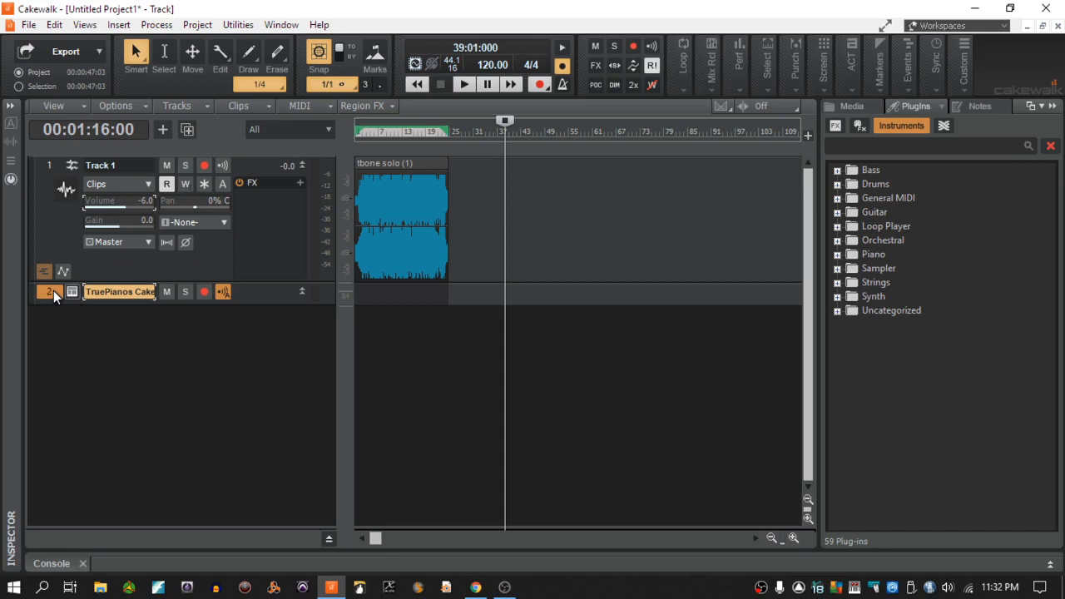
{"action": "mouse_move", "coordinate": [112, 351]}
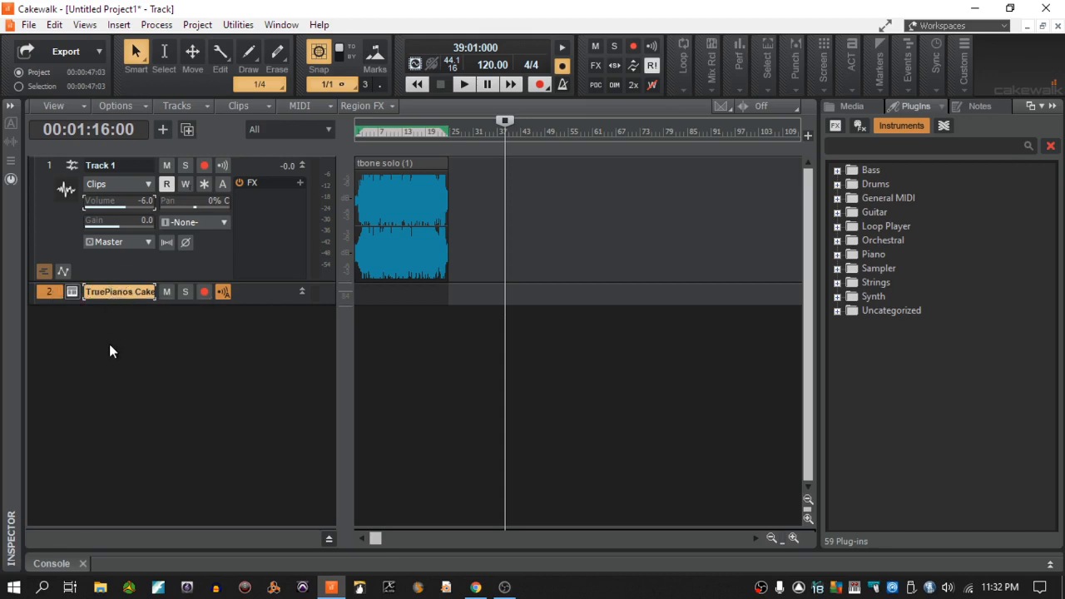
{"action": "mouse_move", "coordinate": [54, 165]}
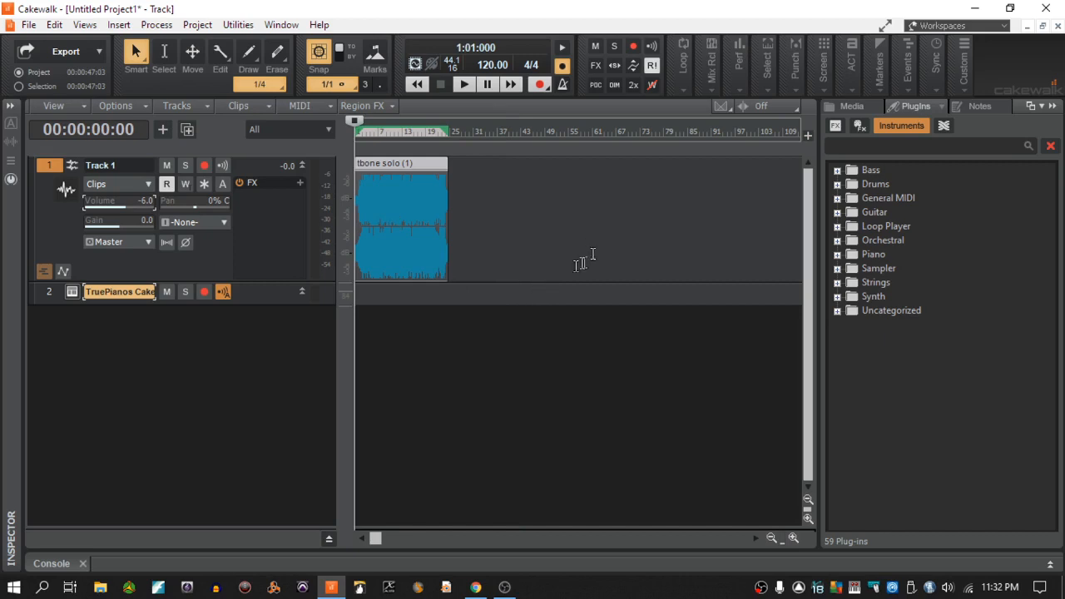
{"action": "left_click", "coordinate": [463, 84]}
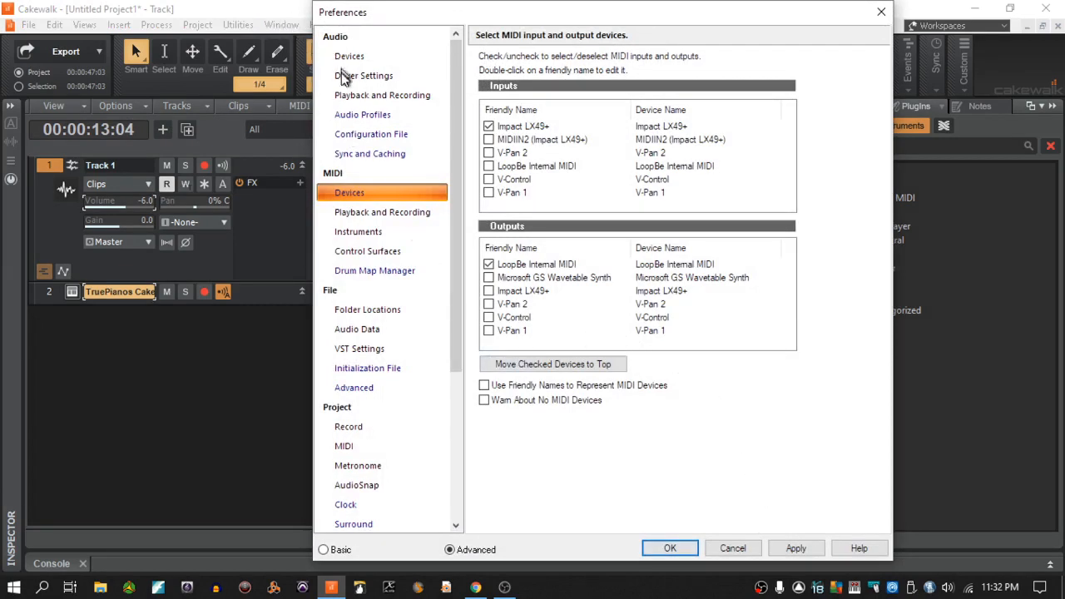
- Check the Driver Settings buffer size, close Preferences, and play the trombone solo
{"action": "left_click", "coordinate": [370, 75]}
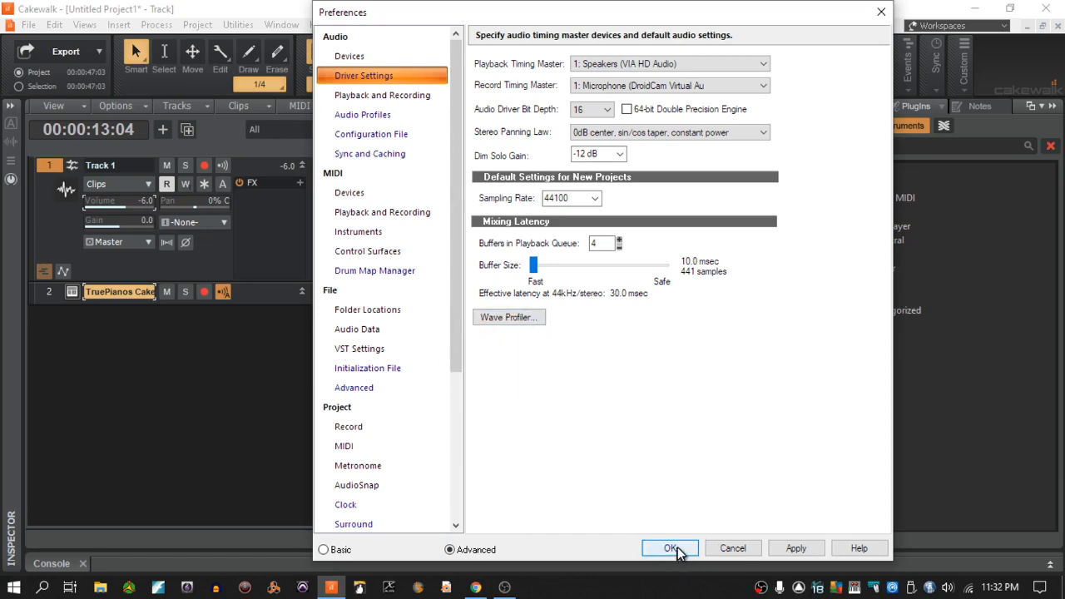
{"action": "left_click", "coordinate": [670, 549]}
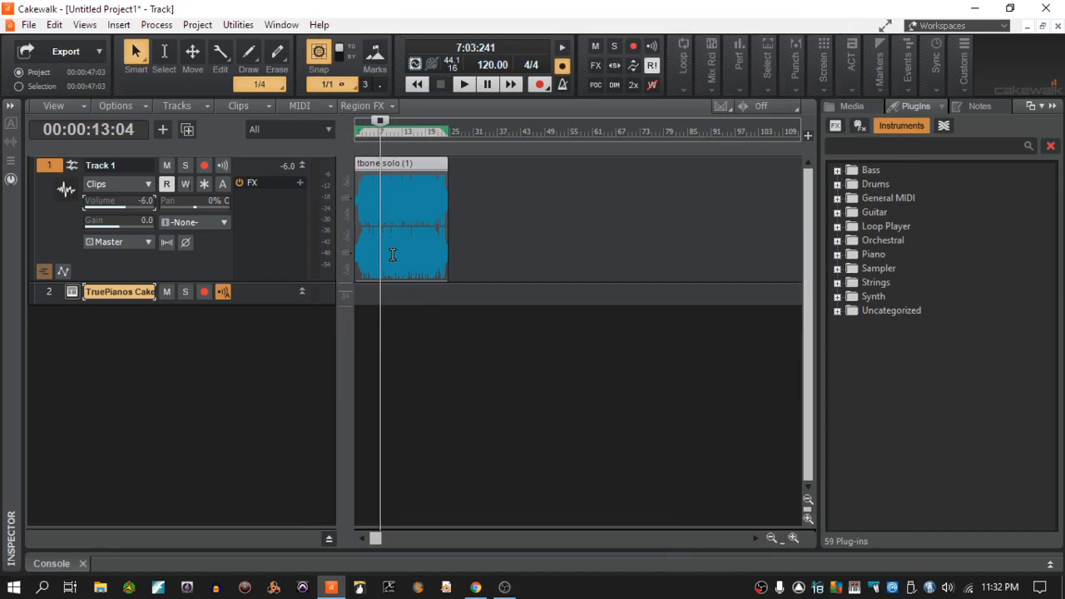
{"action": "left_click", "coordinate": [462, 84]}
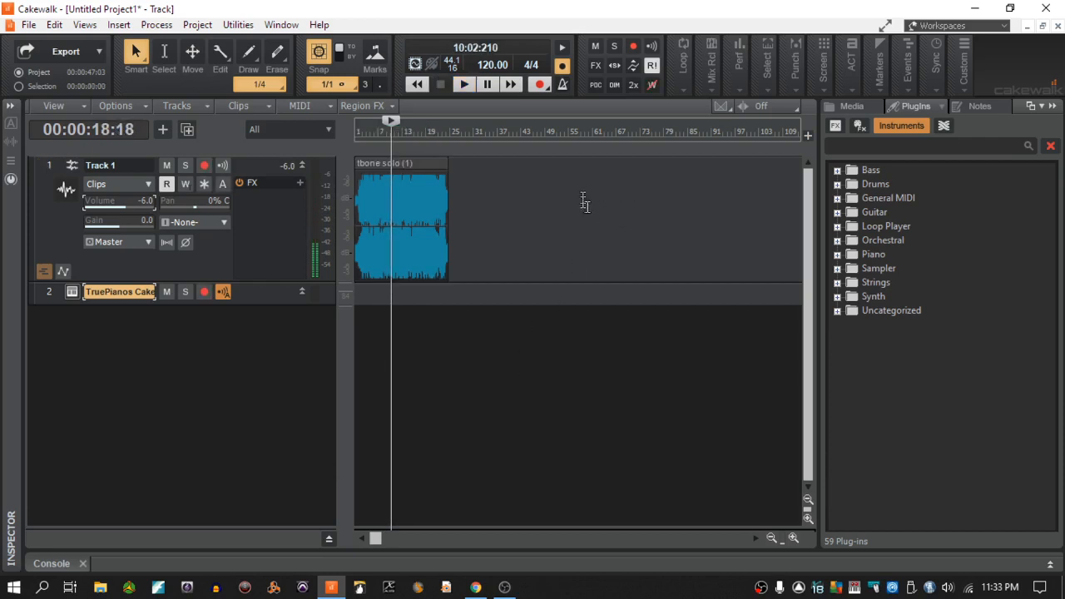
{"action": "mouse_move", "coordinate": [1047, 11]}
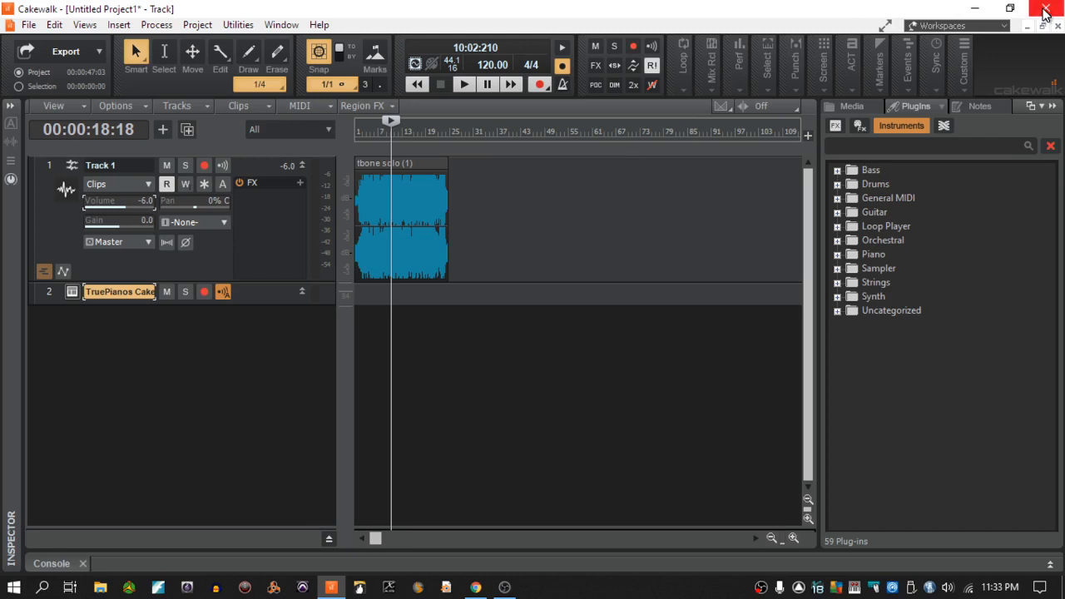
{"action": "mouse_move", "coordinate": [1053, 8]}
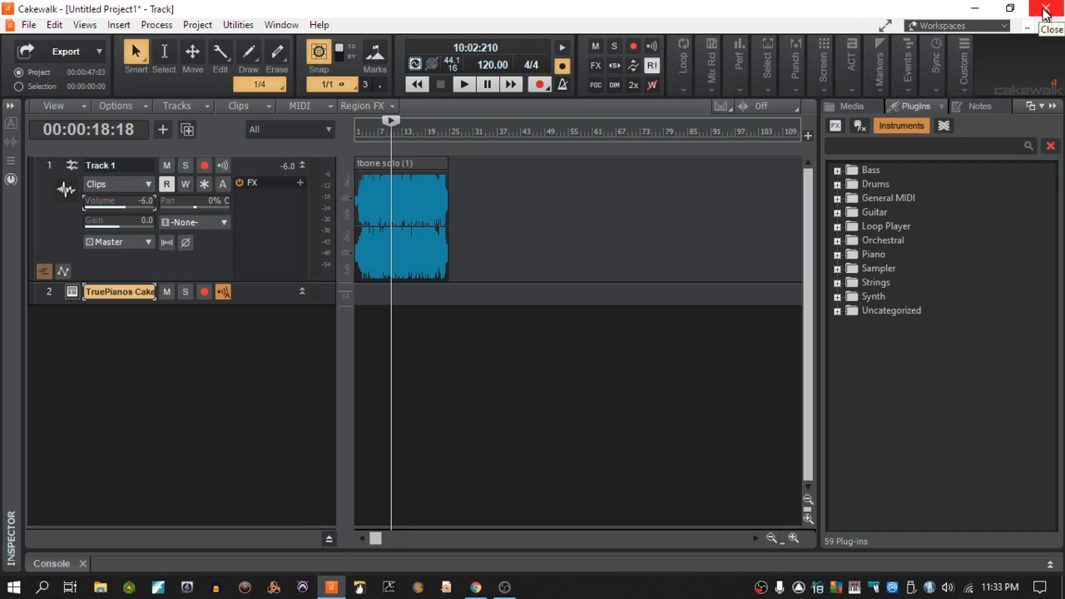
- Close Cakewalk, answer the save-changes prompt, and relaunch it from the taskbar
{"action": "left_click", "coordinate": [1047, 9]}
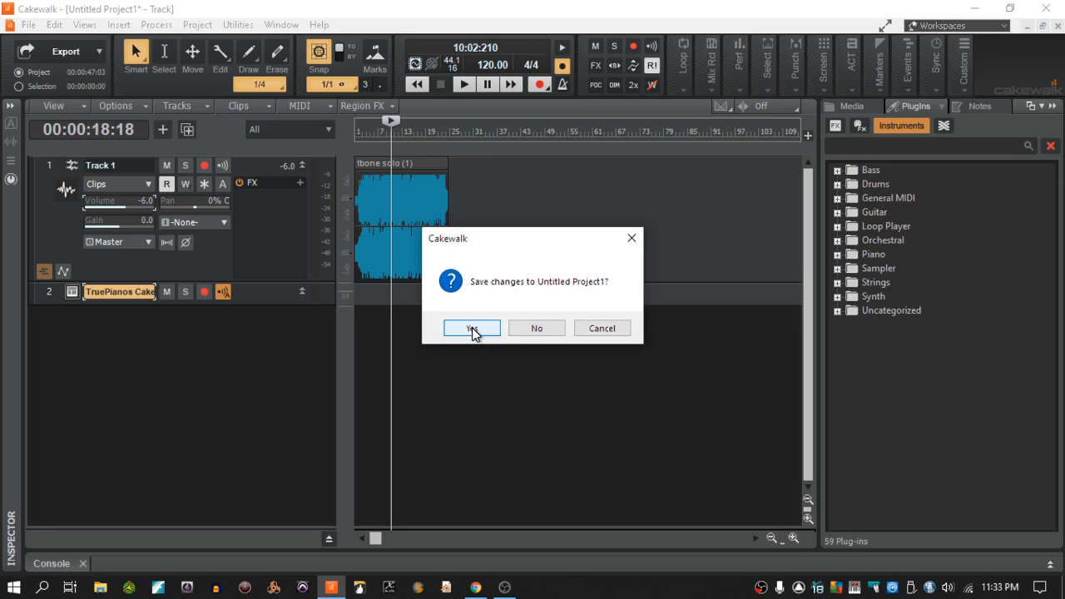
{"action": "left_click", "coordinate": [471, 327]}
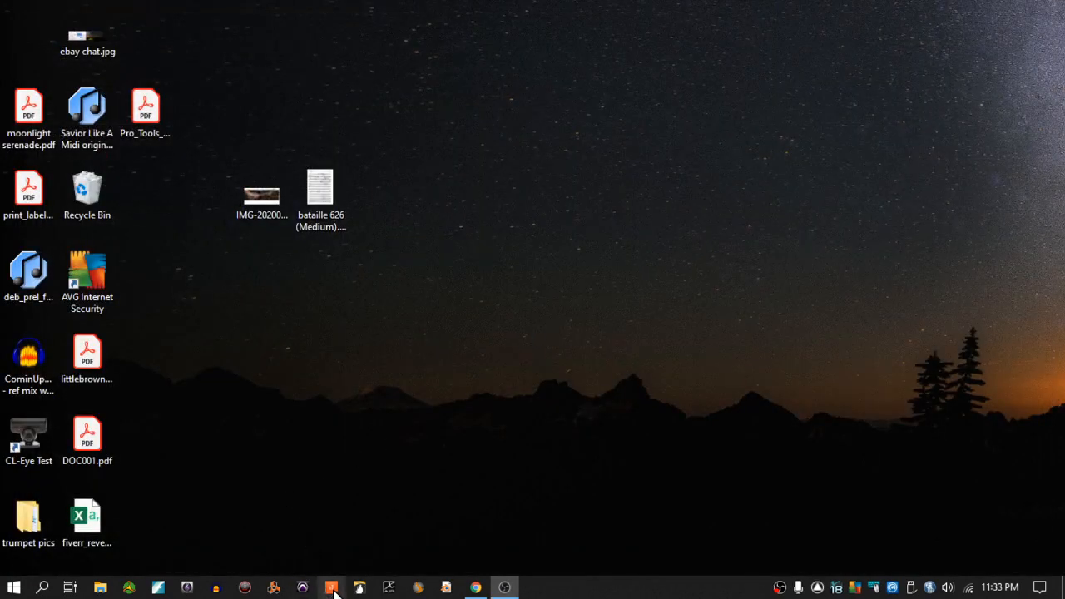
{"action": "left_click", "coordinate": [334, 587]}
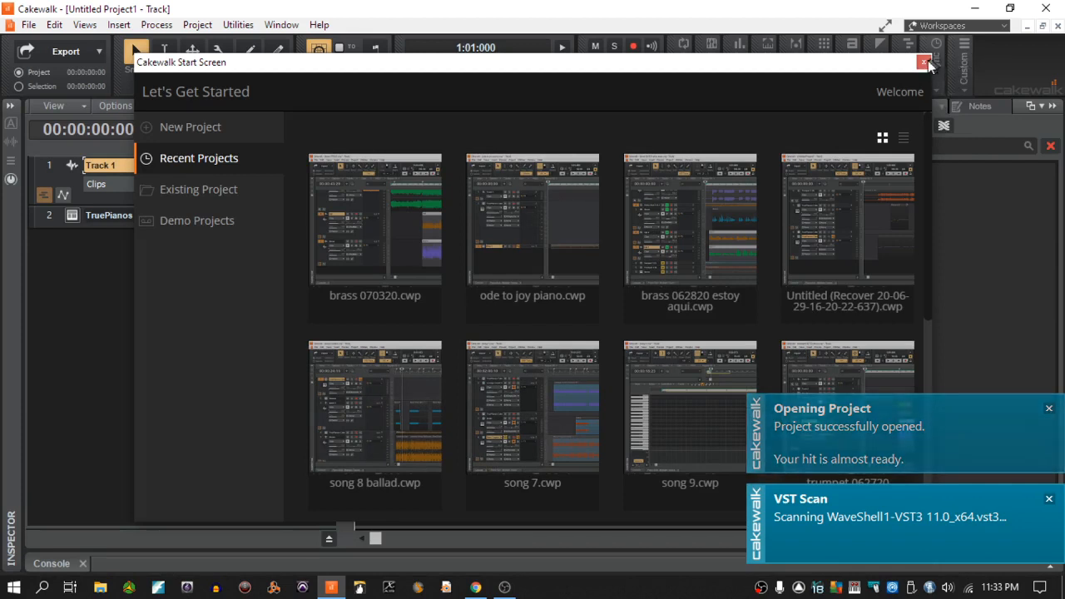
- Dismiss the Cakewalk Start Screen and bring Windows Sound settings back up
{"action": "left_click", "coordinate": [922, 63]}
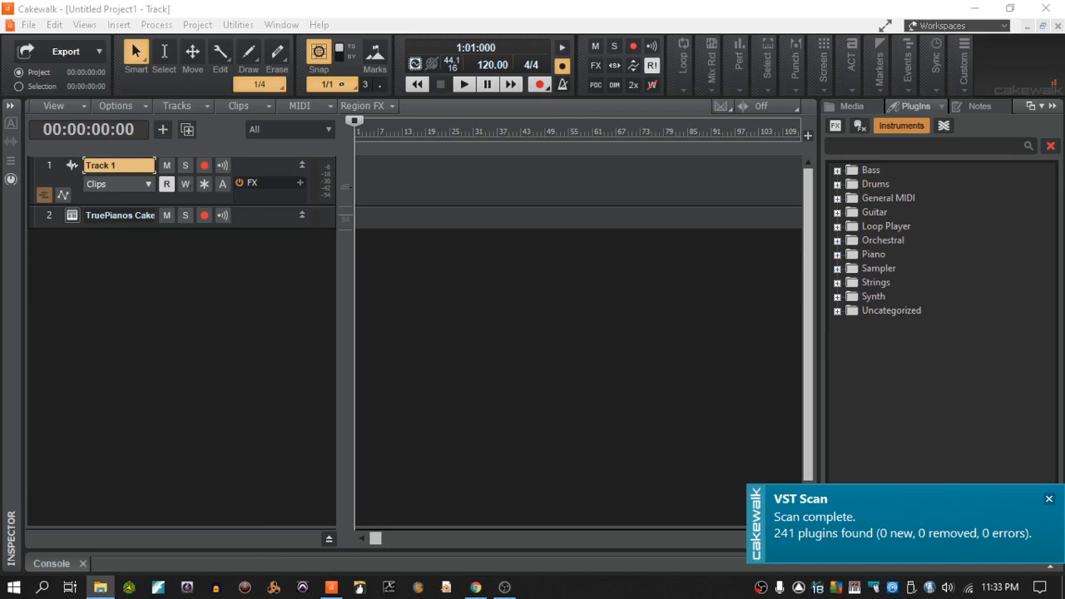
{"action": "left_click", "coordinate": [1045, 496]}
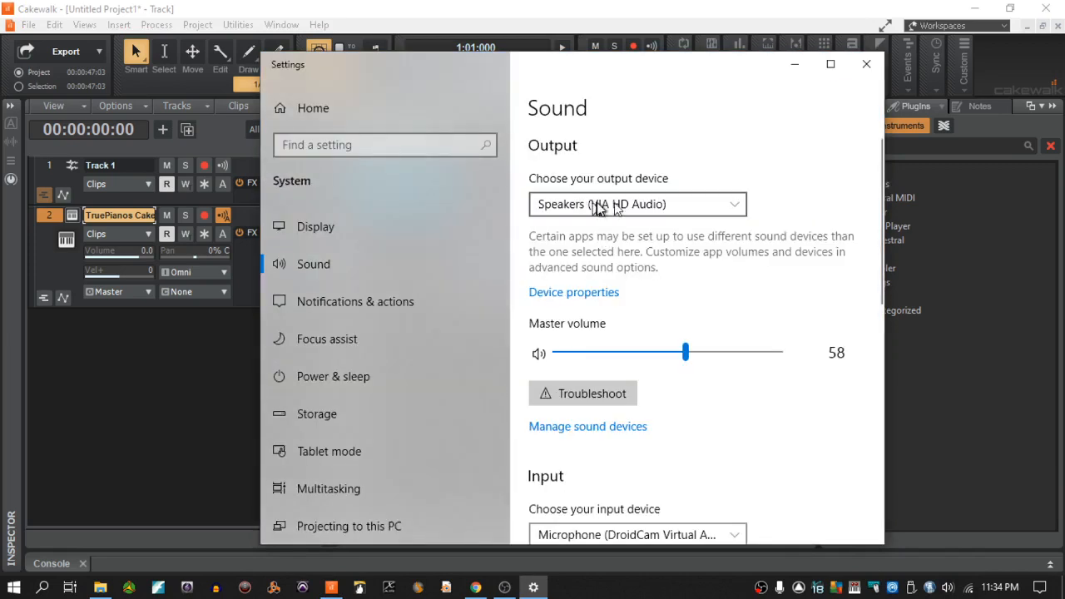
- Set Windows sound output to Headphone (VIA HD Audio)
{"action": "left_click", "coordinate": [637, 204]}
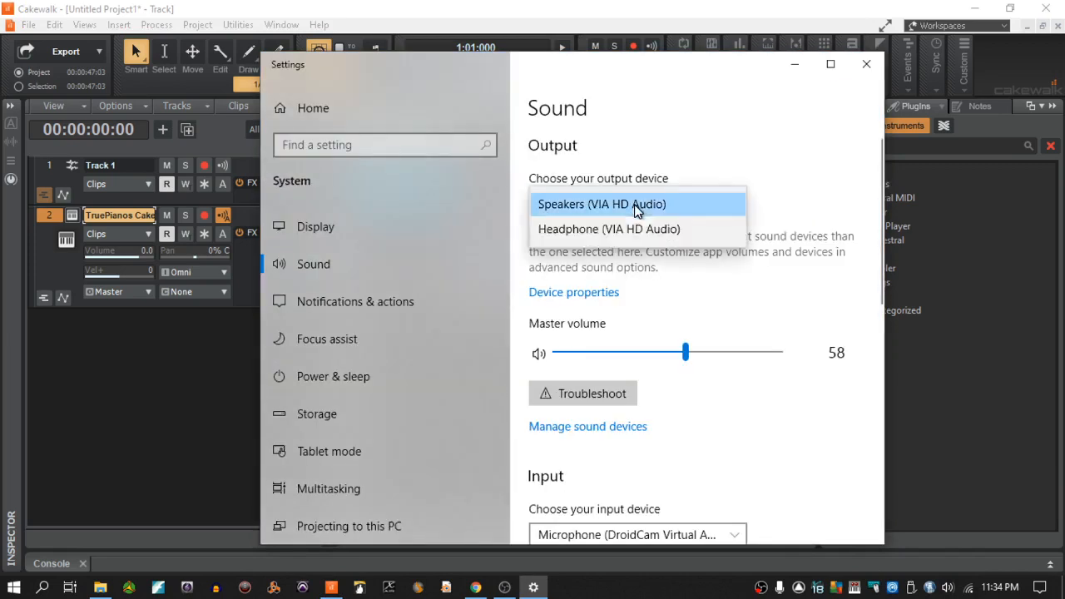
{"action": "mouse_move", "coordinate": [637, 240]}
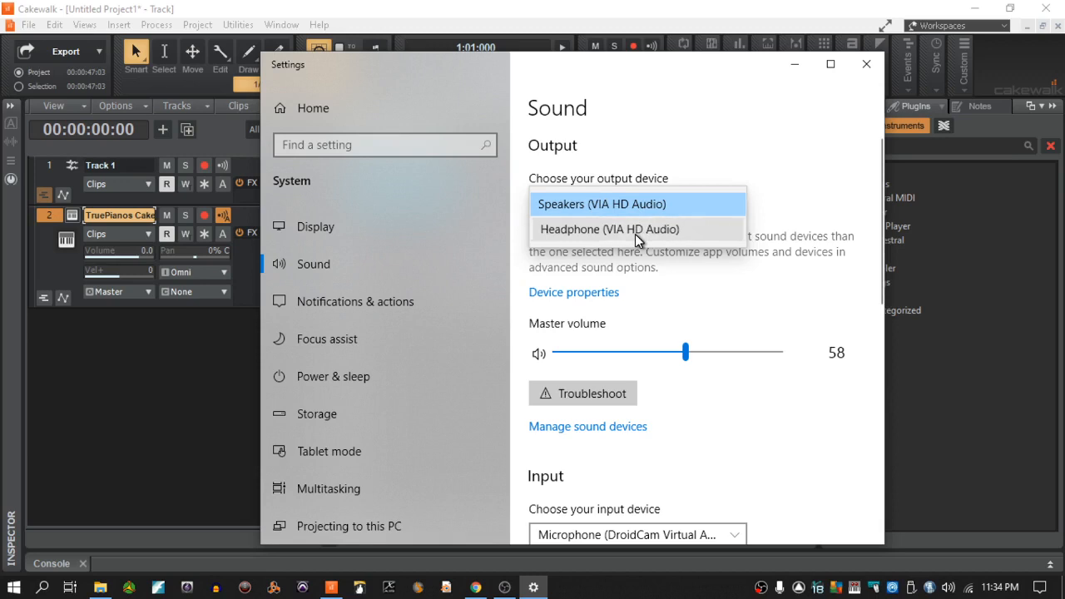
{"action": "left_click", "coordinate": [609, 229]}
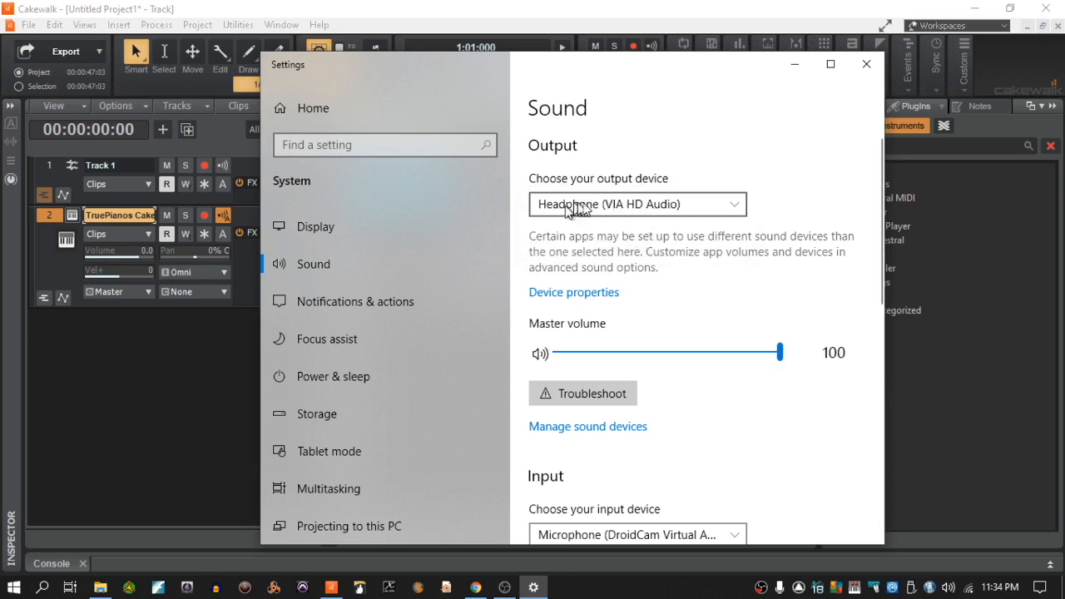
{"action": "mouse_move", "coordinate": [853, 91]}
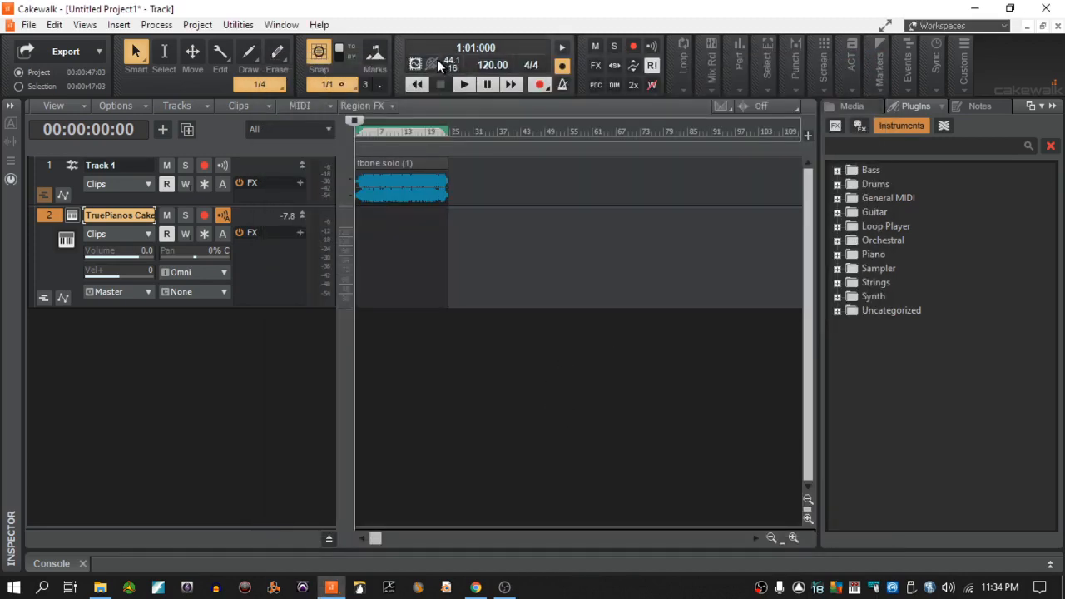
{"action": "mouse_move", "coordinate": [470, 378]}
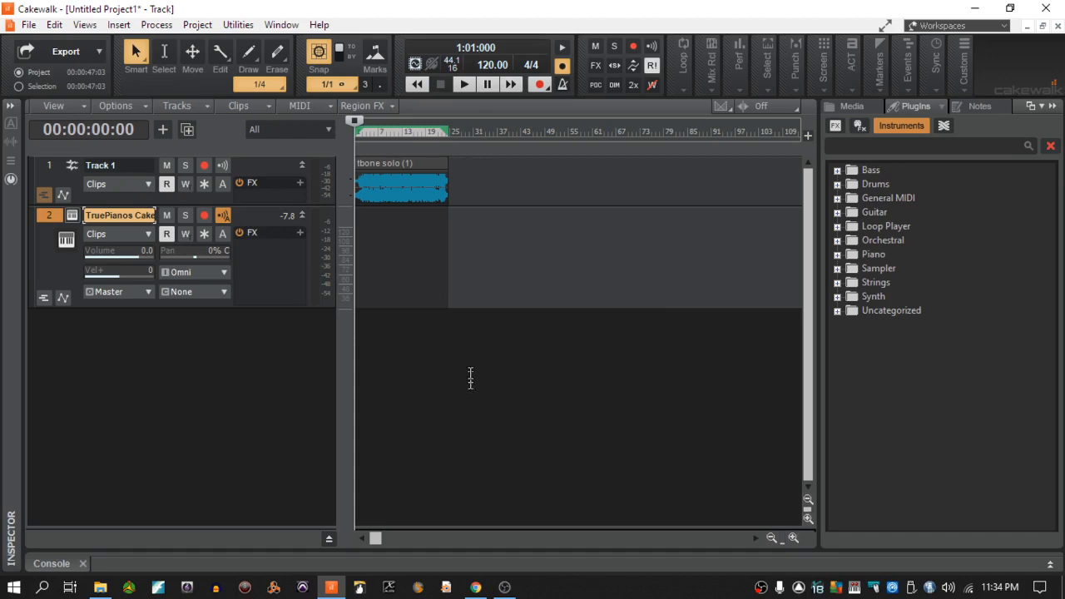
{"action": "mouse_move", "coordinate": [469, 378]}
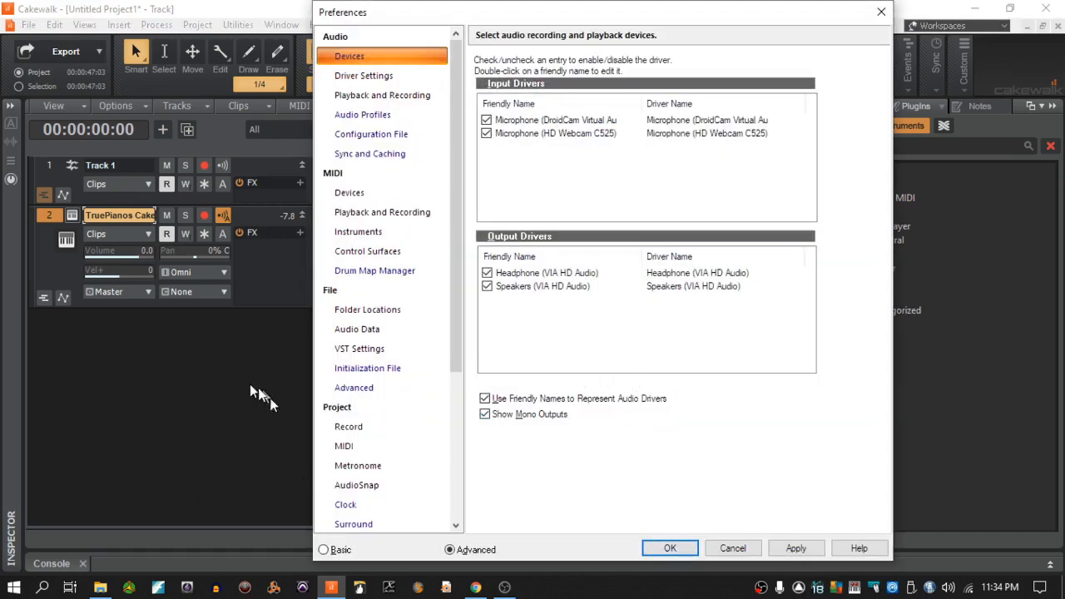
{"action": "mouse_move", "coordinate": [389, 87]}
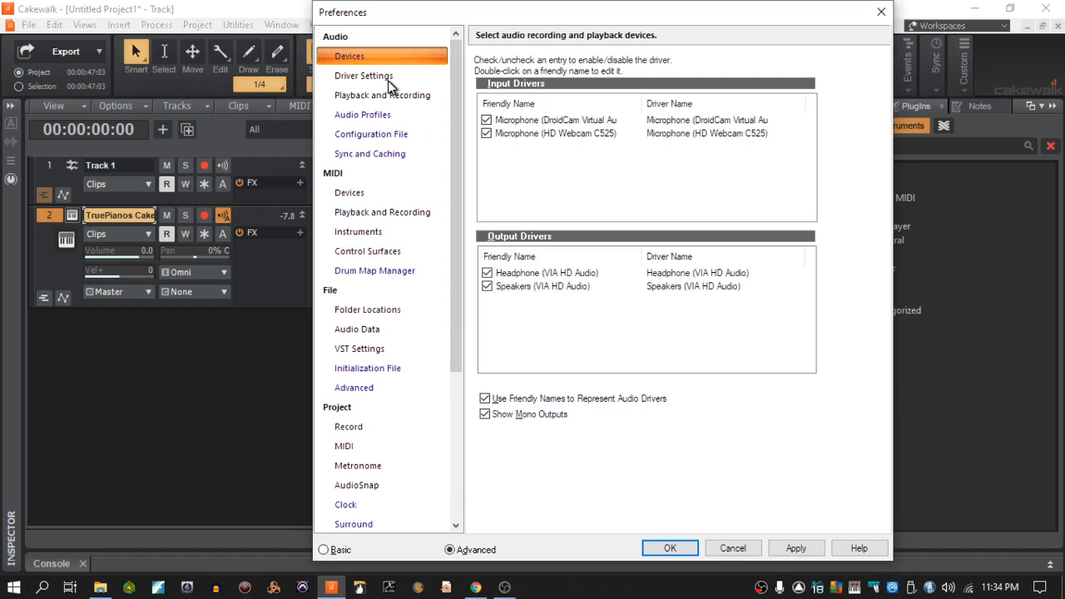
{"action": "left_click", "coordinate": [366, 75]}
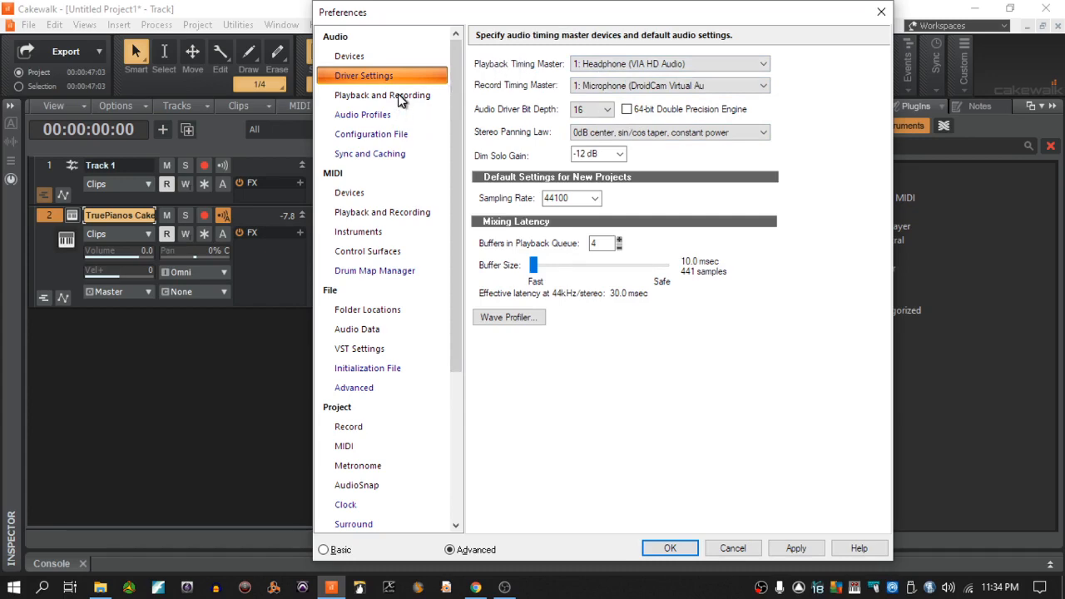
{"action": "left_click", "coordinate": [382, 95]}
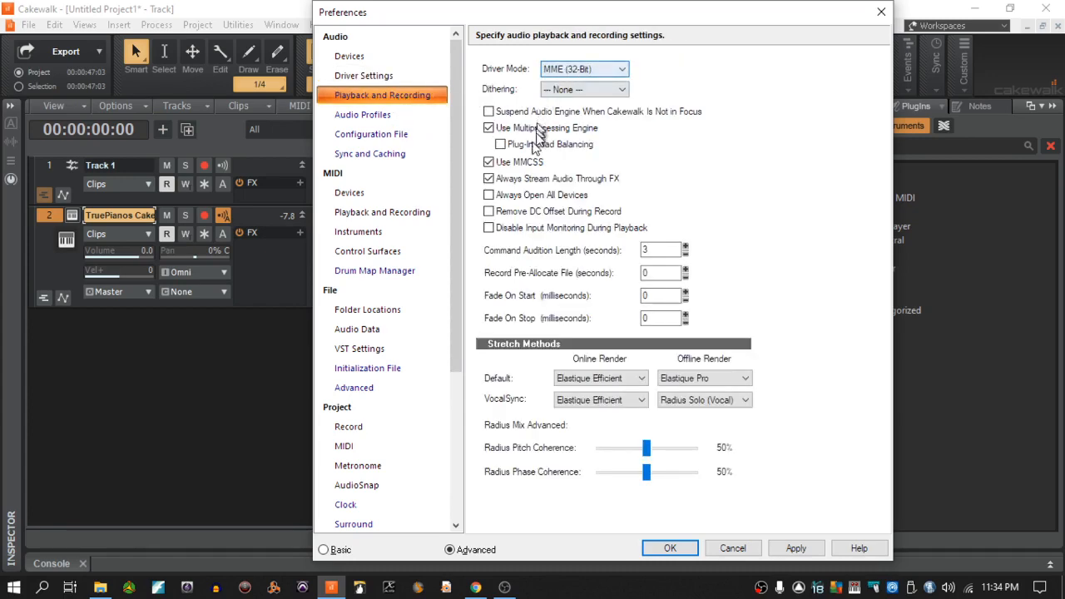
{"action": "left_click", "coordinate": [671, 547]}
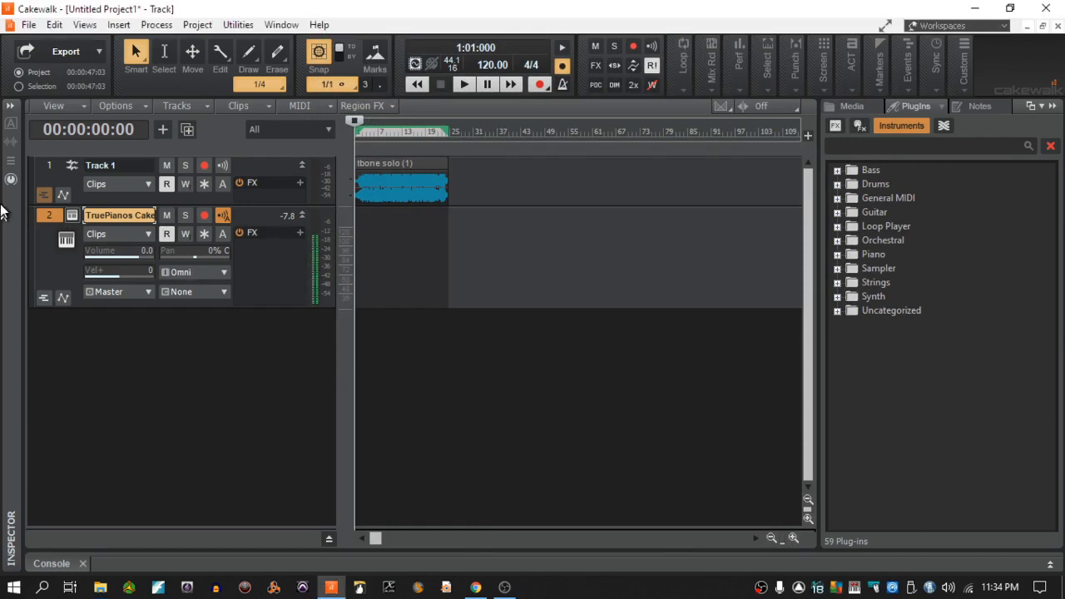
- Select Track 1 and play the trombone solo clip to check audio
{"action": "left_click", "coordinate": [50, 165]}
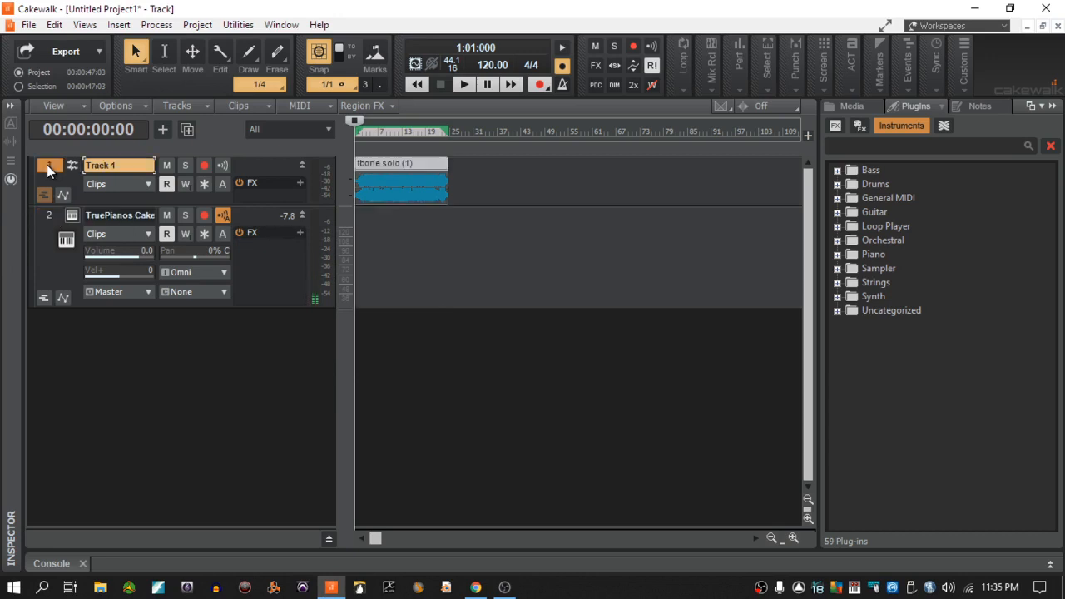
{"action": "left_click", "coordinate": [457, 86]}
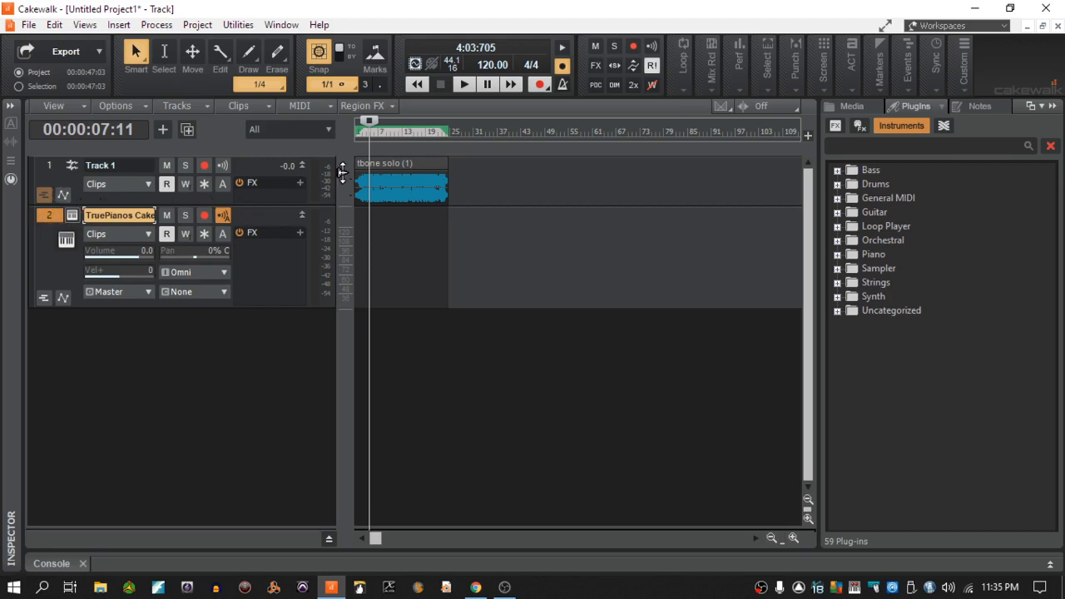
{"action": "mouse_move", "coordinate": [399, 166]}
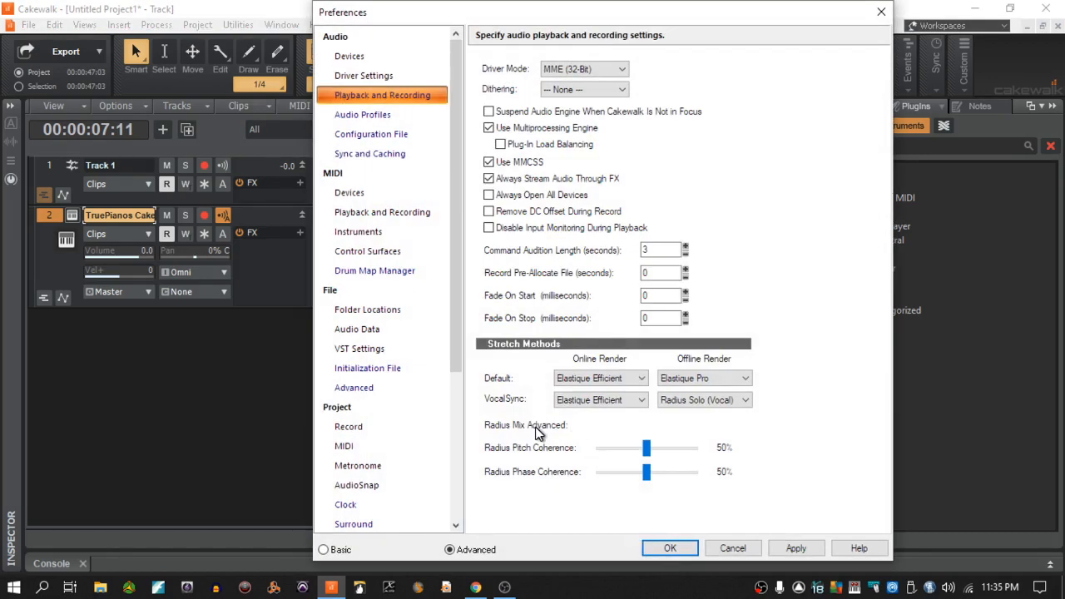
{"action": "mouse_move", "coordinate": [374, 75]}
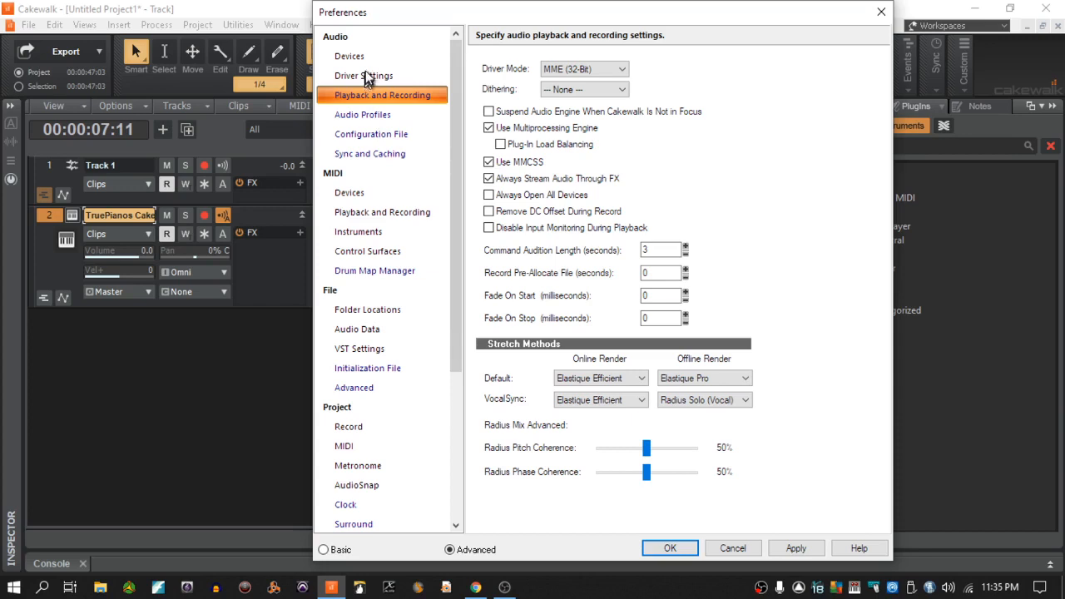
{"action": "left_click", "coordinate": [366, 75]}
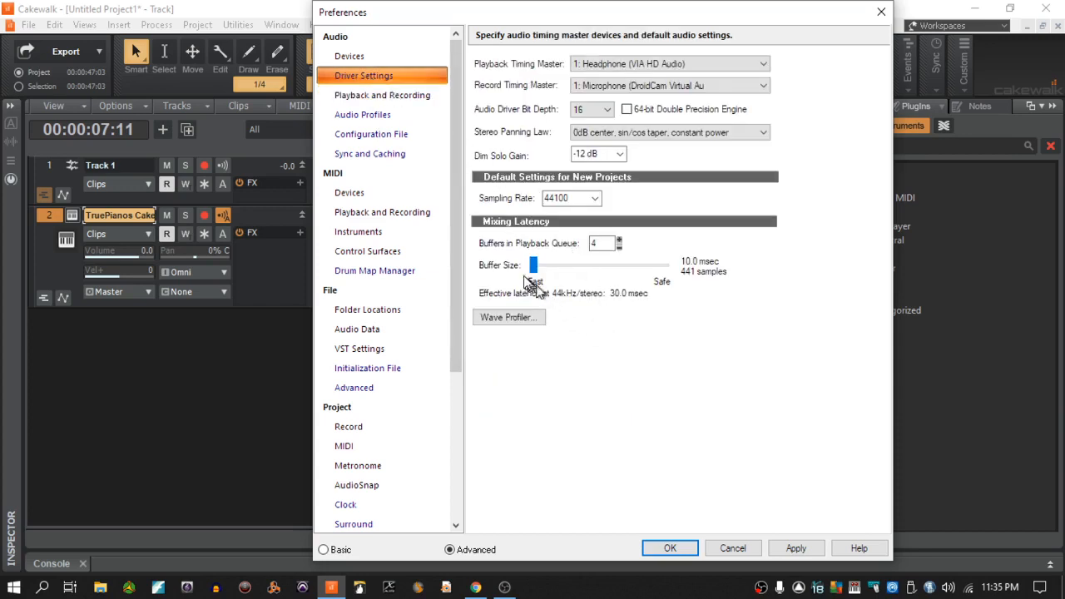
{"action": "mouse_move", "coordinate": [628, 281]}
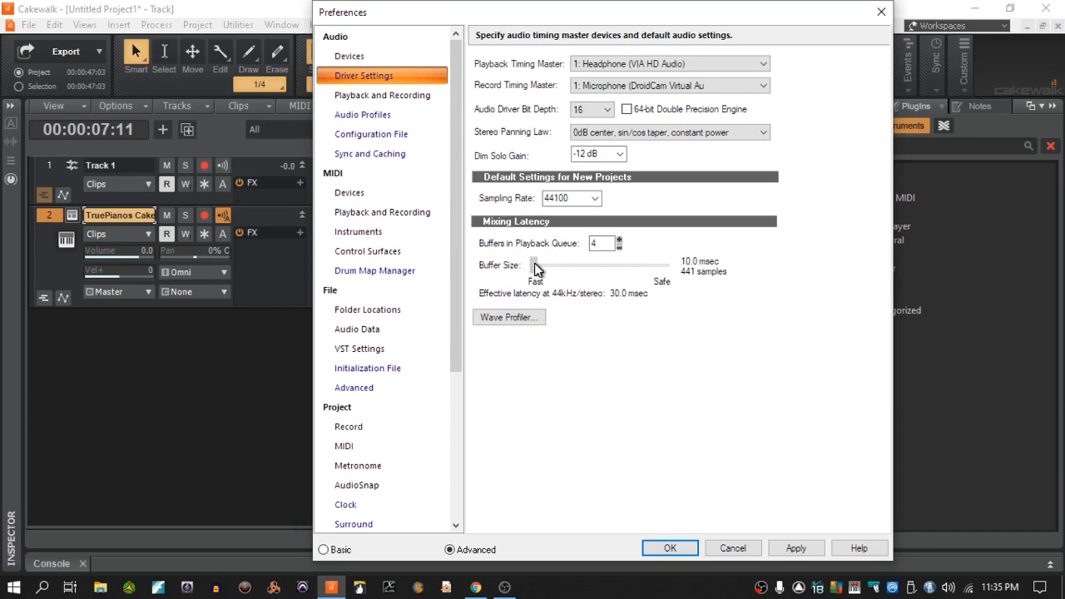
{"action": "left_click_drag", "start_coordinate": [537, 264], "coordinate": [594, 265]}
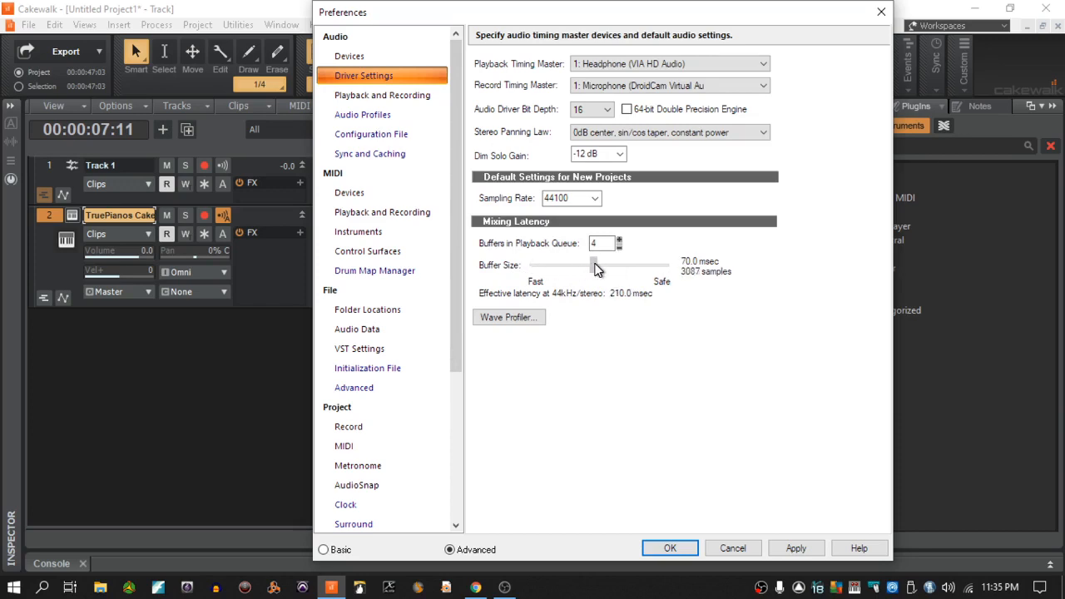
{"action": "left_click_drag", "start_coordinate": [594, 264], "coordinate": [578, 265]}
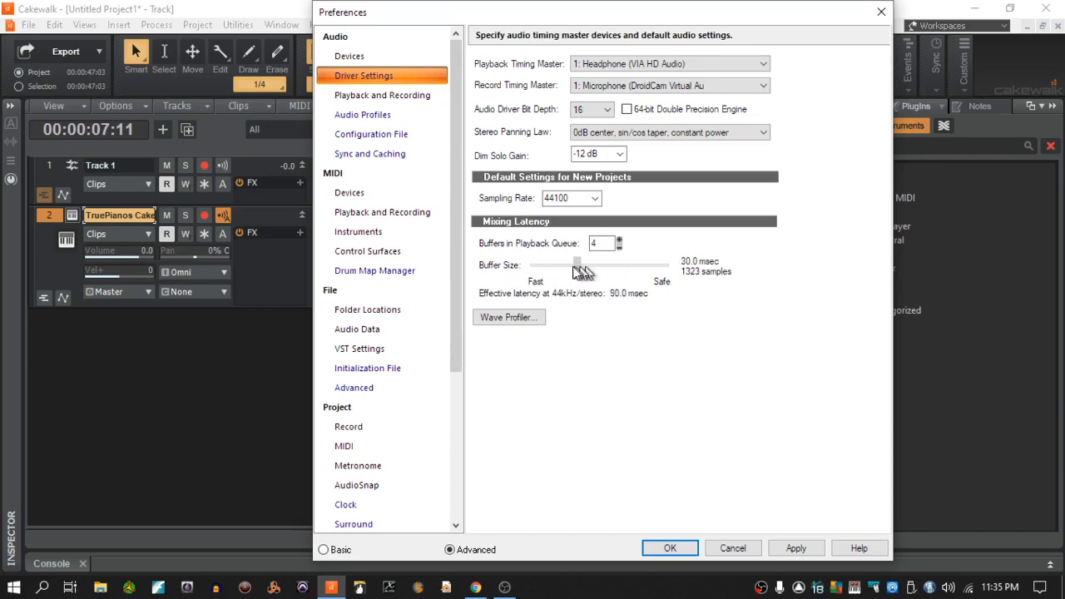
{"action": "left_click_drag", "start_coordinate": [578, 264], "coordinate": [532, 264]}
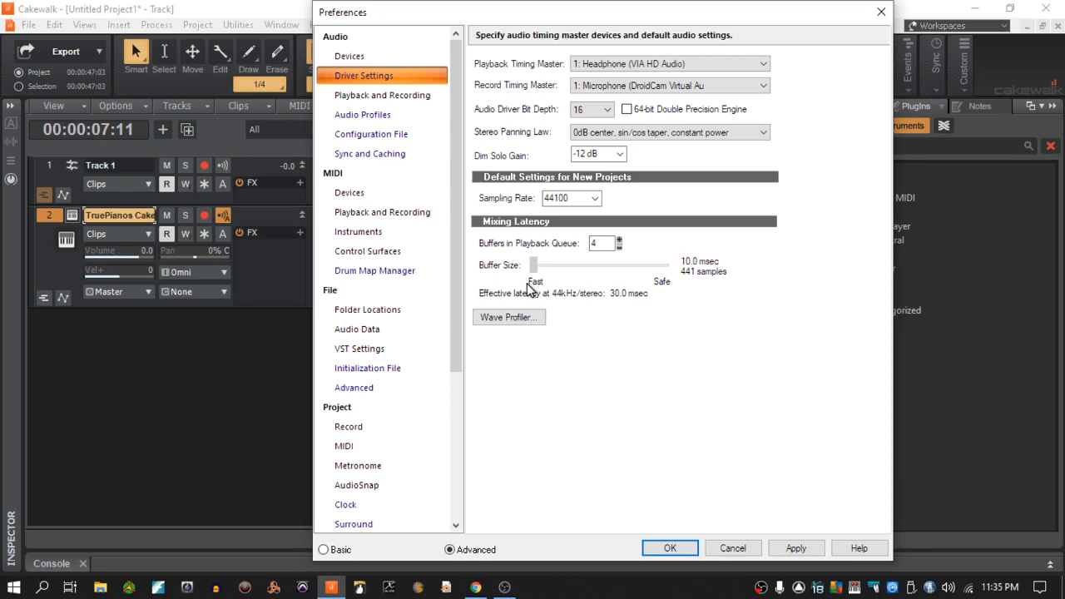
{"action": "left_click_drag", "start_coordinate": [534, 265], "coordinate": [624, 264]}
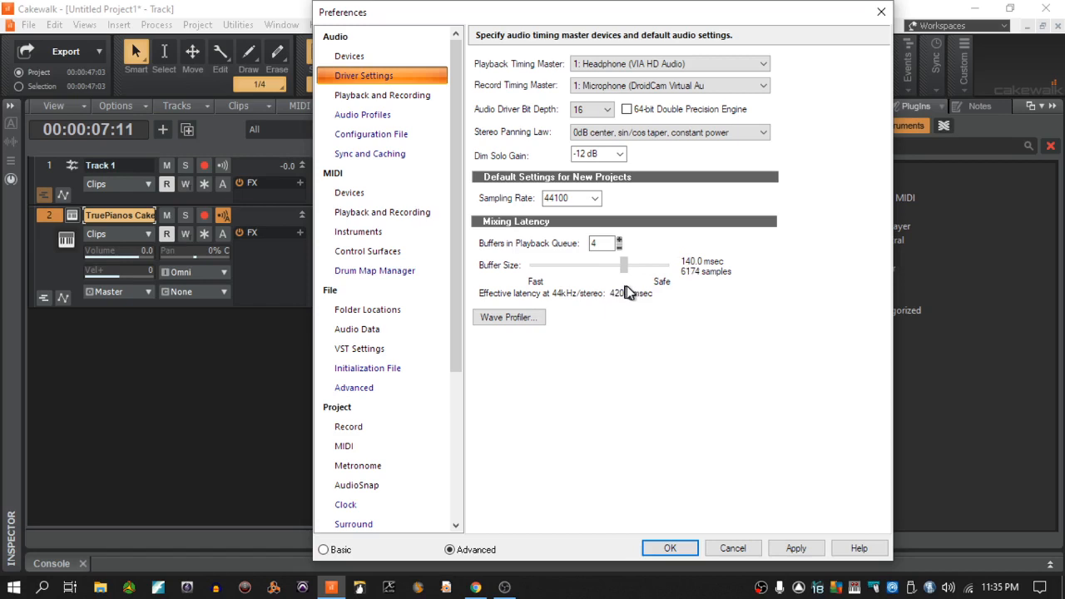
{"action": "left_click_drag", "start_coordinate": [624, 265], "coordinate": [637, 265]}
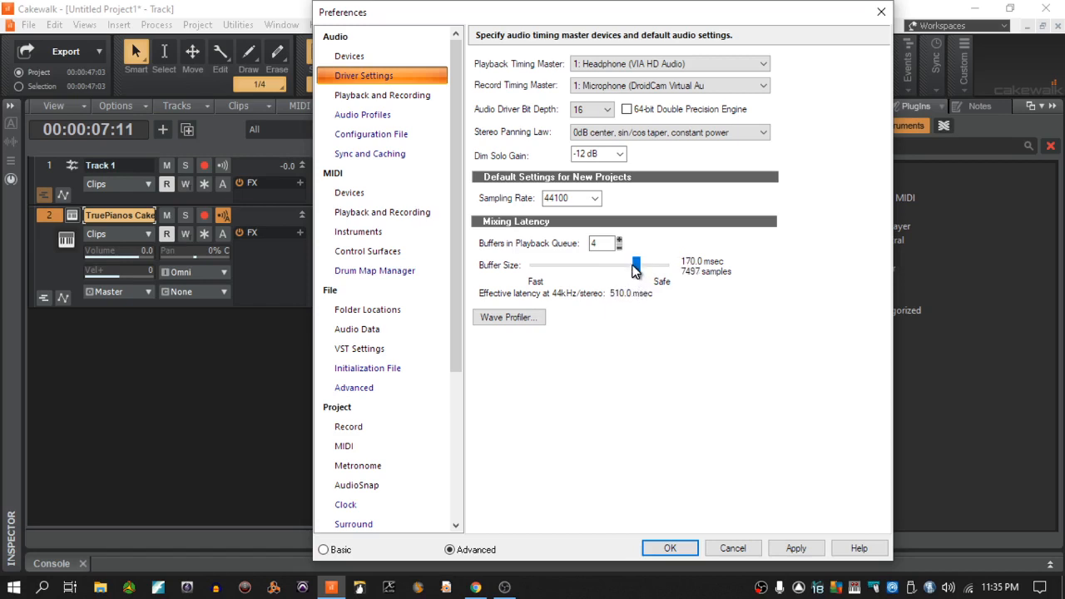
{"action": "left_click_drag", "start_coordinate": [635, 264], "coordinate": [606, 265]}
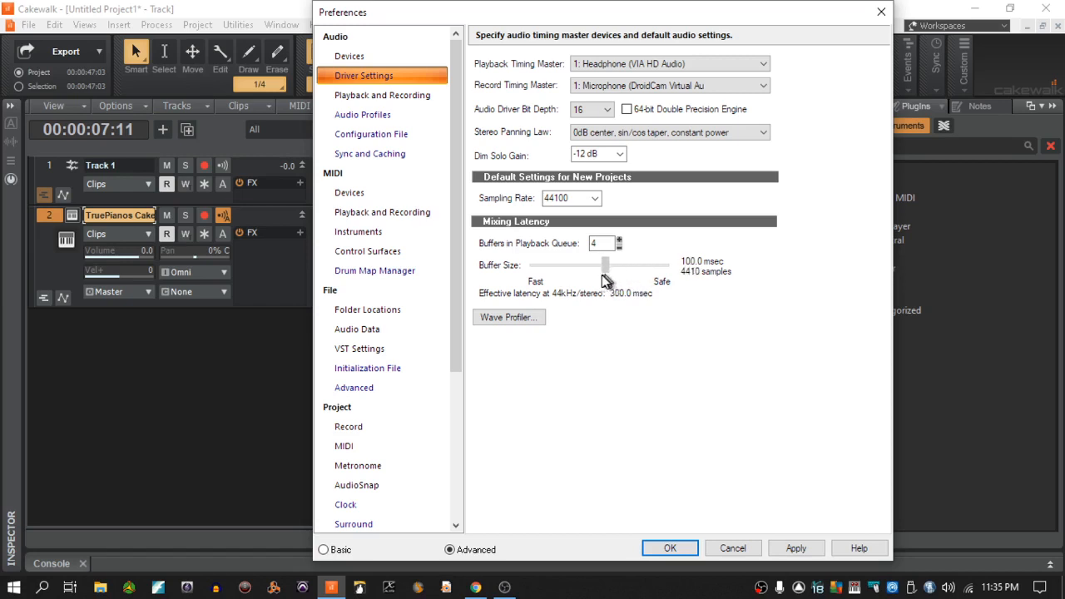
{"action": "left_click_drag", "start_coordinate": [605, 264], "coordinate": [570, 265]}
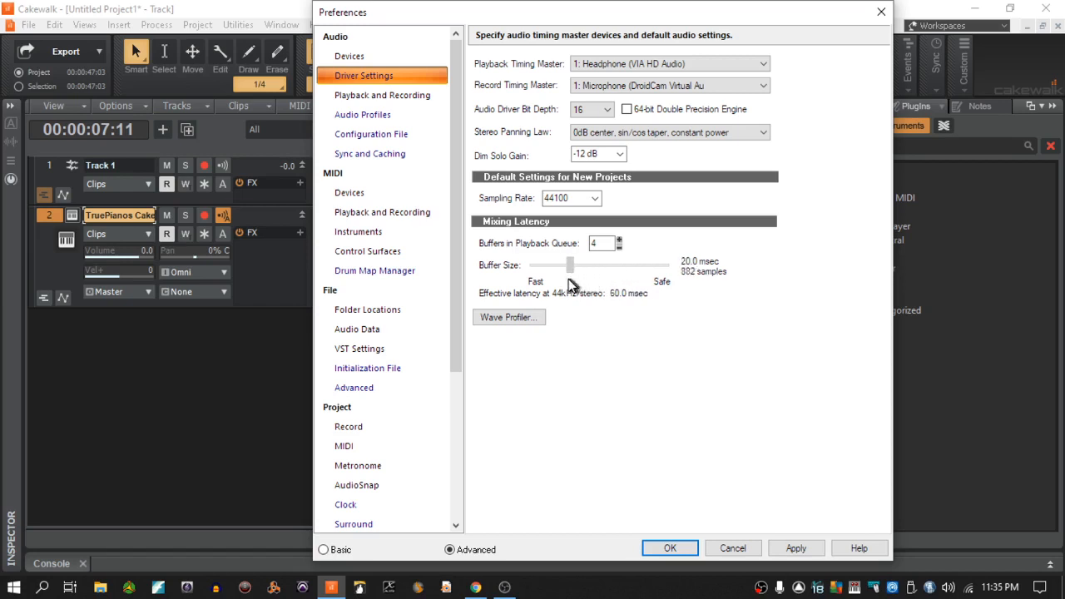
{"action": "left_click_drag", "start_coordinate": [570, 265], "coordinate": [533, 265]}
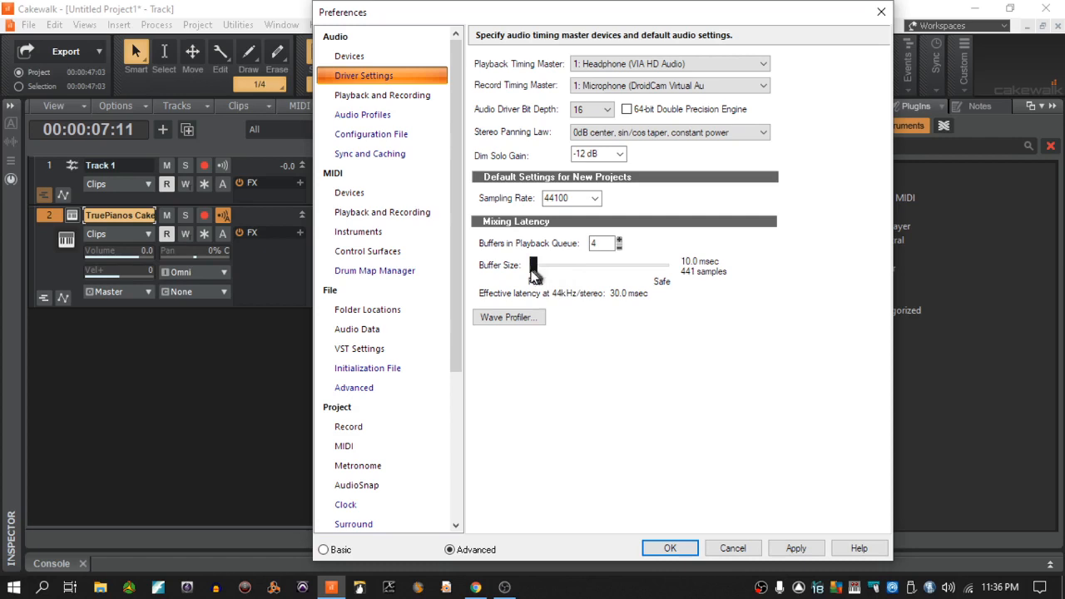
{"action": "left_click_drag", "start_coordinate": [532, 264], "coordinate": [592, 264]}
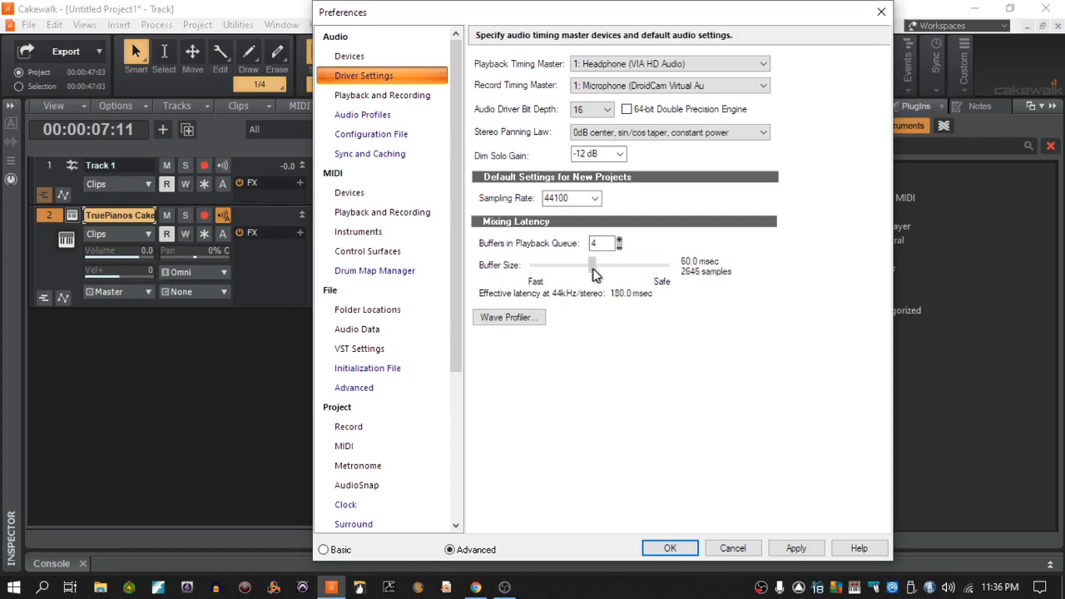
{"action": "left_click_drag", "start_coordinate": [591, 265], "coordinate": [599, 265]}
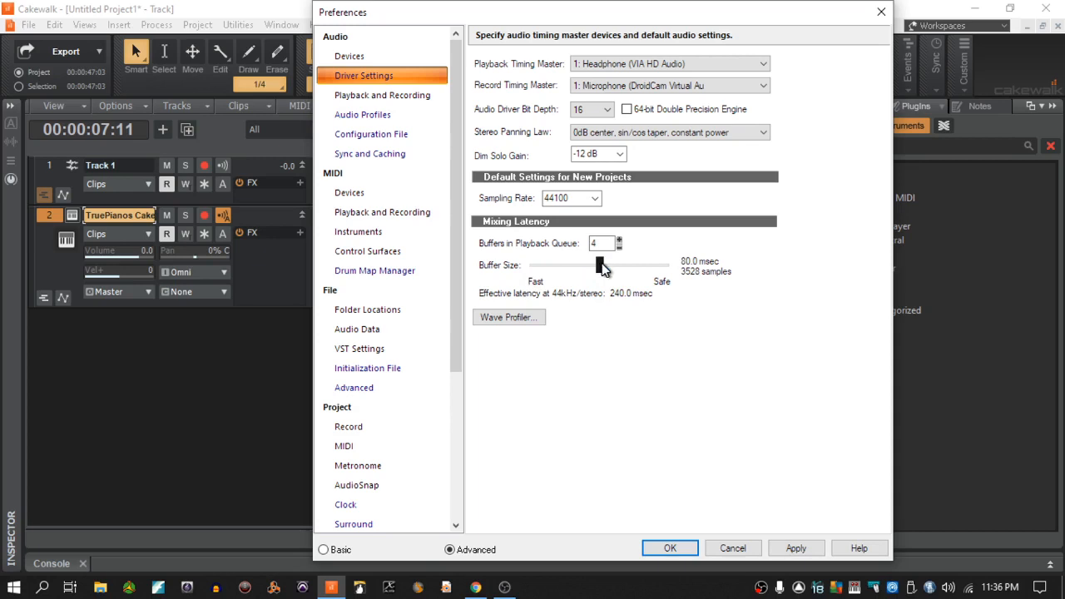
{"action": "left_click_drag", "start_coordinate": [601, 264], "coordinate": [591, 264]}
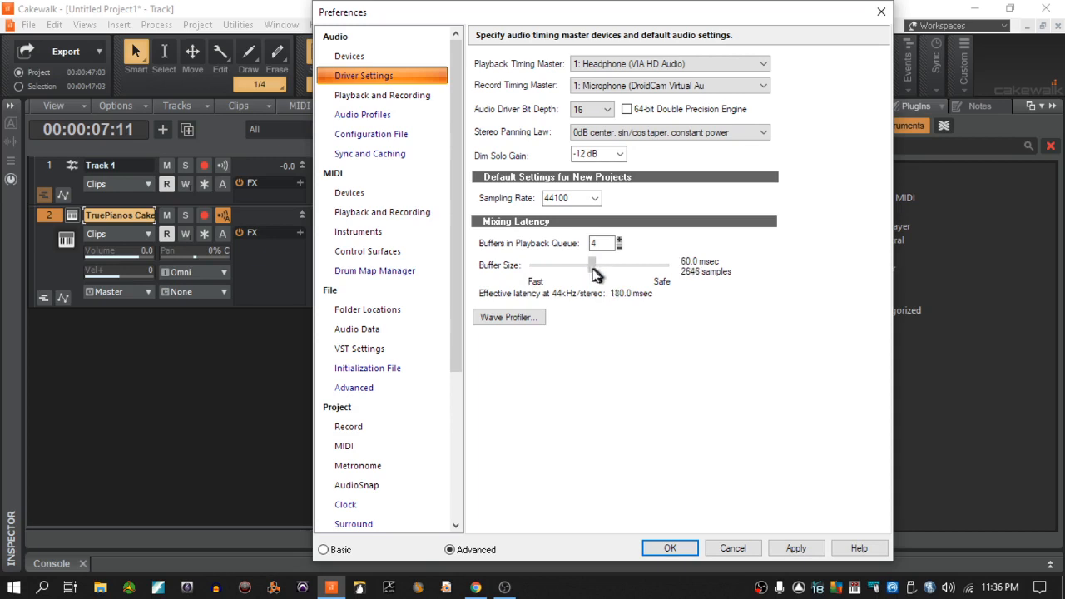
{"action": "left_click_drag", "start_coordinate": [592, 265], "coordinate": [589, 264]}
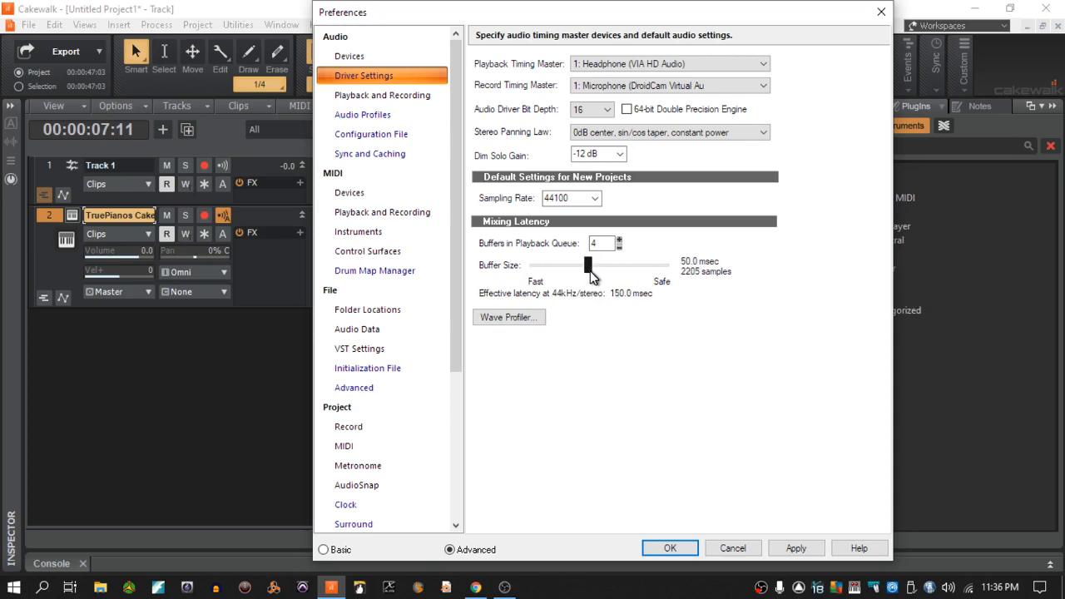
{"action": "mouse_move", "coordinate": [543, 277]}
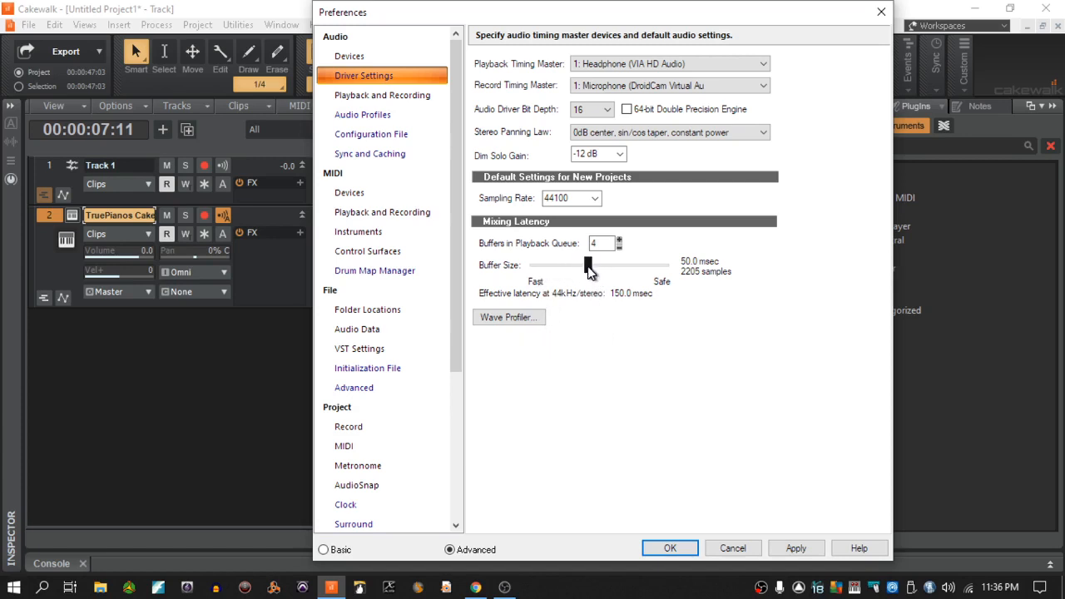
{"action": "left_click_drag", "start_coordinate": [587, 265], "coordinate": [533, 265]}
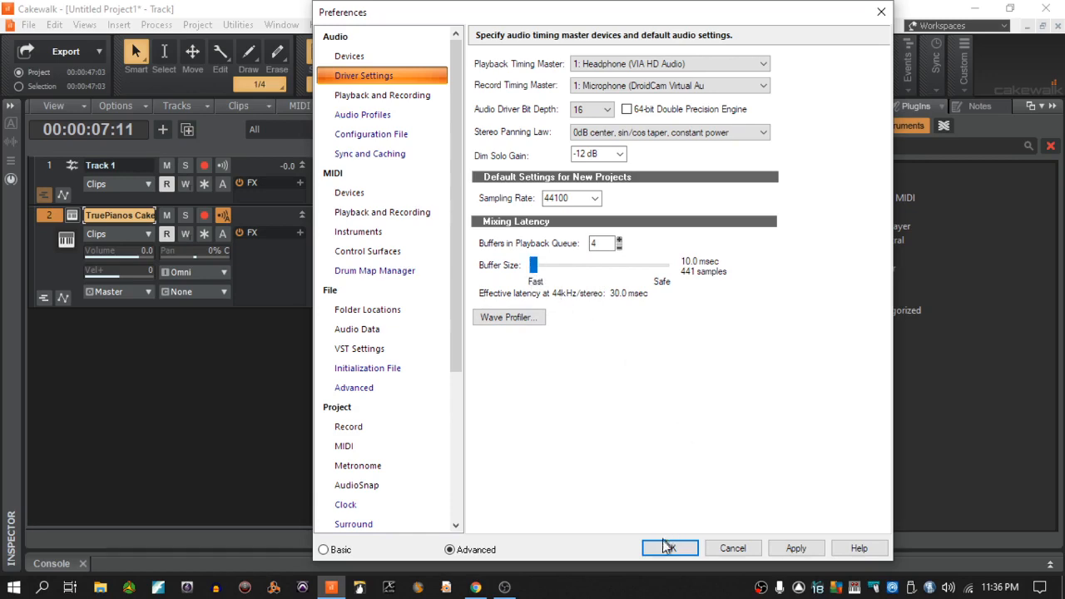
{"action": "left_click", "coordinate": [670, 548]}
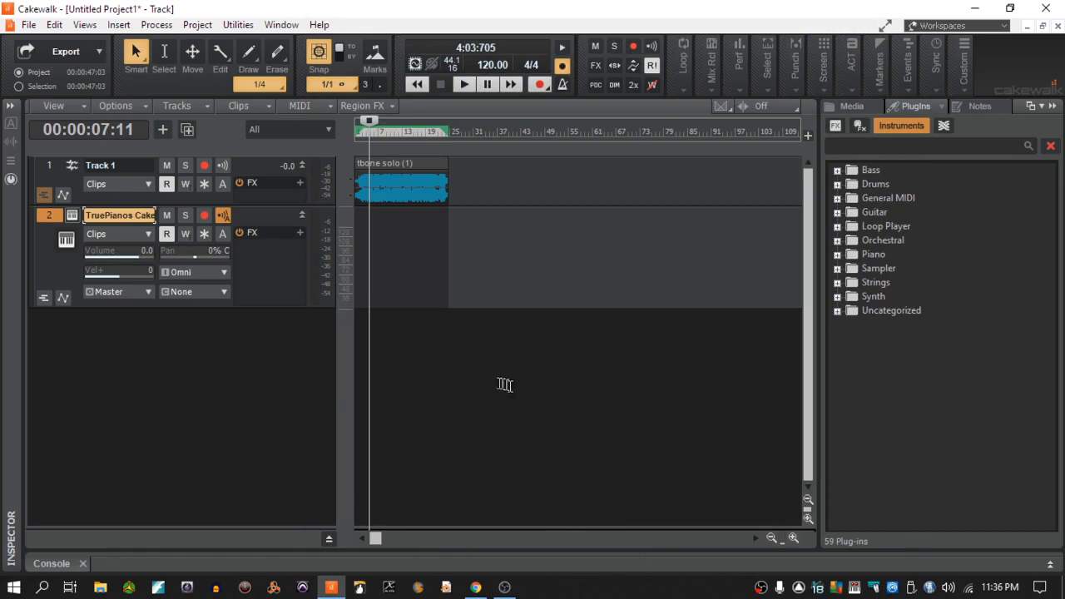
{"action": "mouse_move", "coordinate": [484, 375]}
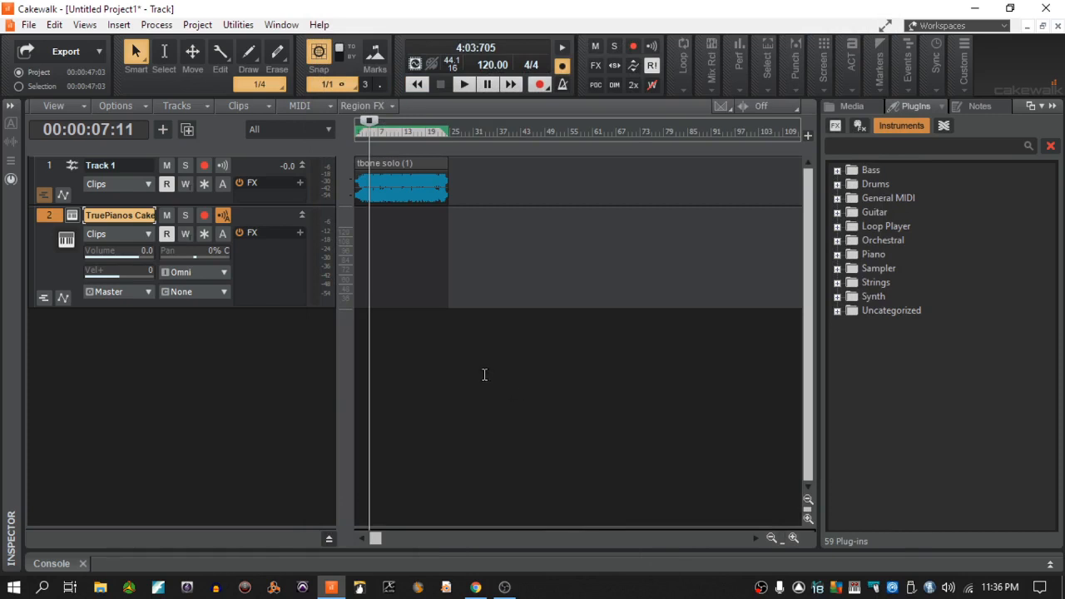